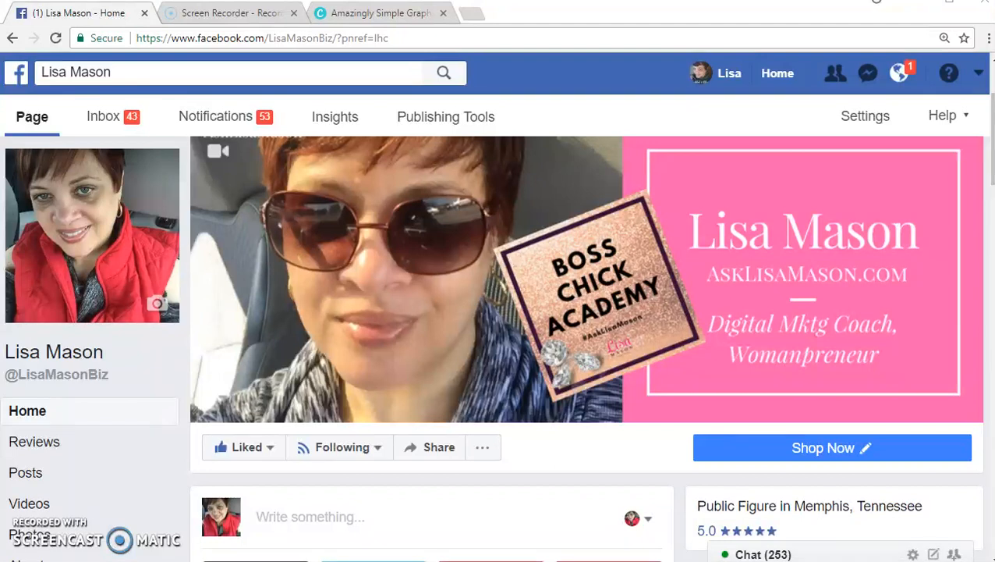
mouse_move(324, 94)
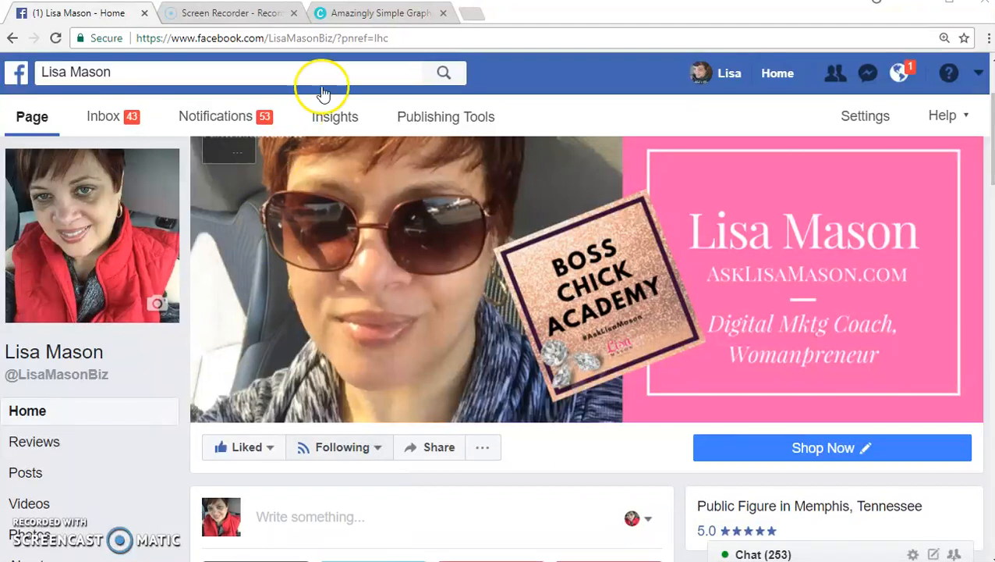
mouse_move(414, 19)
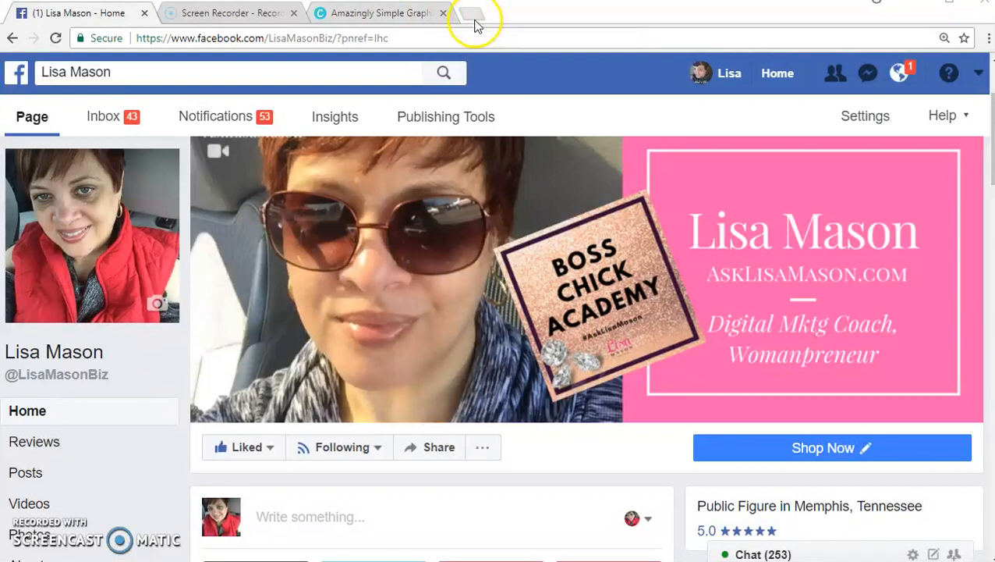
mouse_move(378, 12)
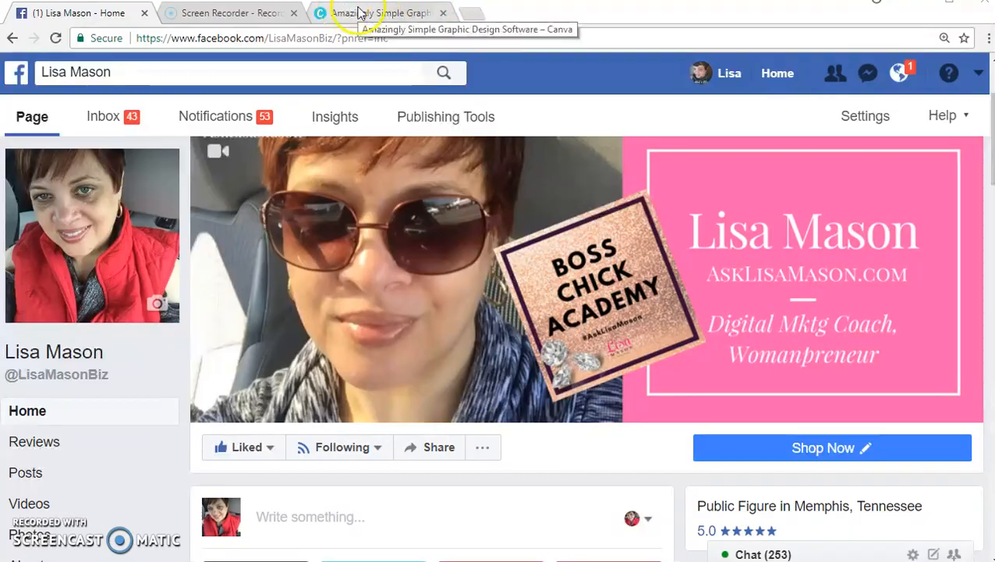
Log in to Canva with the Facebook account and reach the designs dashboard.
left_click(381, 12)
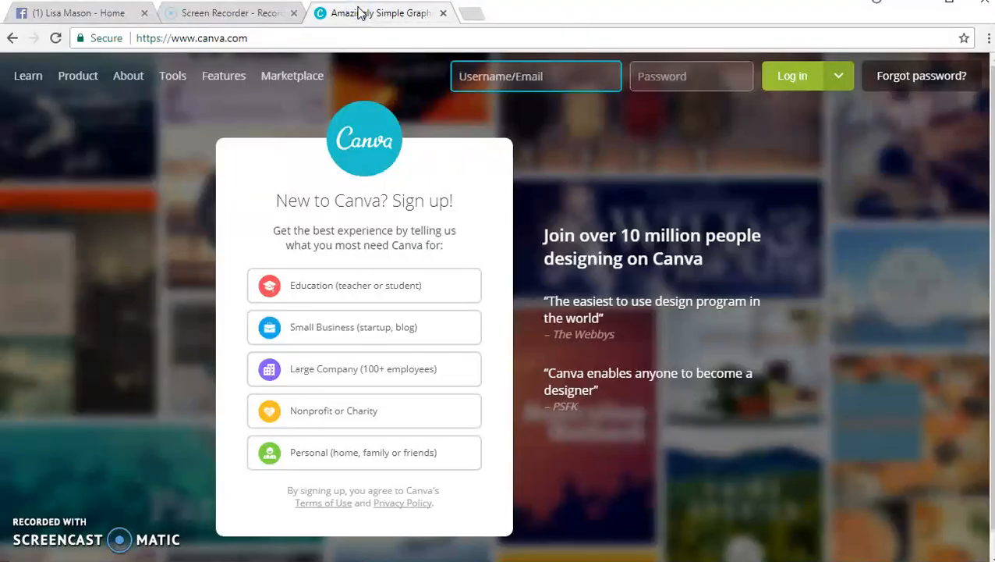
mouse_move(115, 31)
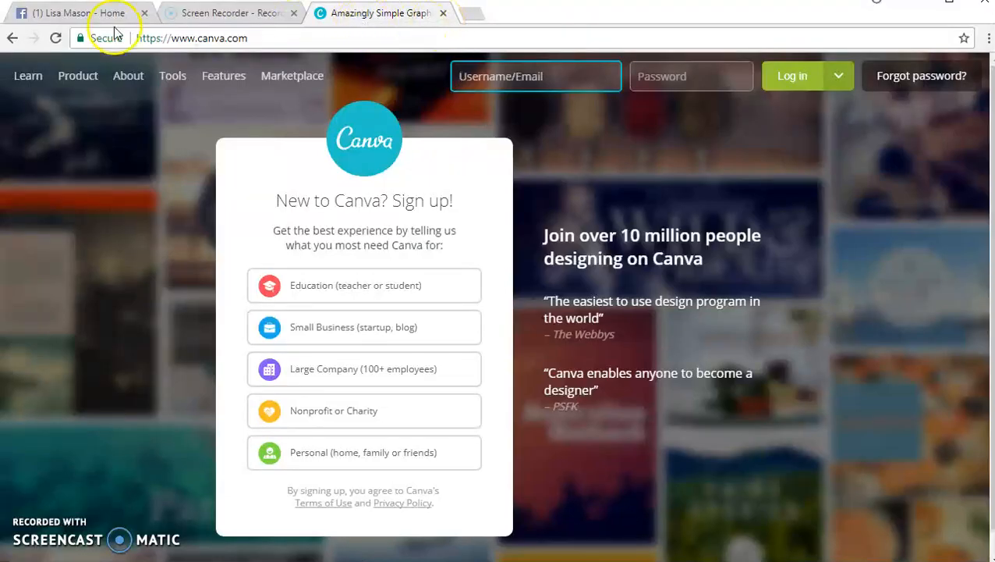
left_click(192, 37)
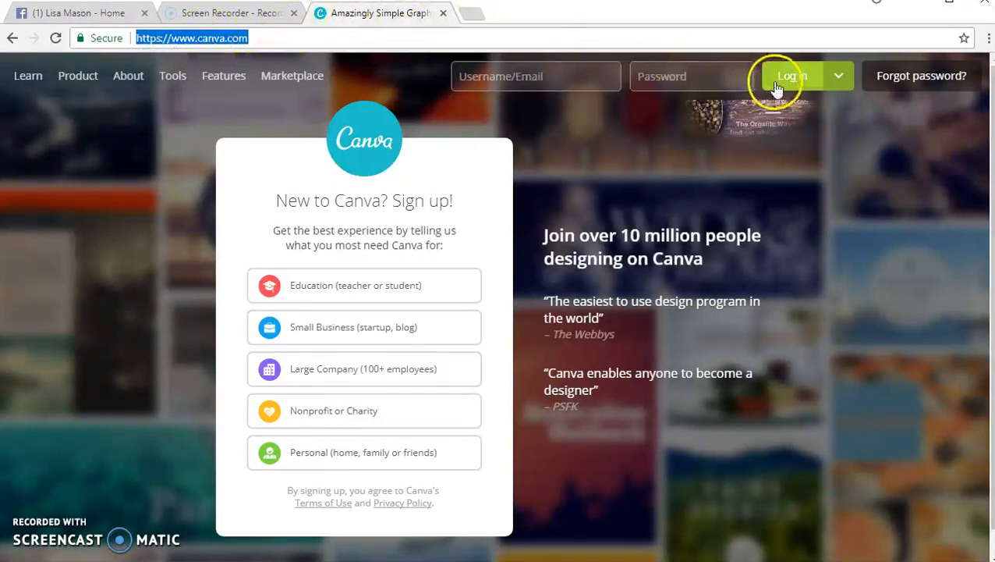
left_click(792, 75)
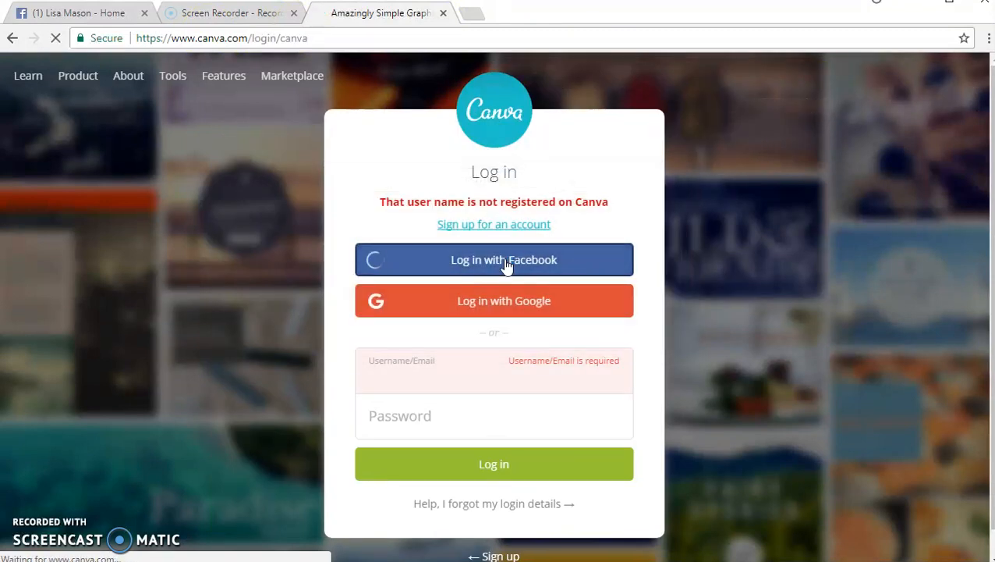
left_click(493, 258)
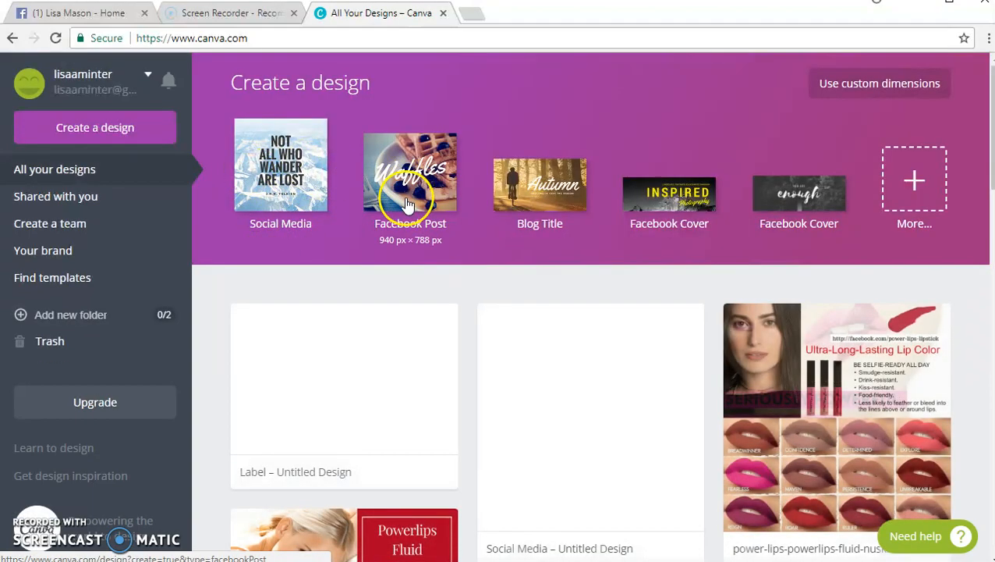
Create a blank Facebook Post design and scroll through its ready-made layouts.
left_click(410, 164)
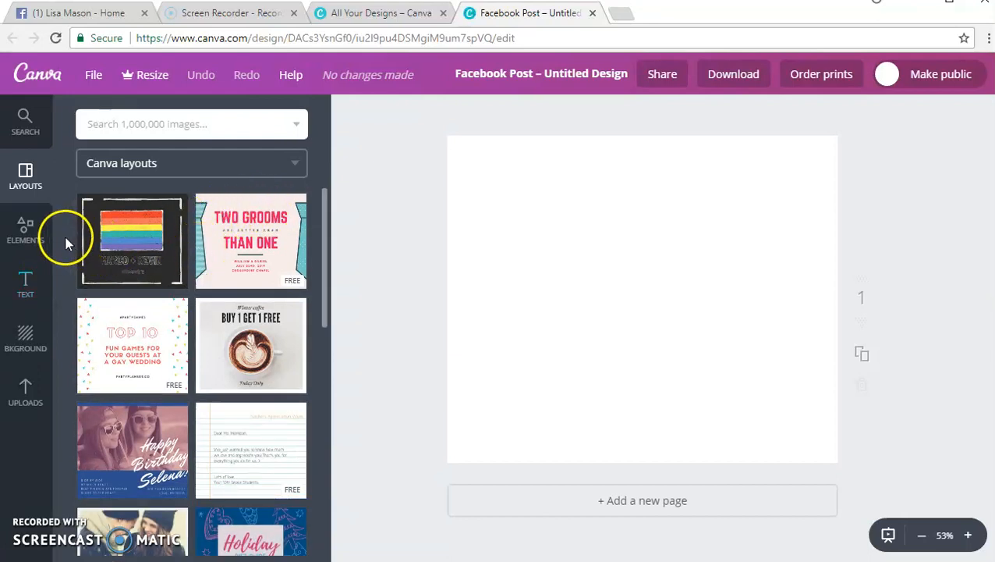
mouse_move(48, 262)
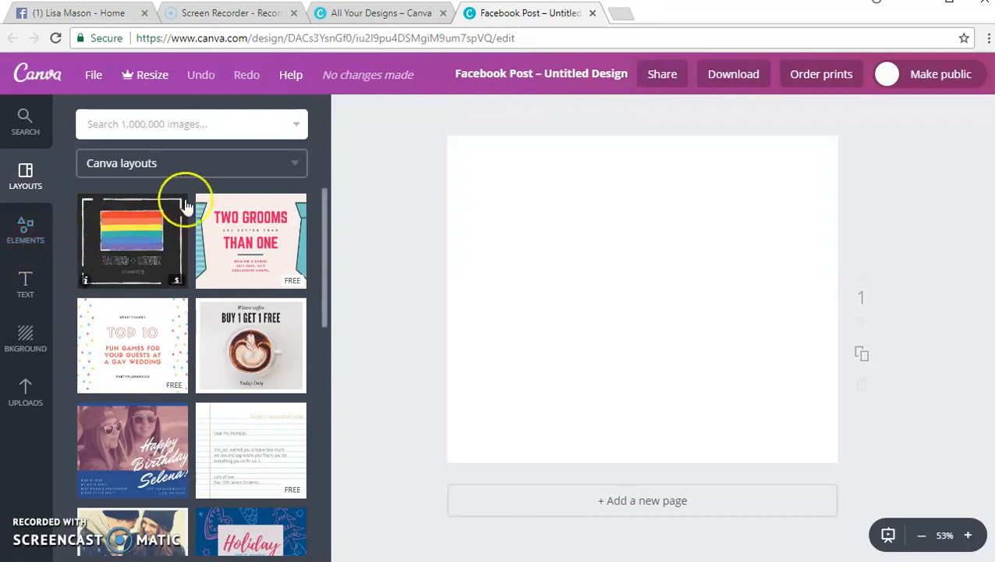
scroll("down", 3)
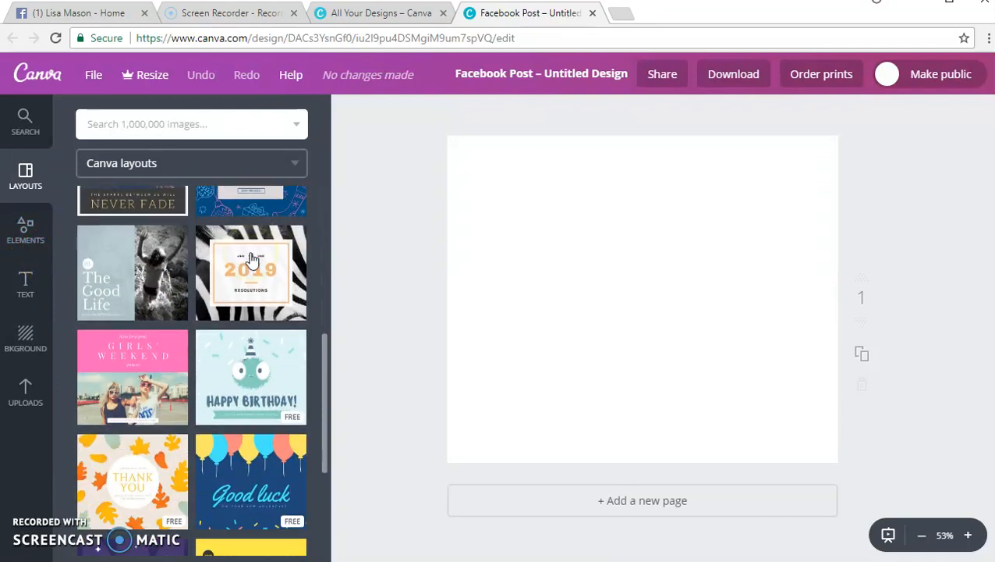
scroll("down", 3)
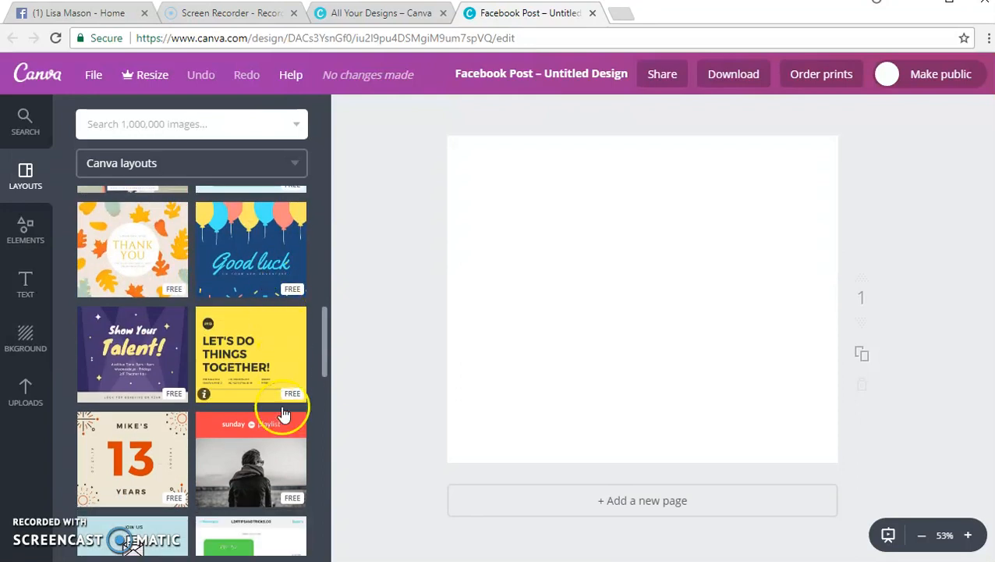
scroll("up", 3)
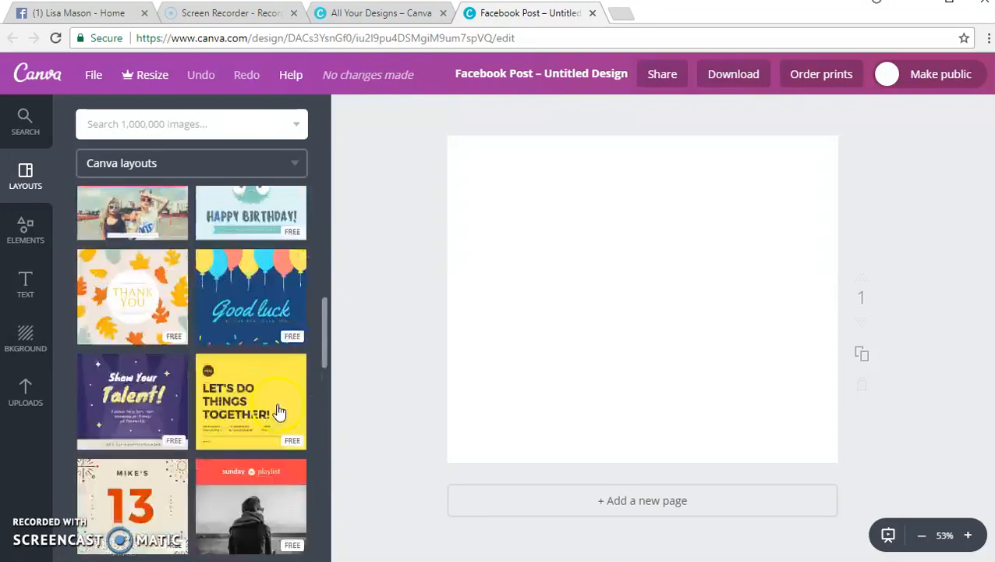
scroll("down", 3)
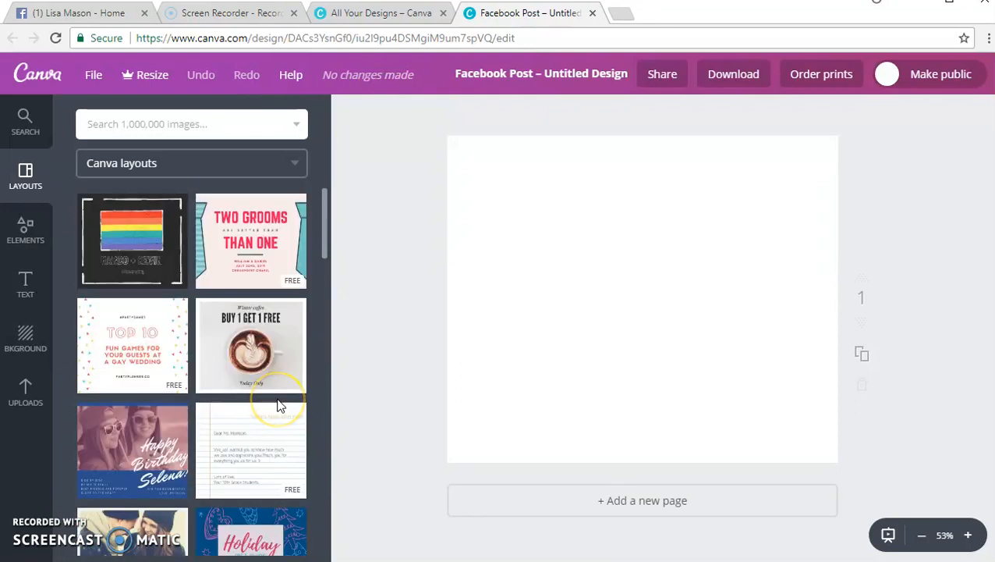
mouse_move(25, 227)
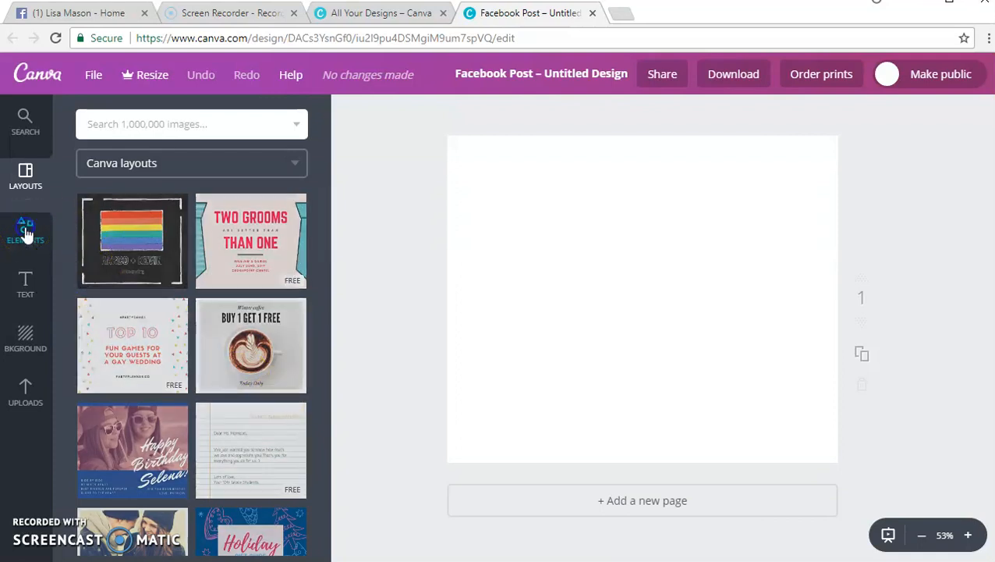
Browse the Elements categories, then bring up the image library search.
left_click(25, 231)
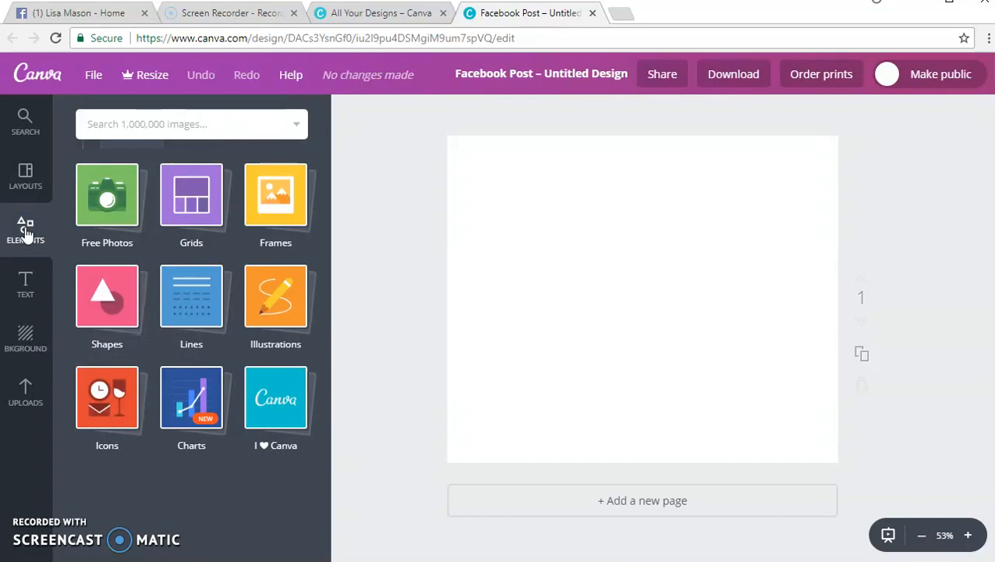
mouse_move(25, 177)
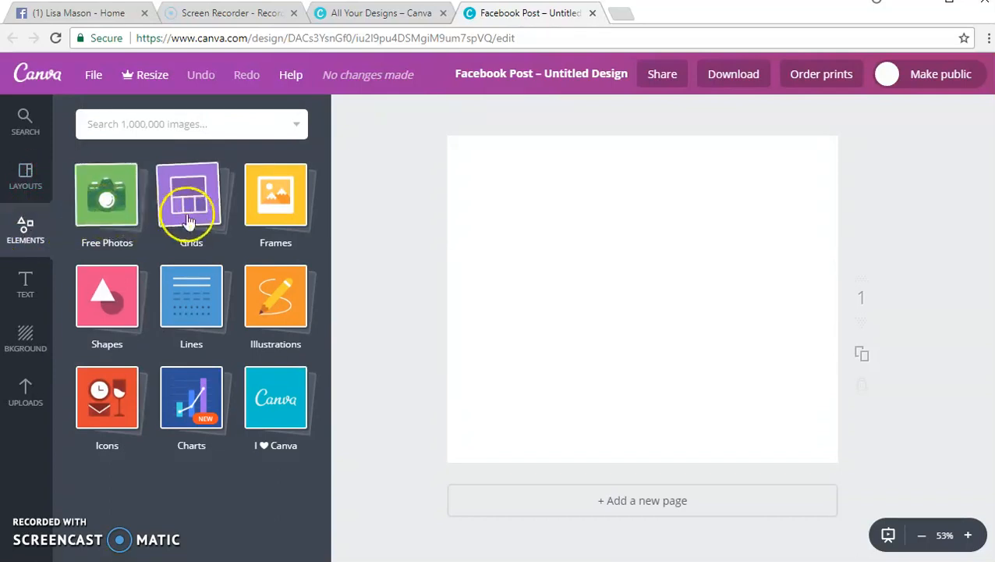
mouse_move(275, 397)
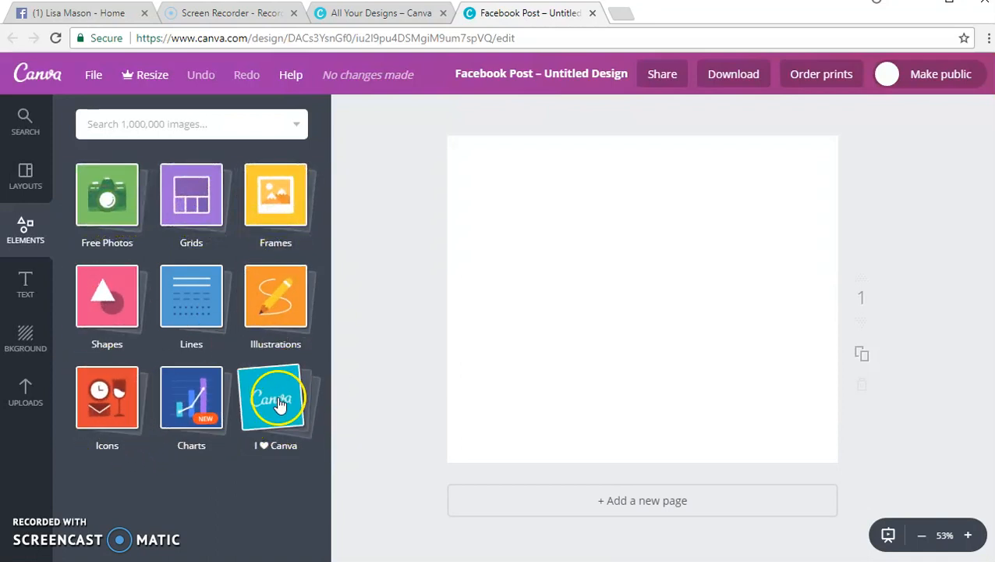
left_click(191, 125)
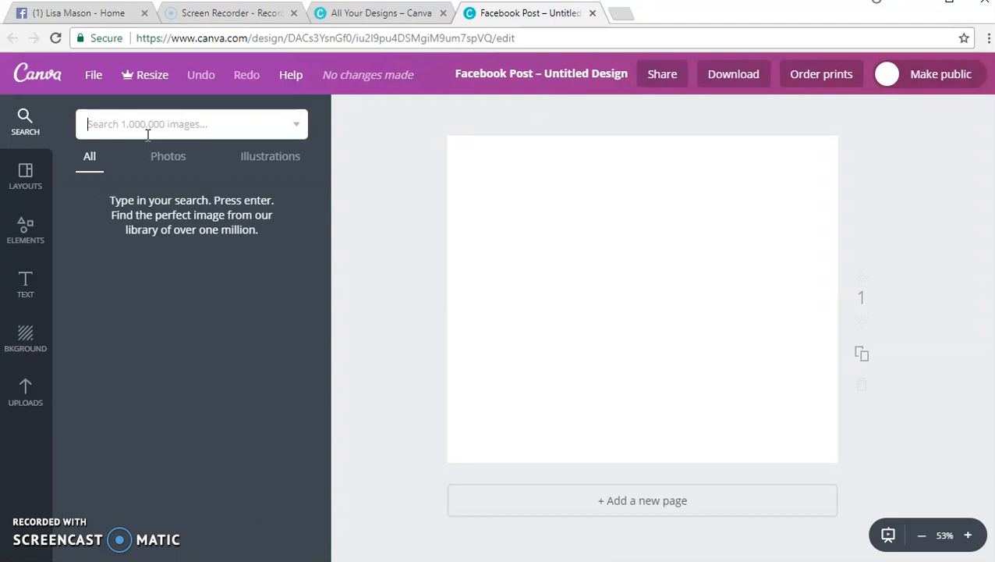
Search the image library for 'woman', scroll the results, then show the Free Photos collection.
type("woman")
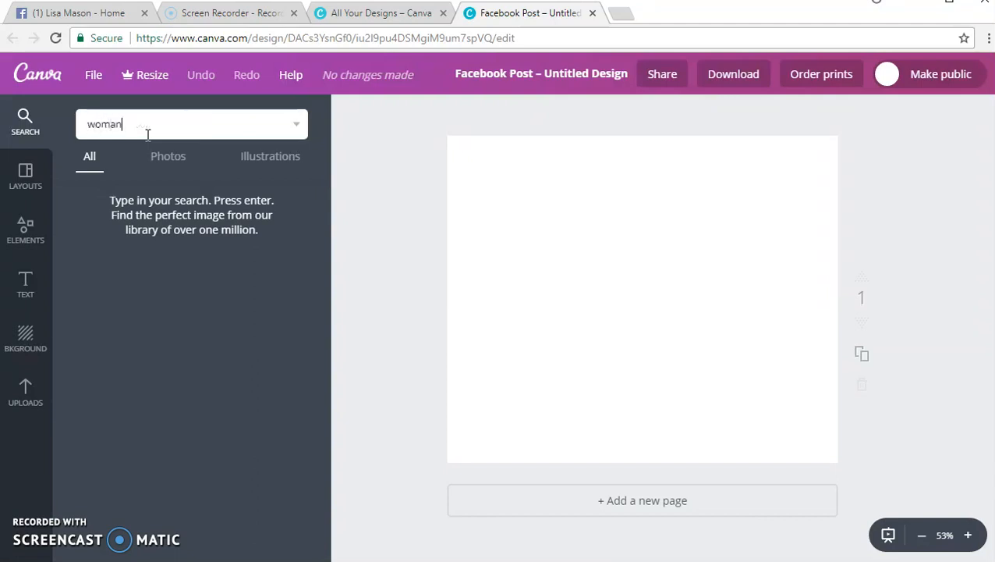
key("Return")
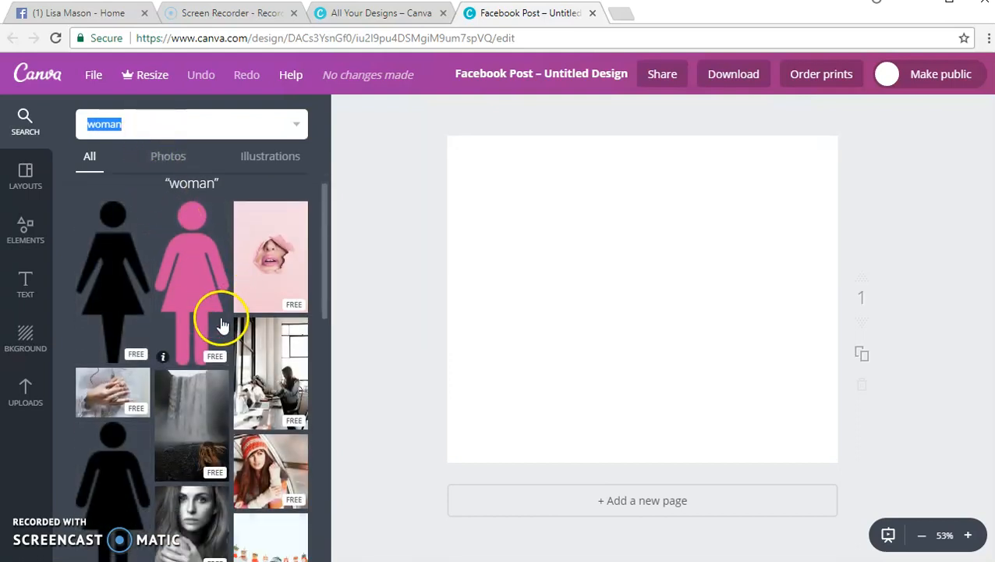
scroll("down", 3)
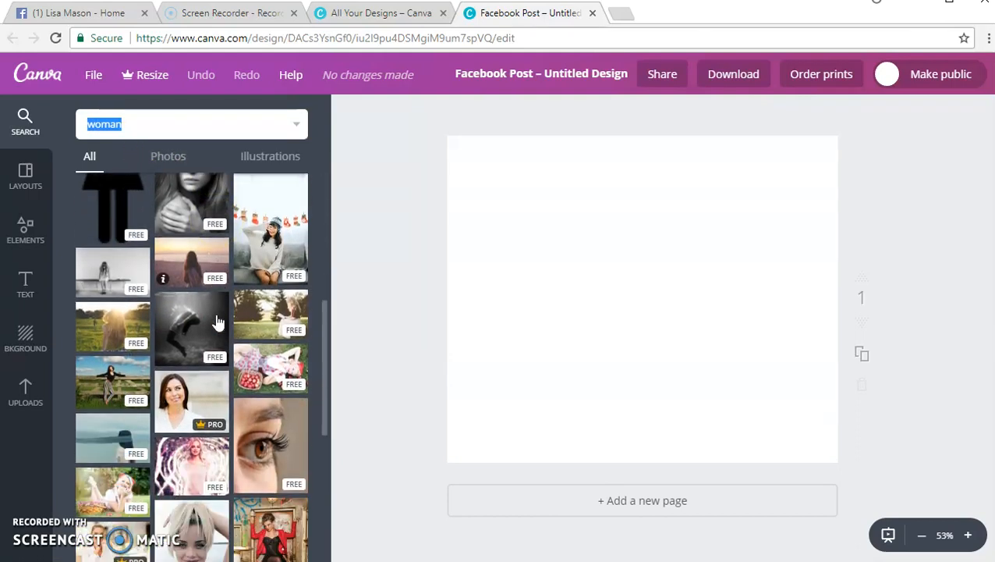
scroll("down", 3)
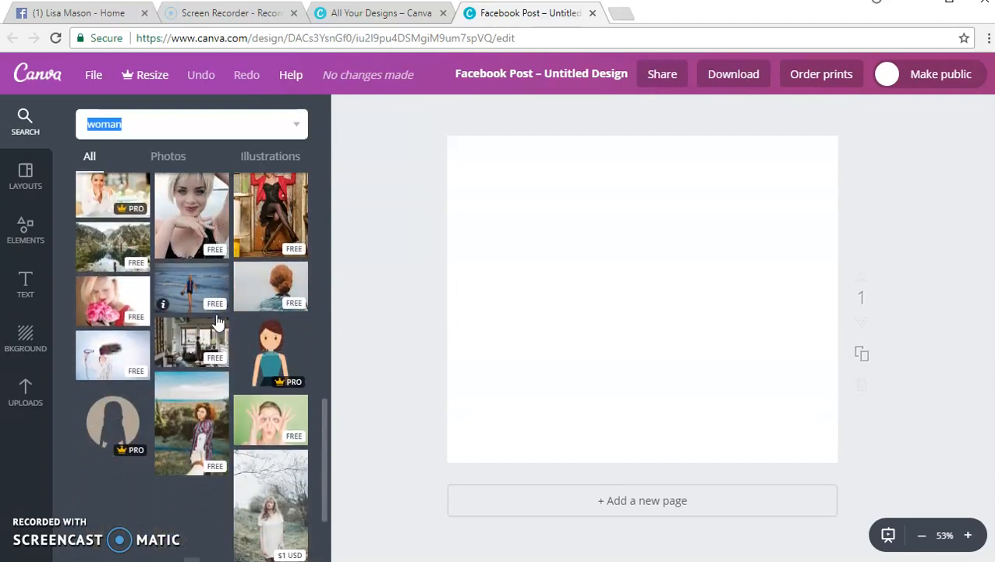
scroll("down", 3)
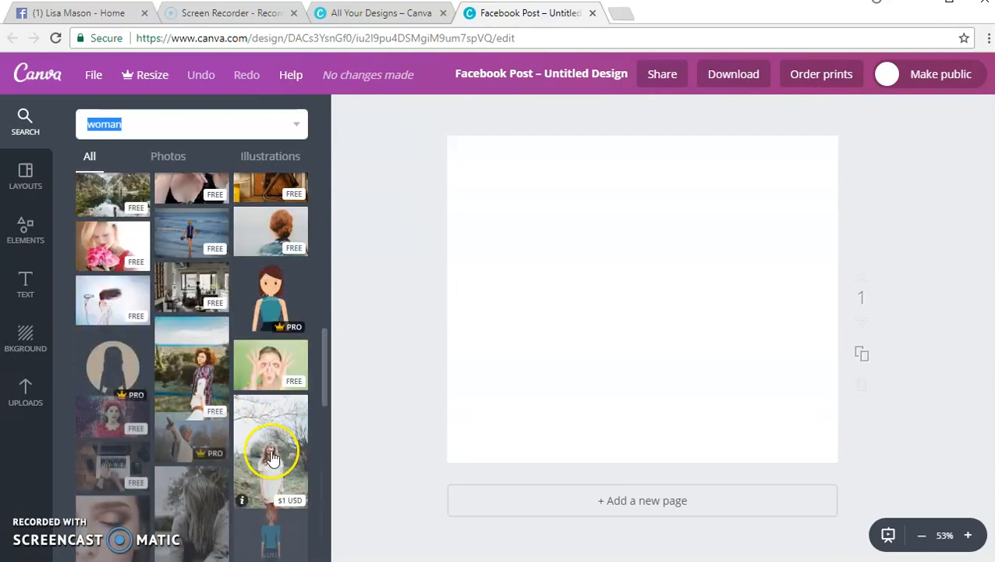
scroll("down", 3)
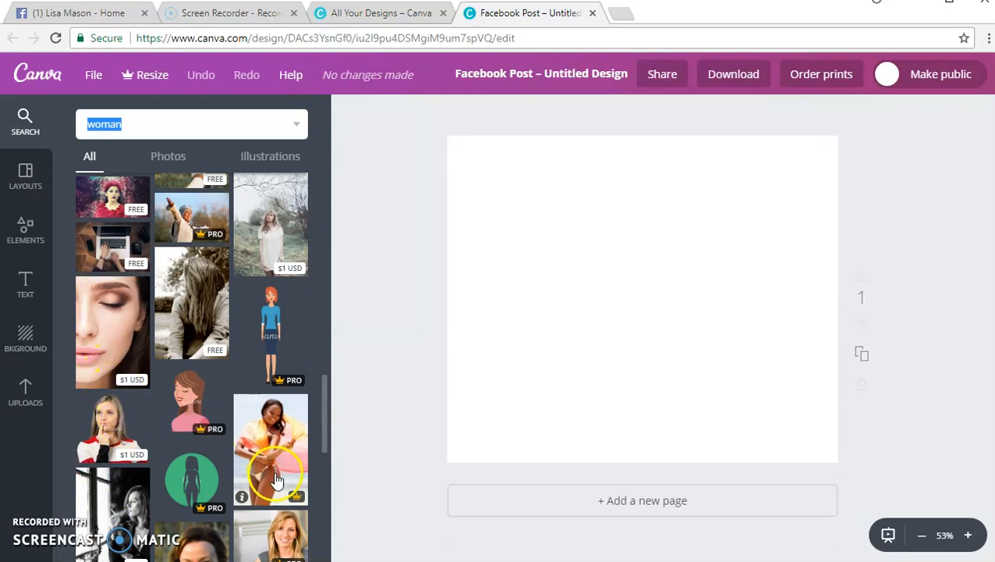
scroll("down", 3)
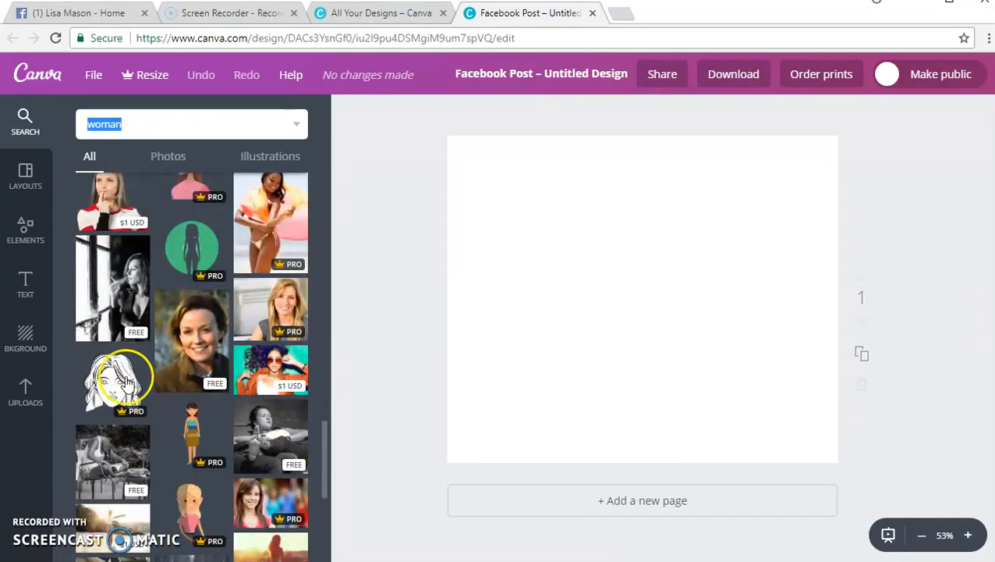
left_click(25, 227)
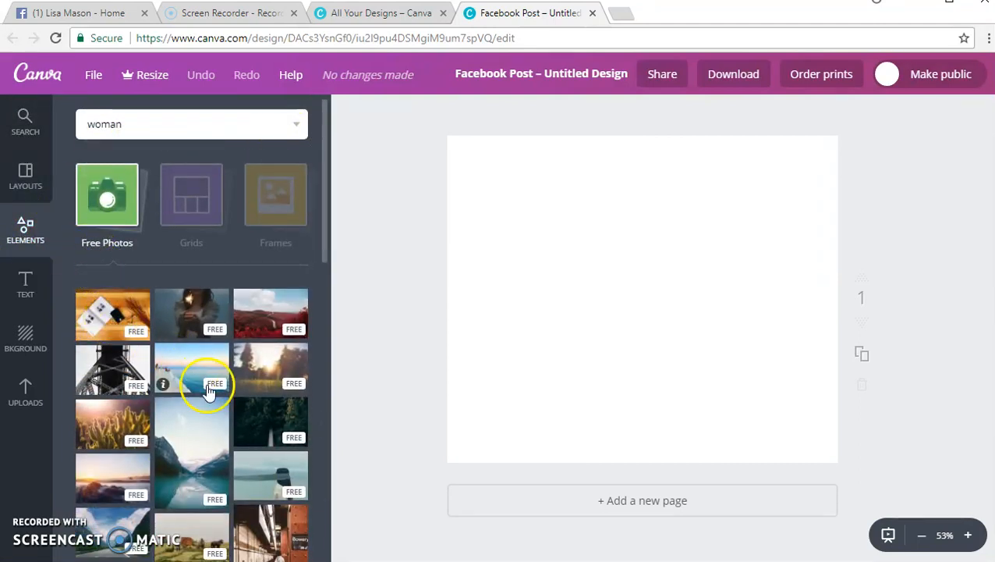
Add the blindfolded woman by the sea photo and enlarge it to fill the page.
scroll("down", 3)
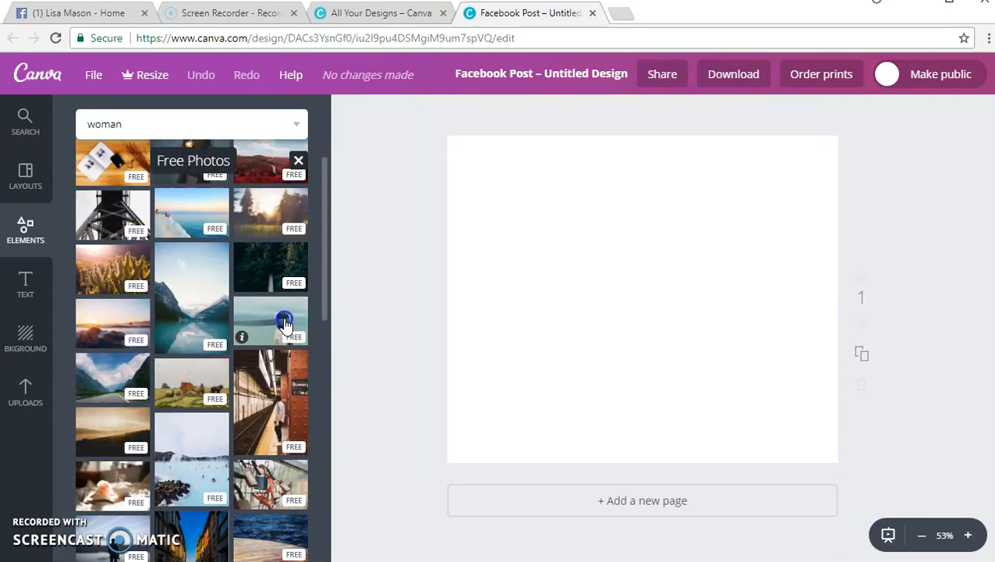
left_click(284, 320)
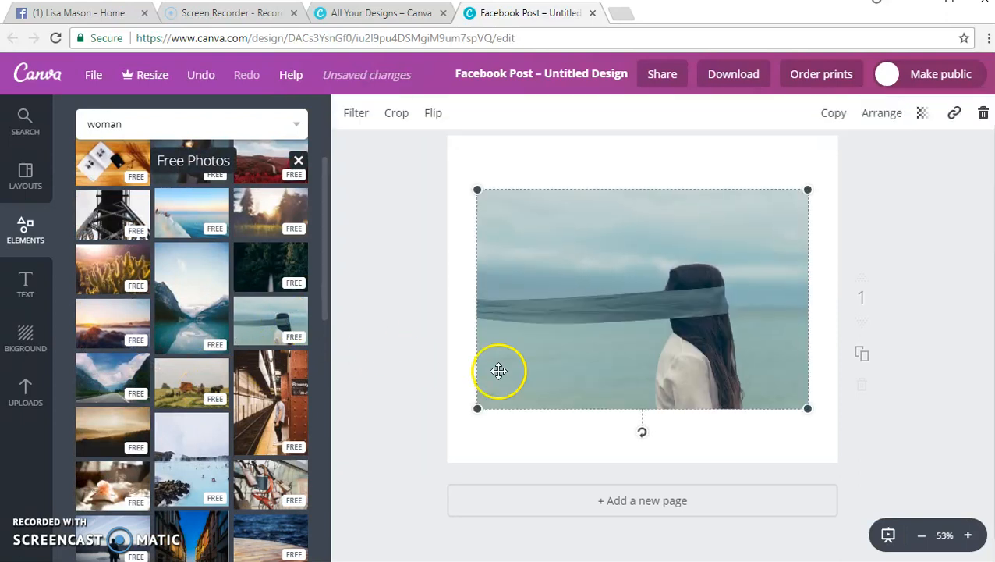
left_click_drag(808, 408, 869, 449)
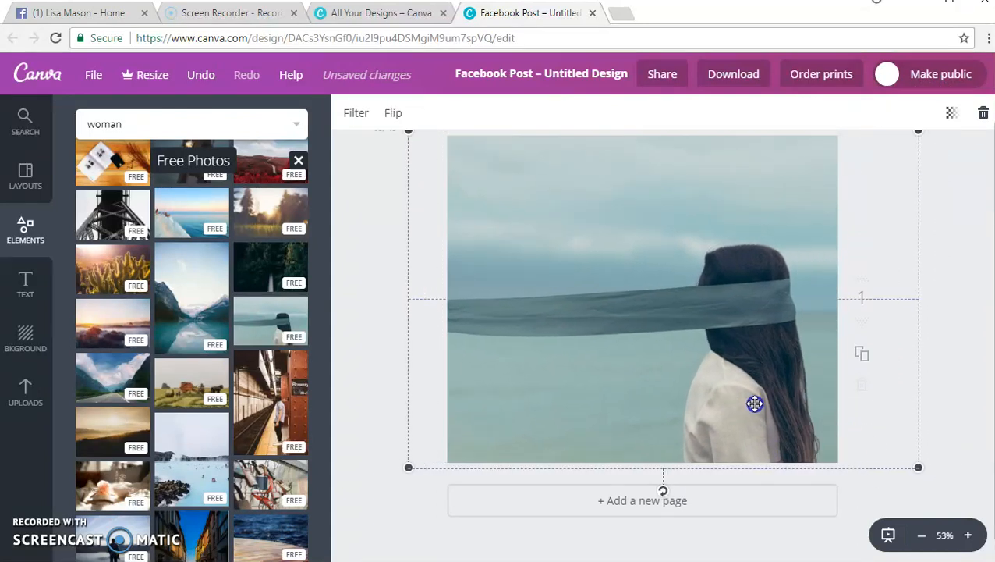
left_click_drag(755, 403, 703, 411)
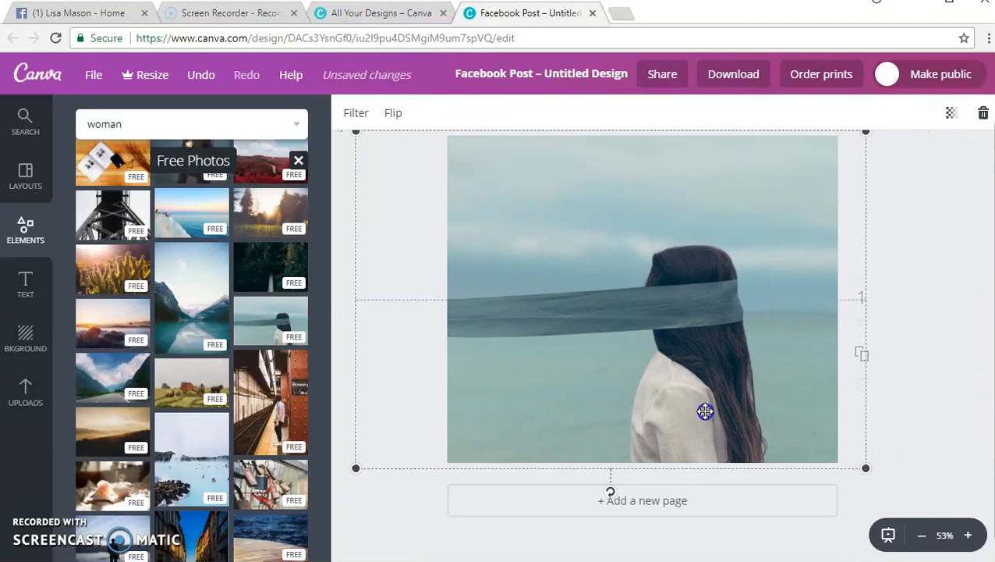
left_click_drag(705, 412, 758, 409)
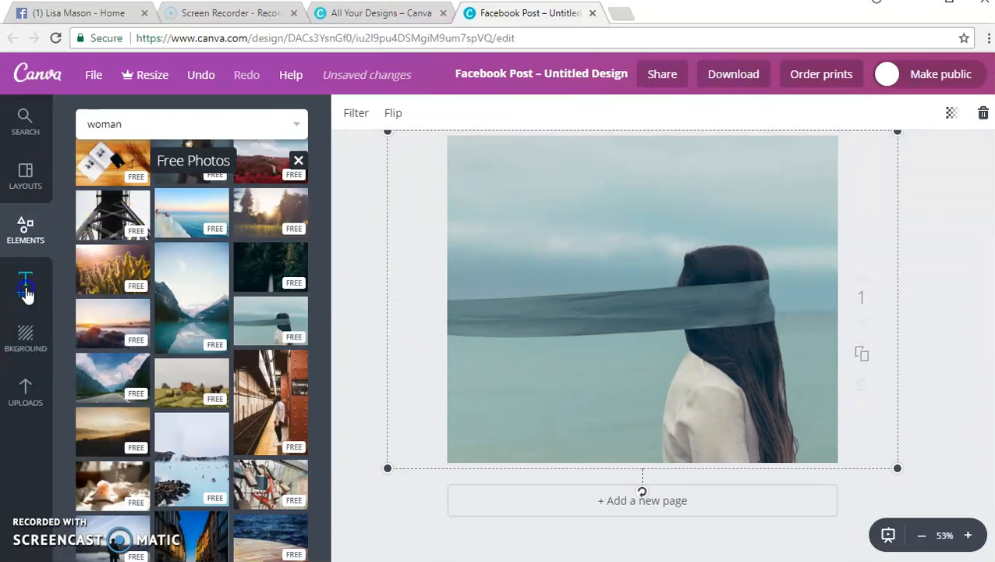
Add a subheading above the blindfold and retype it as 'Create Text - Sample'.
left_click(25, 284)
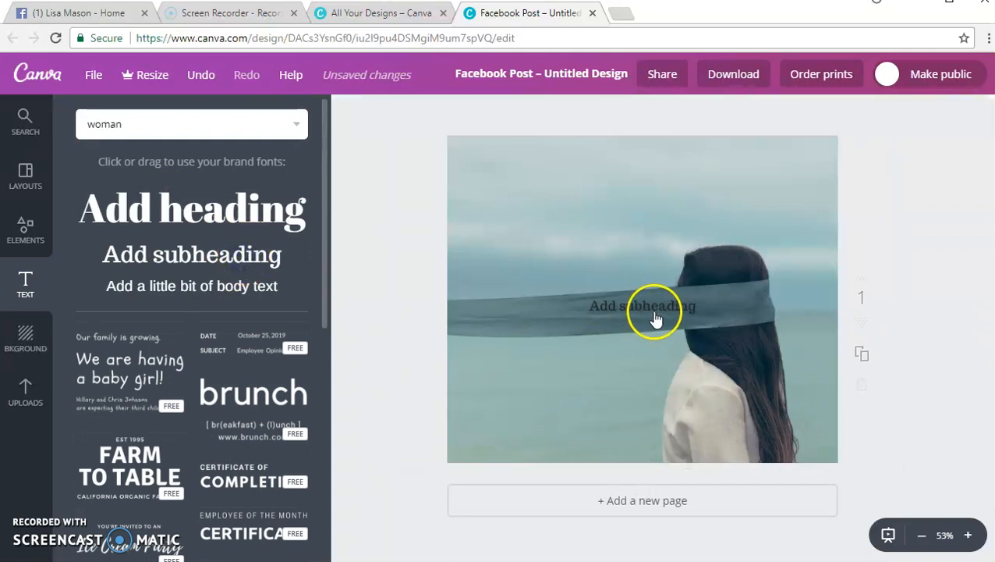
left_click(641, 306)
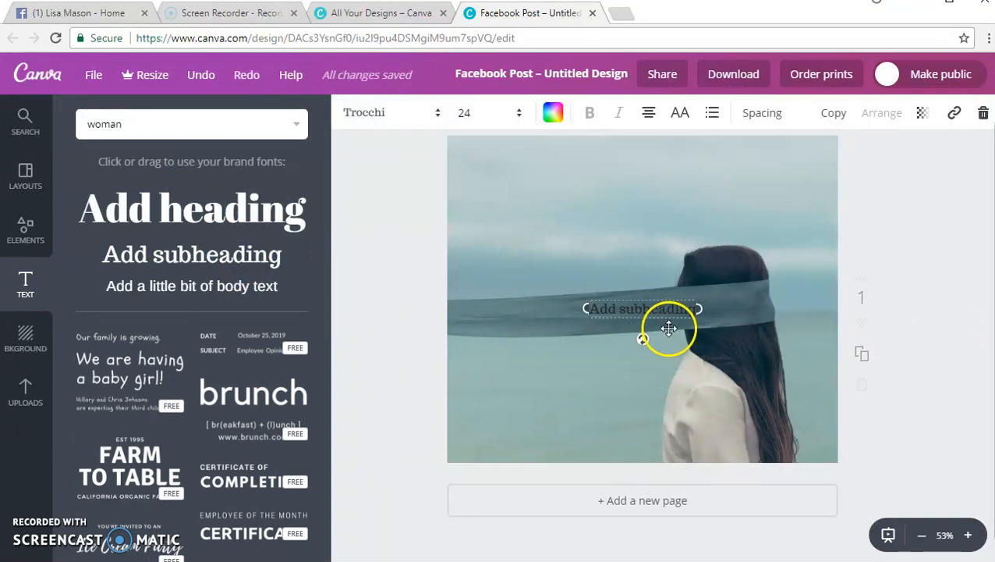
left_click_drag(667, 328, 668, 225)
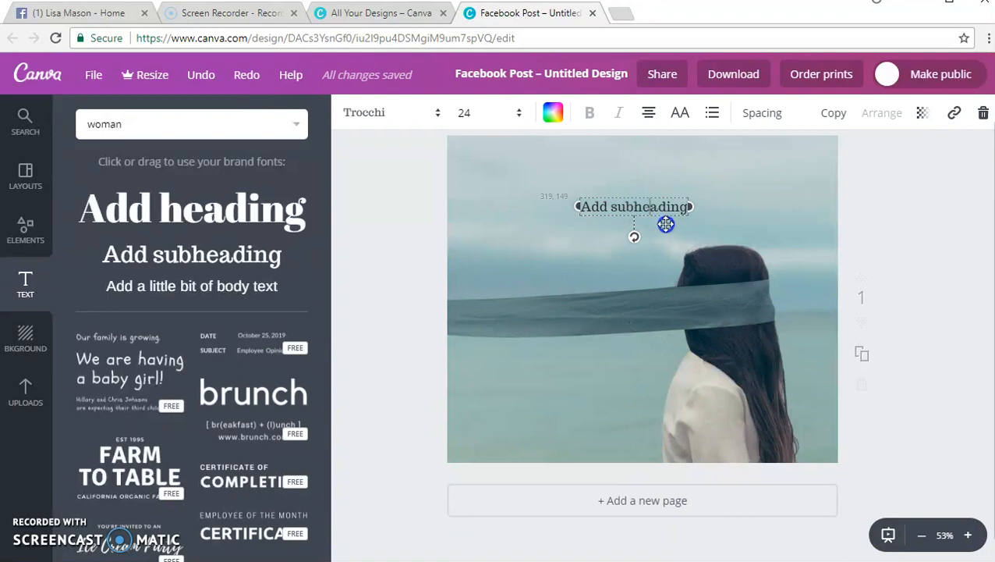
left_click_drag(633, 206, 643, 225)
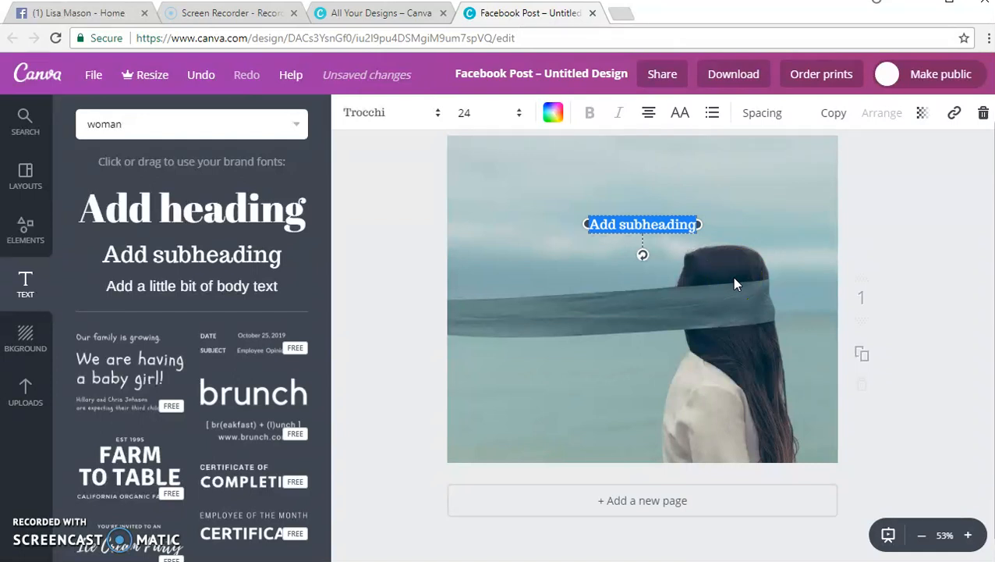
type("Create")
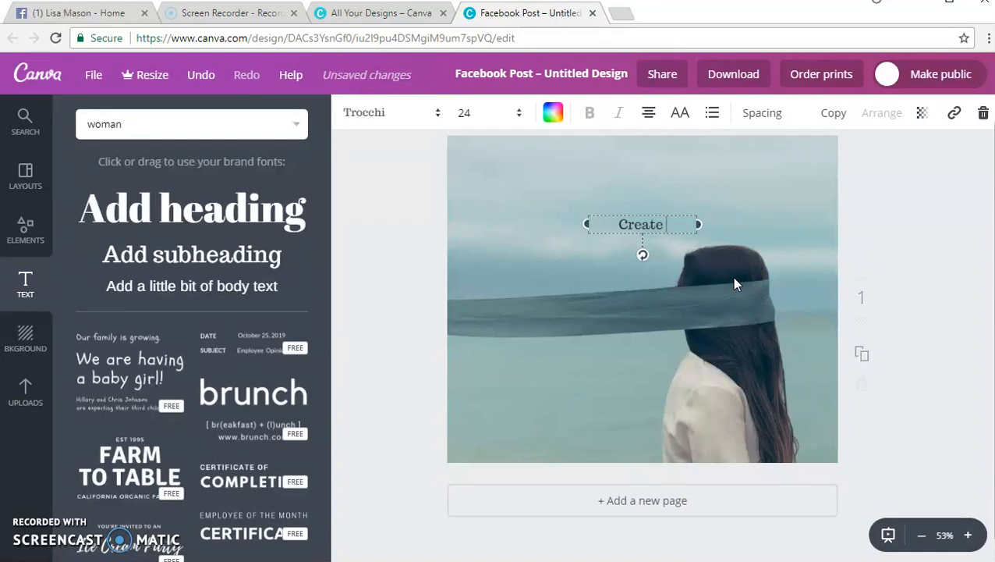
type("Text -")
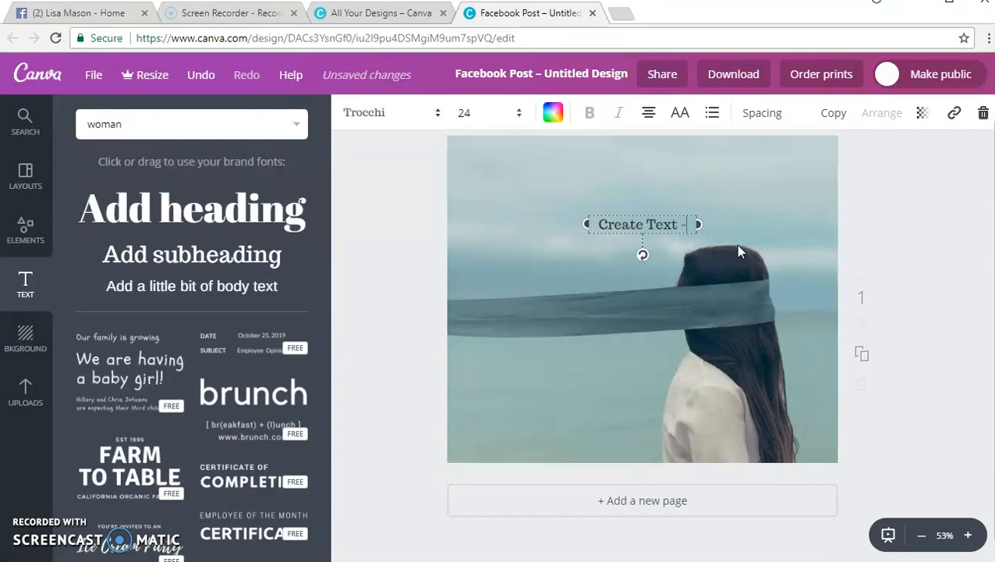
type("Sample")
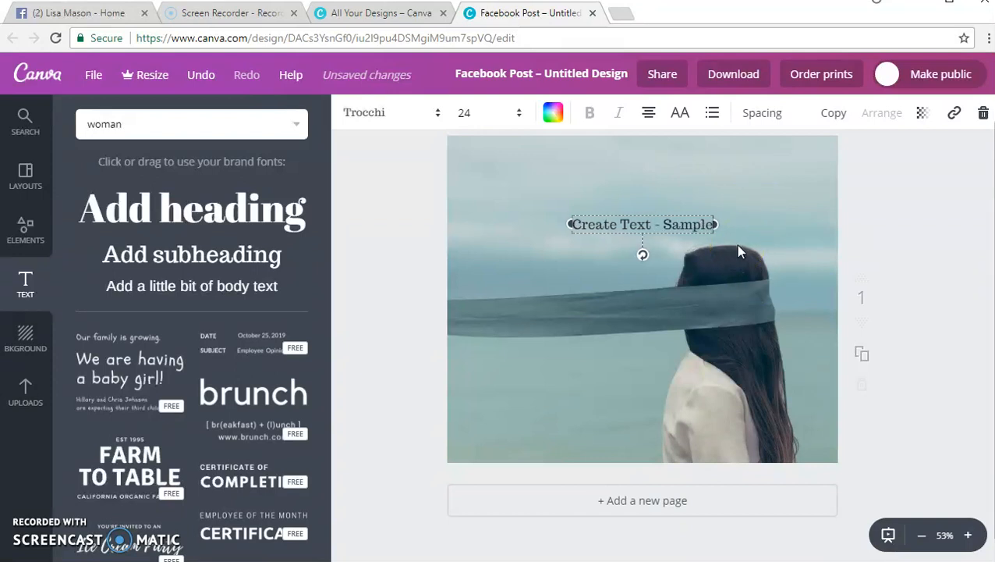
Set the heading to the SUNDAY font, size 36 then 42, coloured white.
left_click(387, 113)
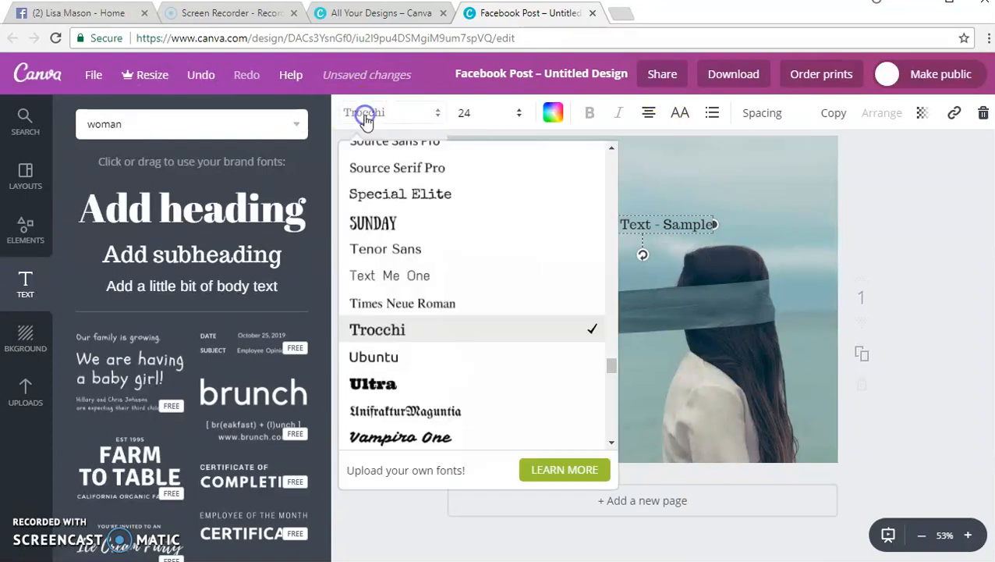
mouse_move(387, 215)
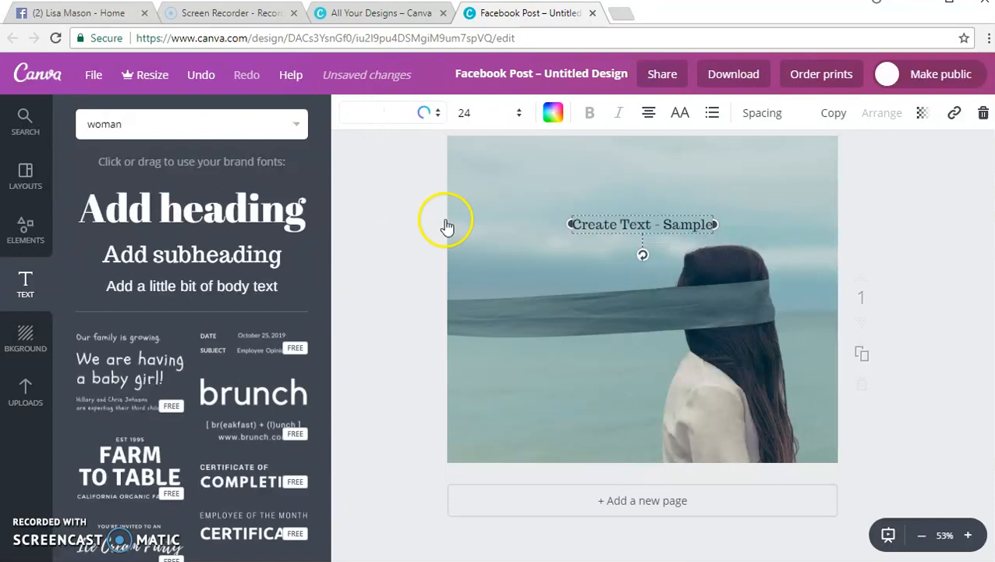
left_click(463, 112)
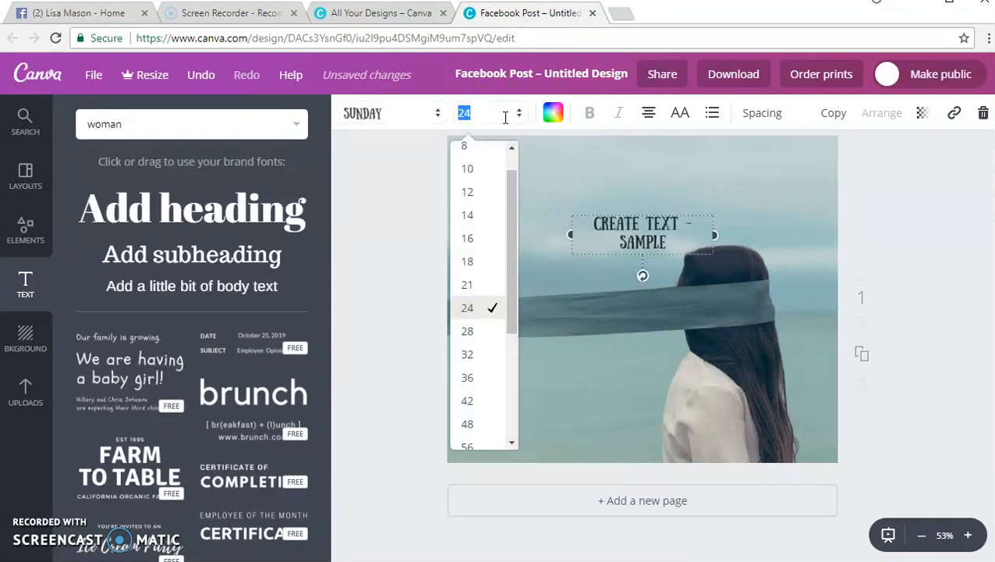
left_click(468, 376)
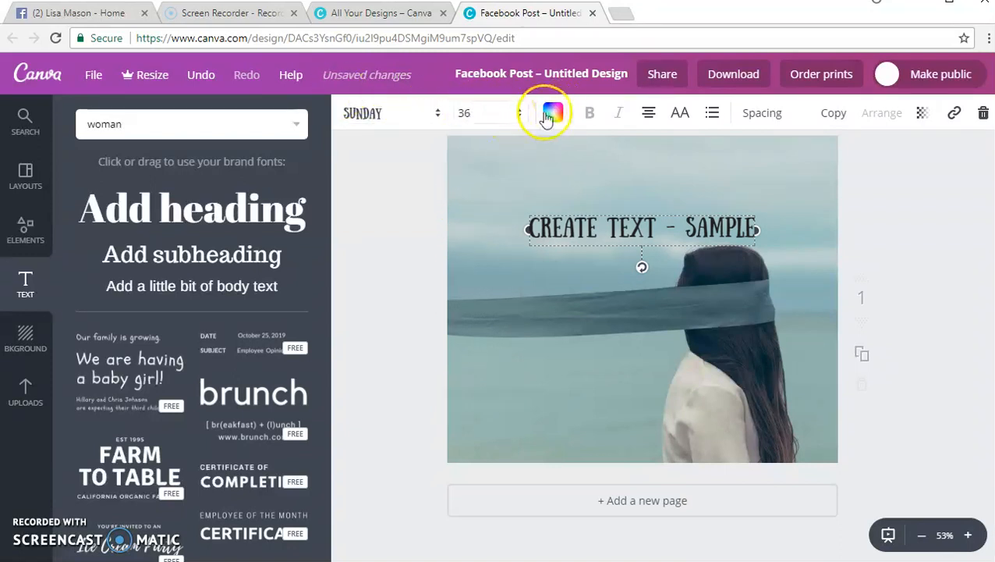
left_click(486, 112)
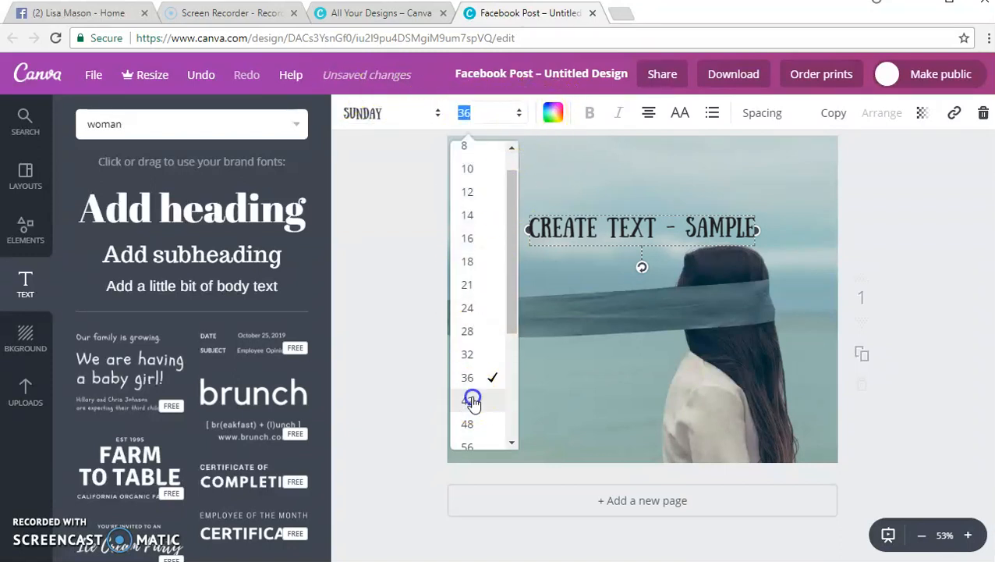
left_click(468, 399)
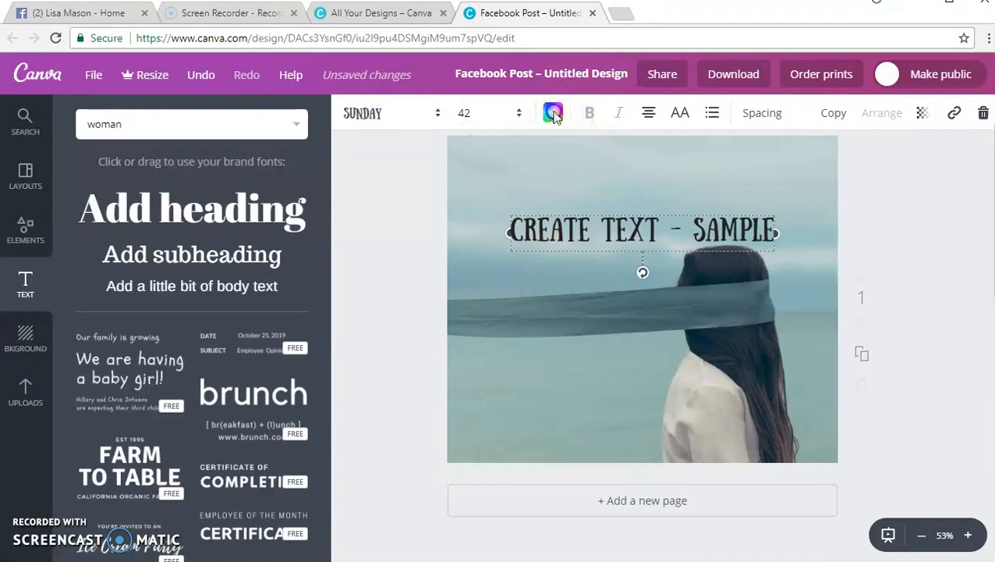
left_click(553, 112)
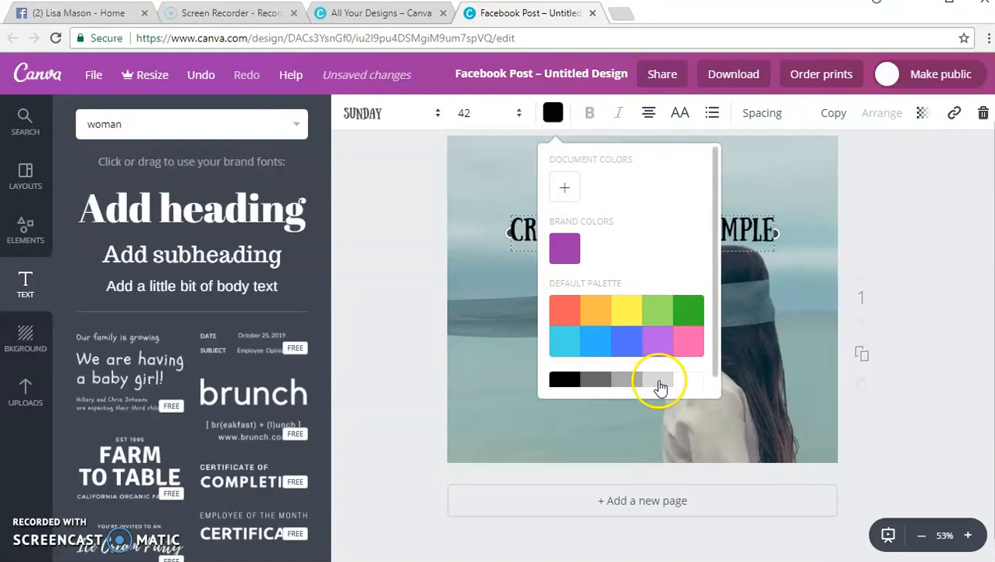
left_click(658, 380)
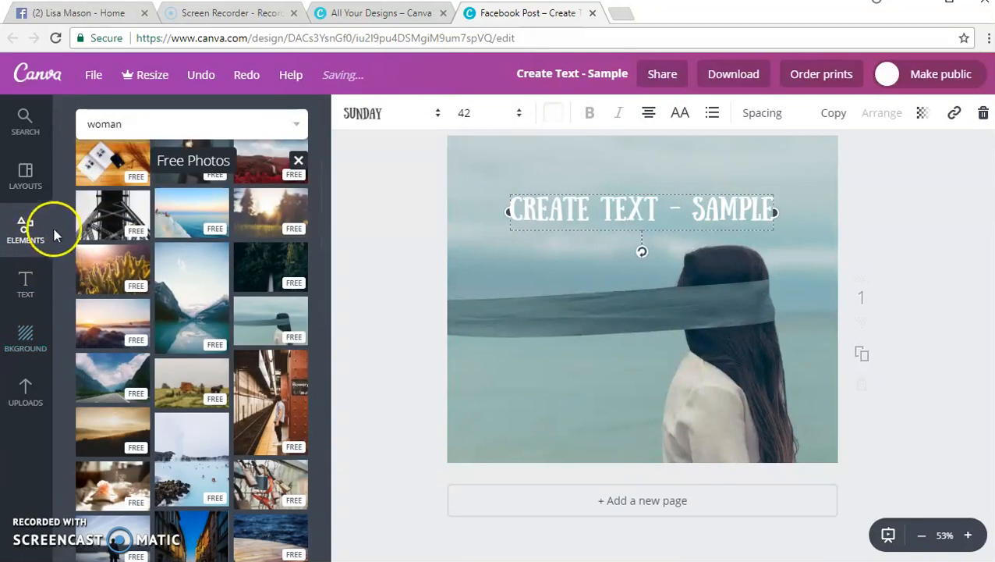
Add a square shape from Elements > Shapes and recolour it white.
left_click(25, 227)
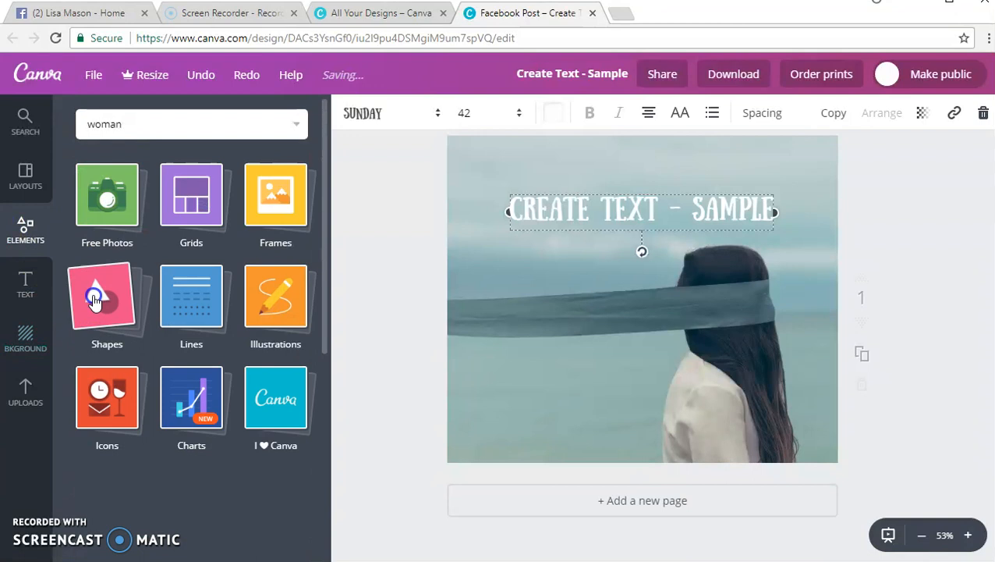
left_click(106, 294)
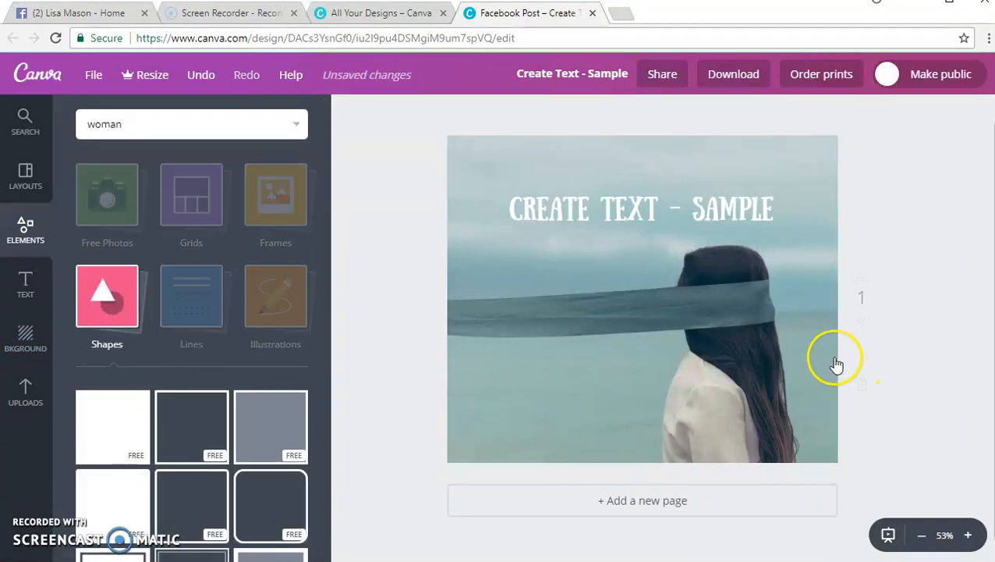
left_click(106, 295)
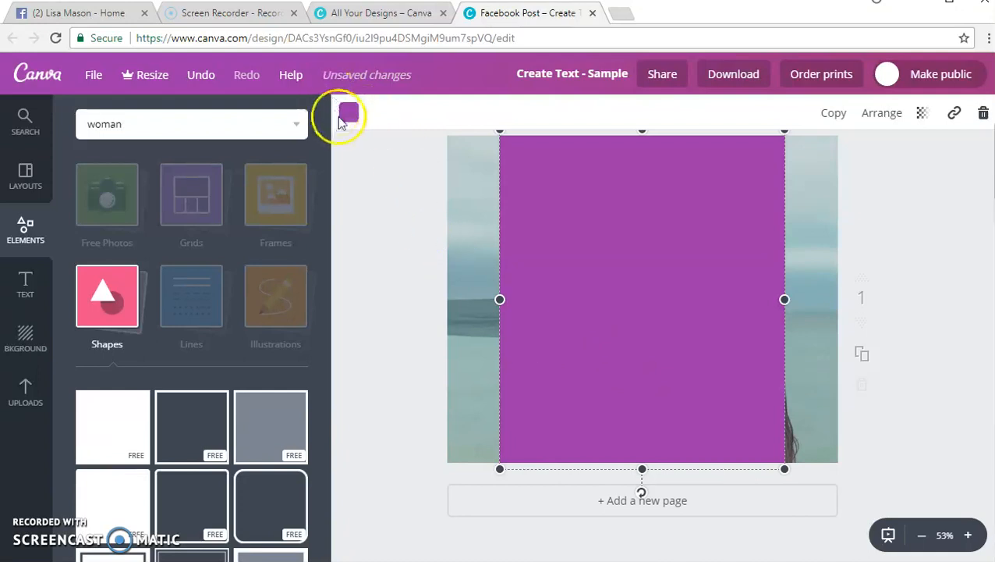
left_click(349, 112)
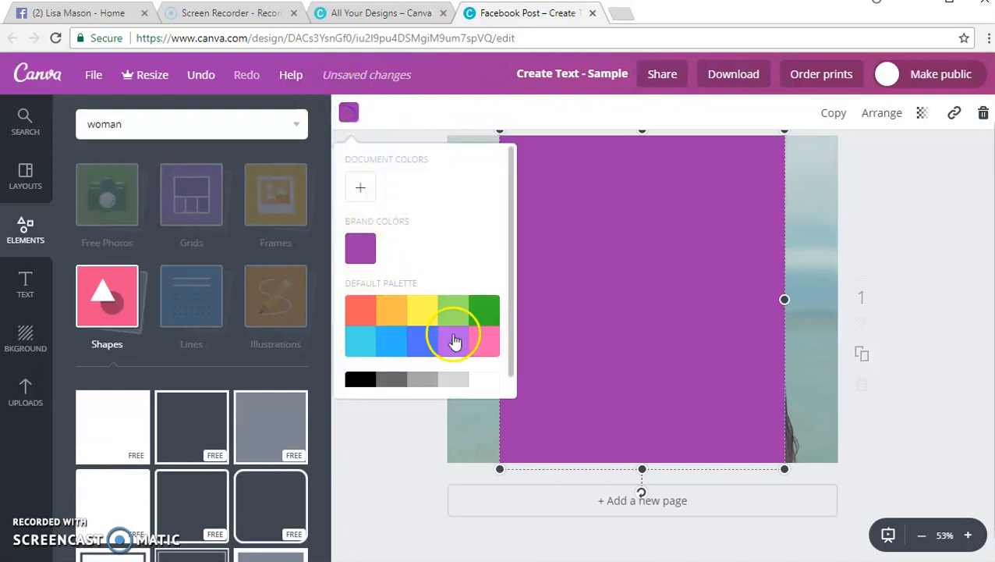
left_click(455, 338)
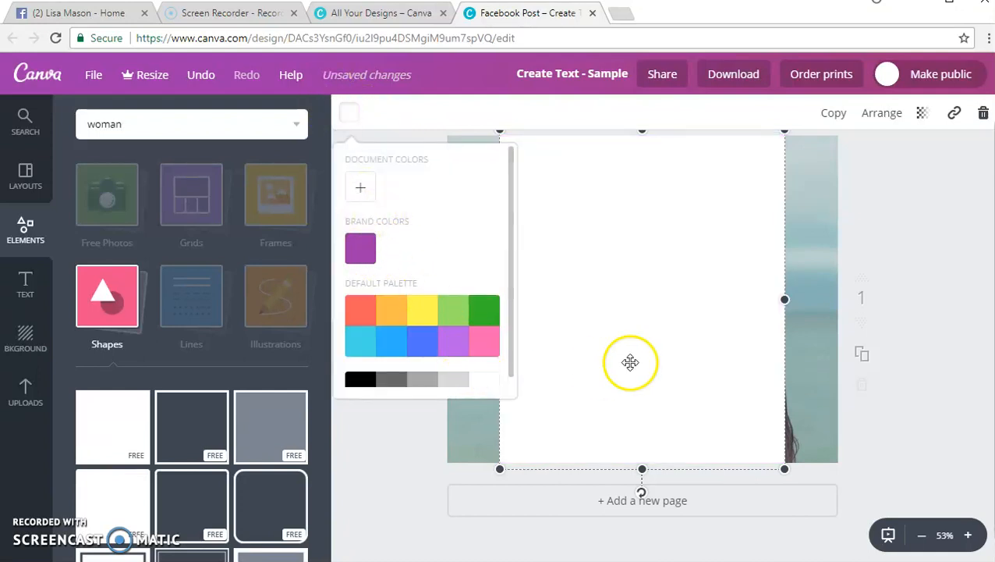
left_click(818, 222)
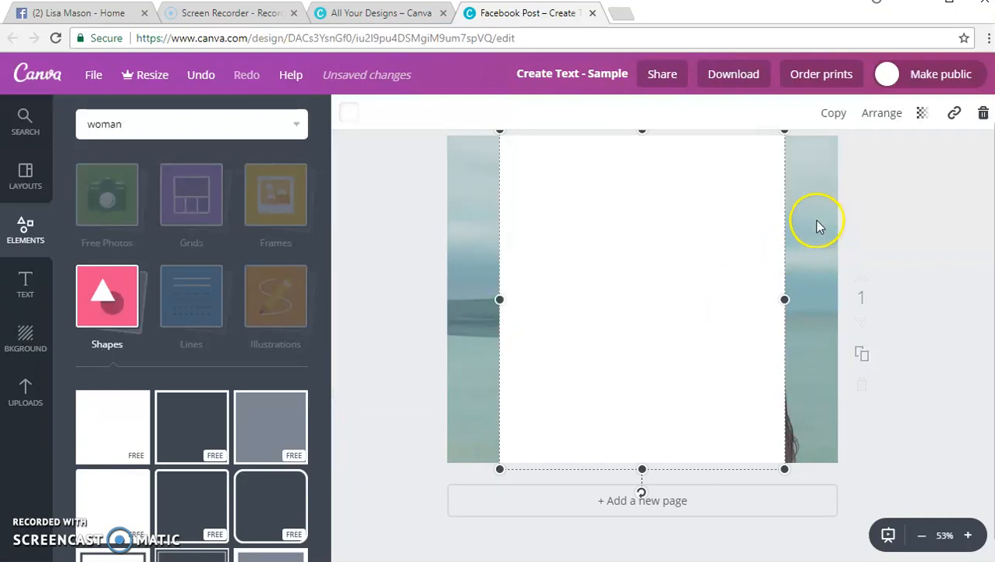
Set the white panel to about 49 transparency and send it behind the heading.
left_click(920, 112)
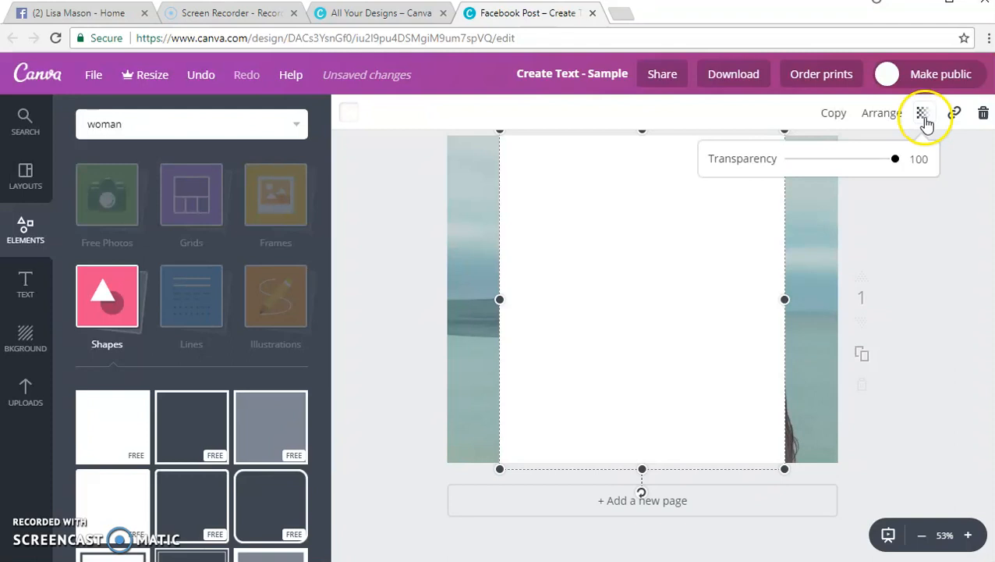
left_click_drag(895, 159, 864, 159)
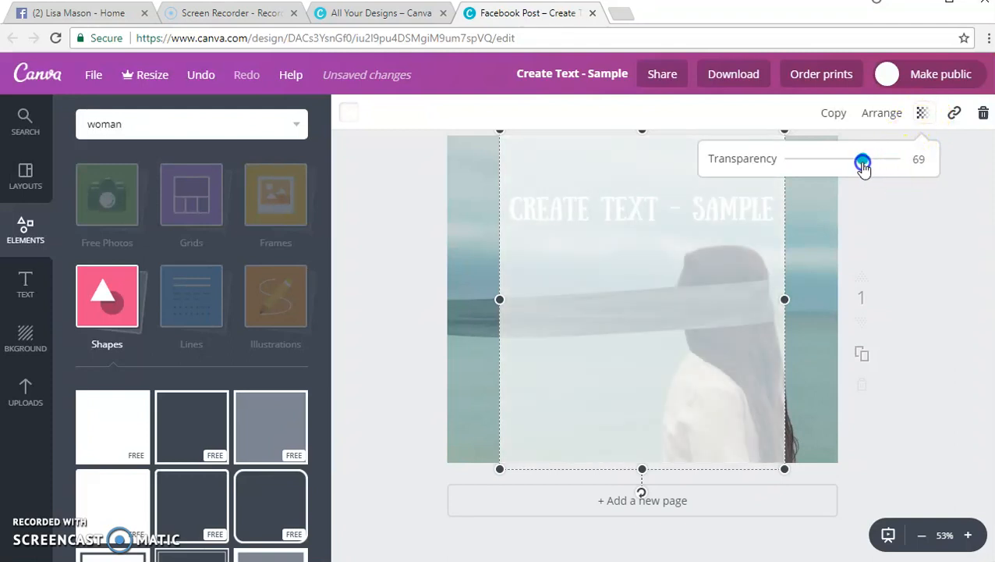
left_click_drag(864, 159, 841, 159)
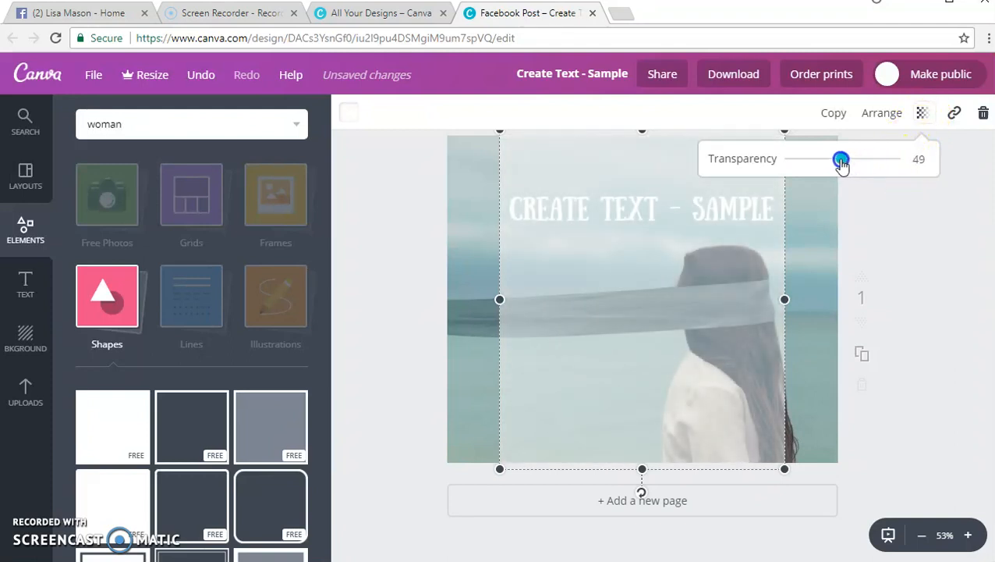
left_click_drag(841, 159, 821, 159)
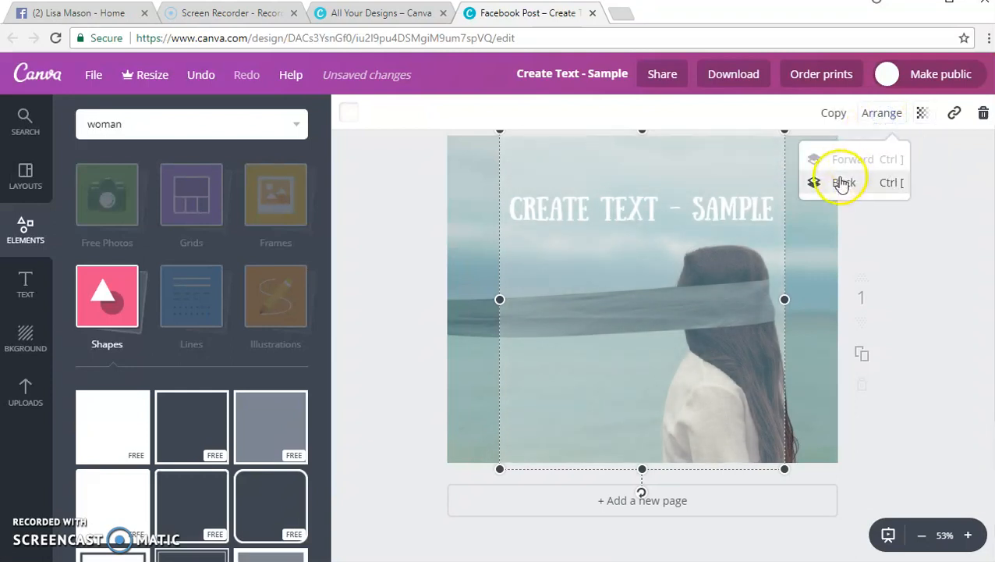
left_click(844, 181)
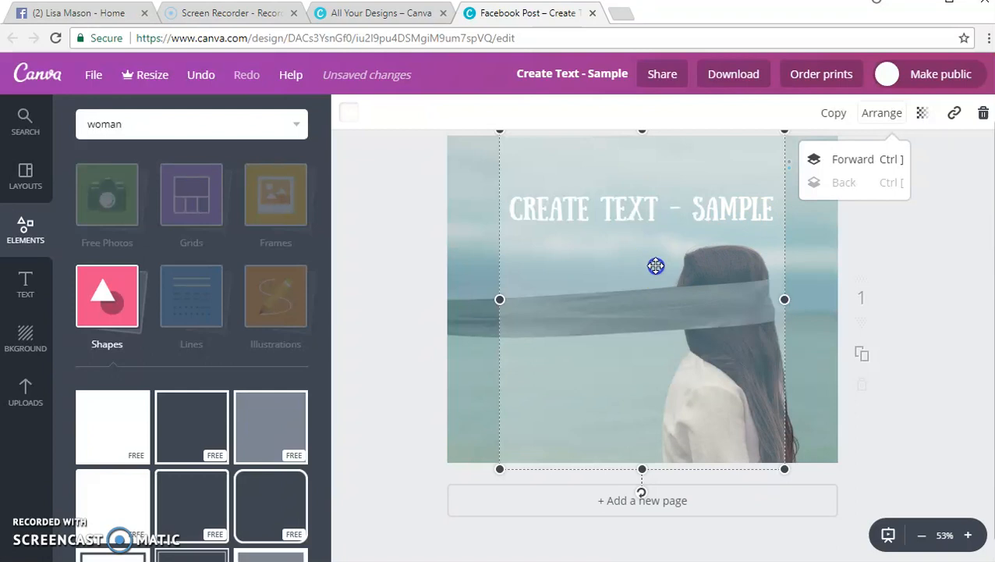
left_click(641, 209)
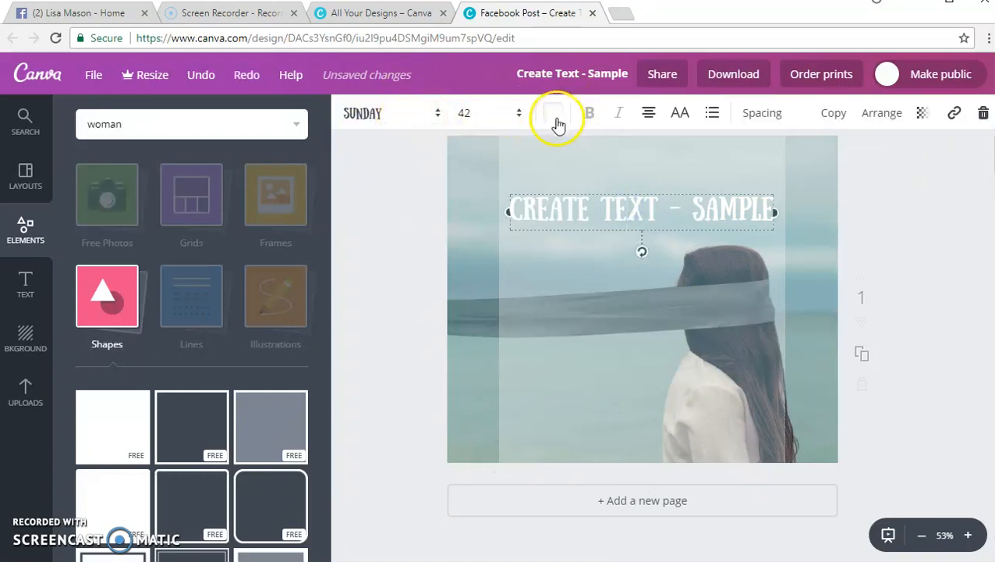
Recolour the heading blue, then darken it to navy 0a1548 in the custom picker.
left_click(553, 112)
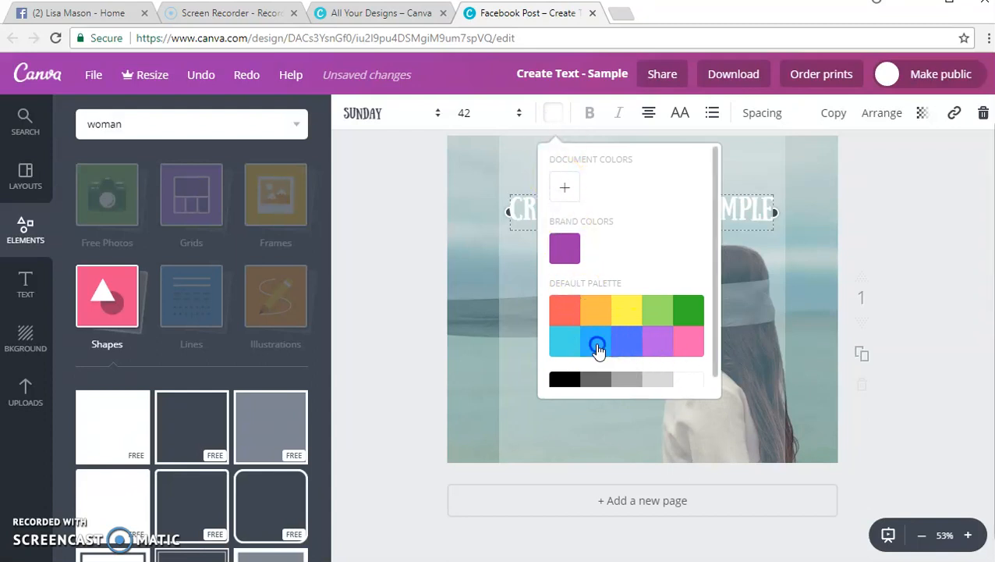
left_click(596, 346)
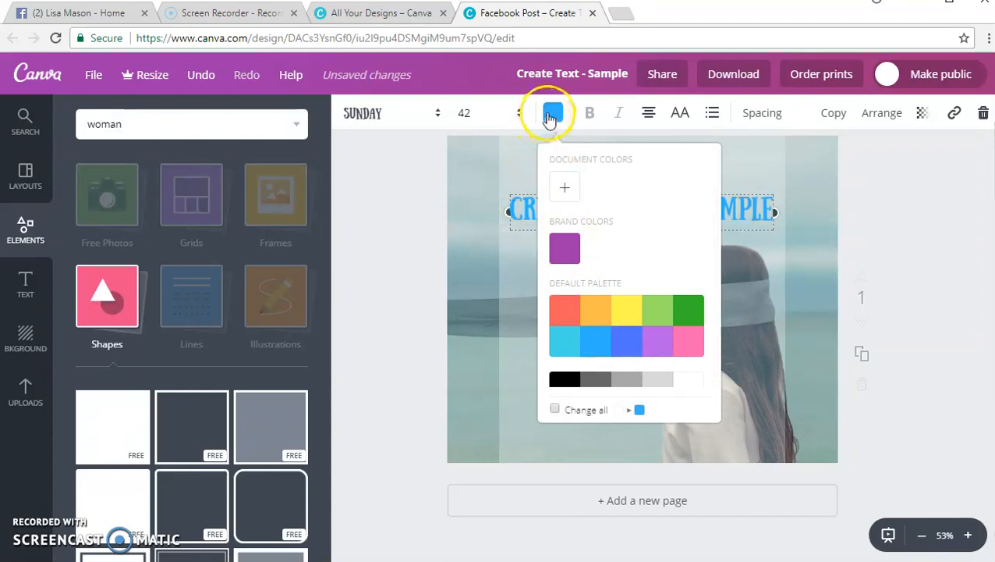
left_click(564, 187)
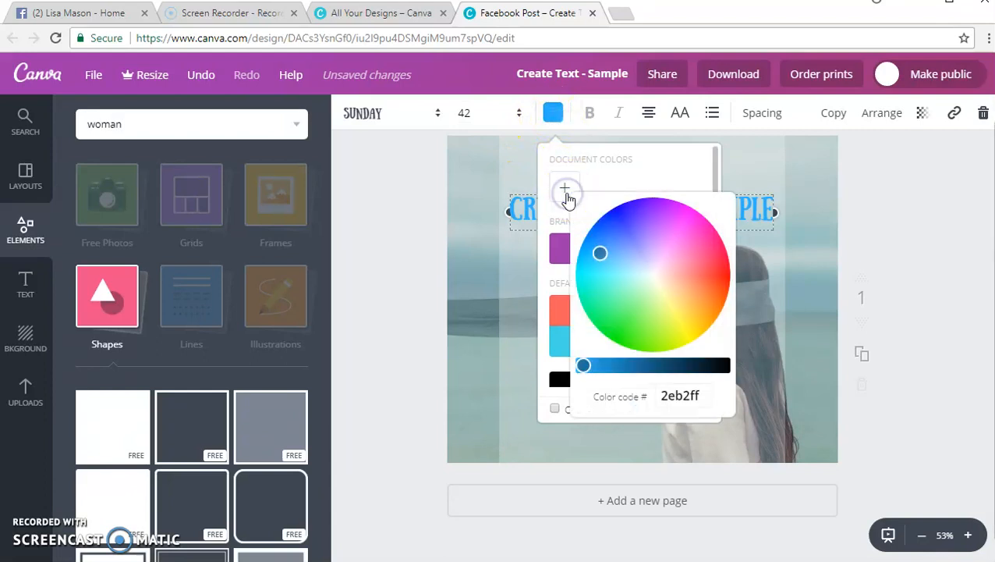
left_click_drag(600, 253, 613, 230)
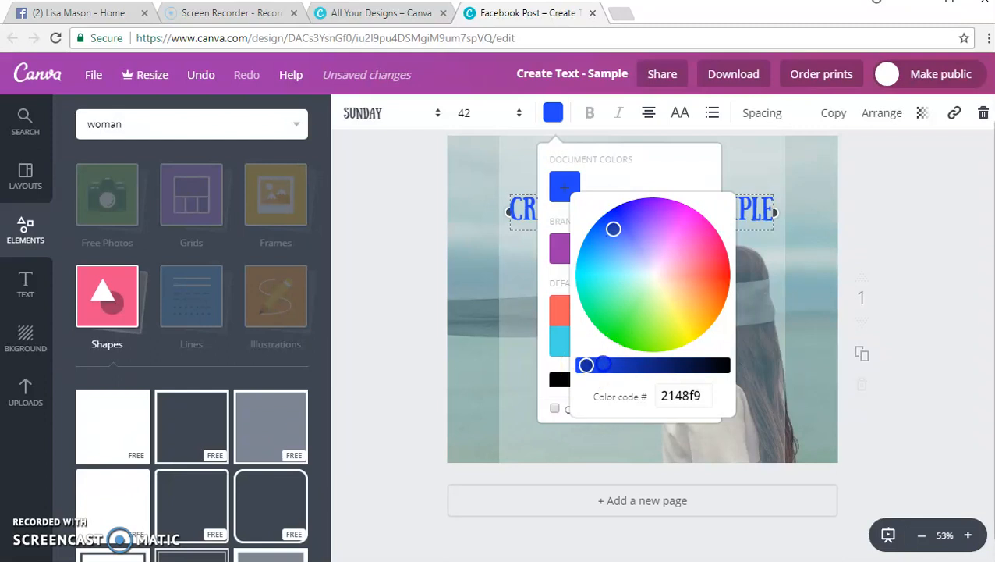
left_click_drag(586, 365, 674, 365)
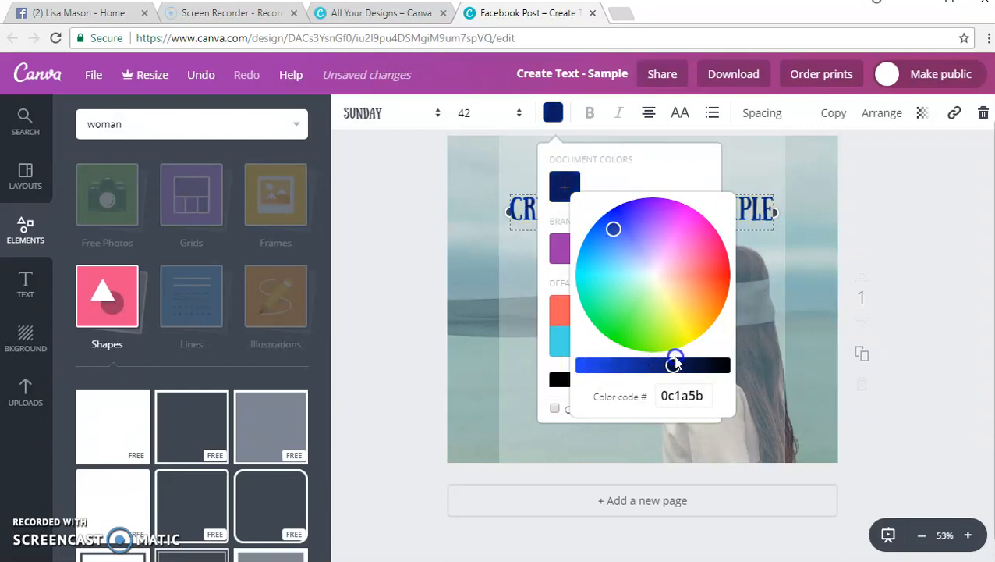
left_click_drag(677, 365, 683, 365)
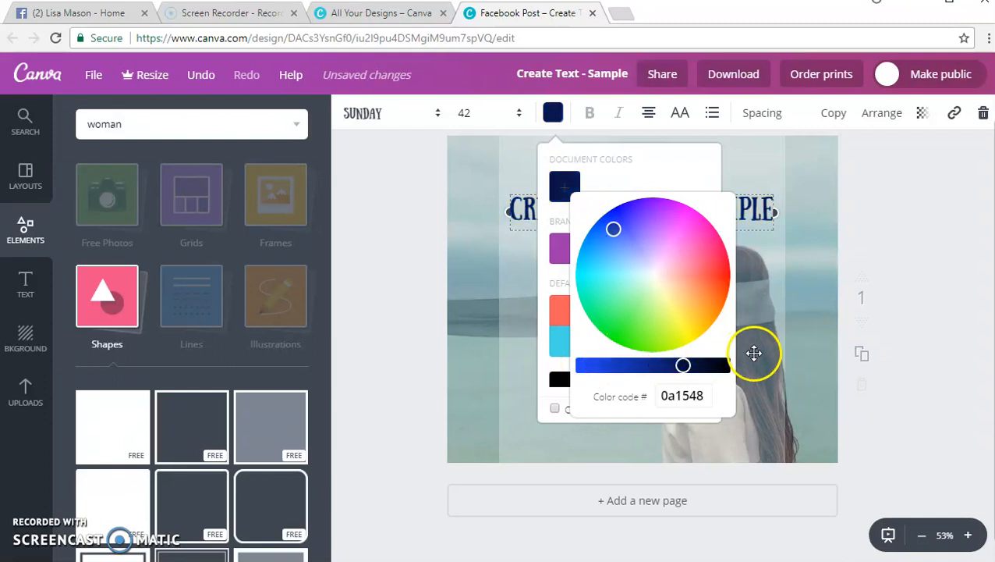
left_click(733, 231)
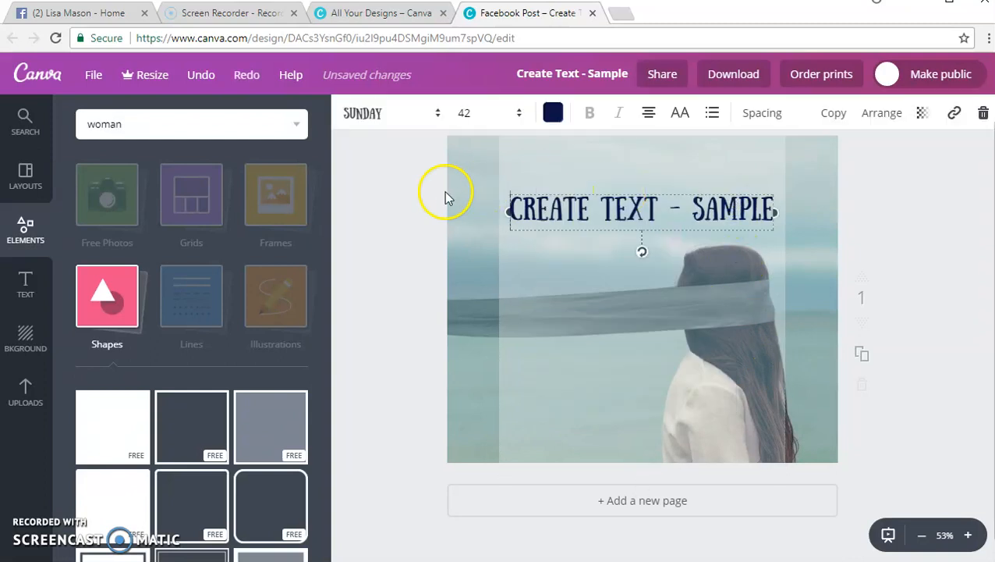
mouse_move(63, 232)
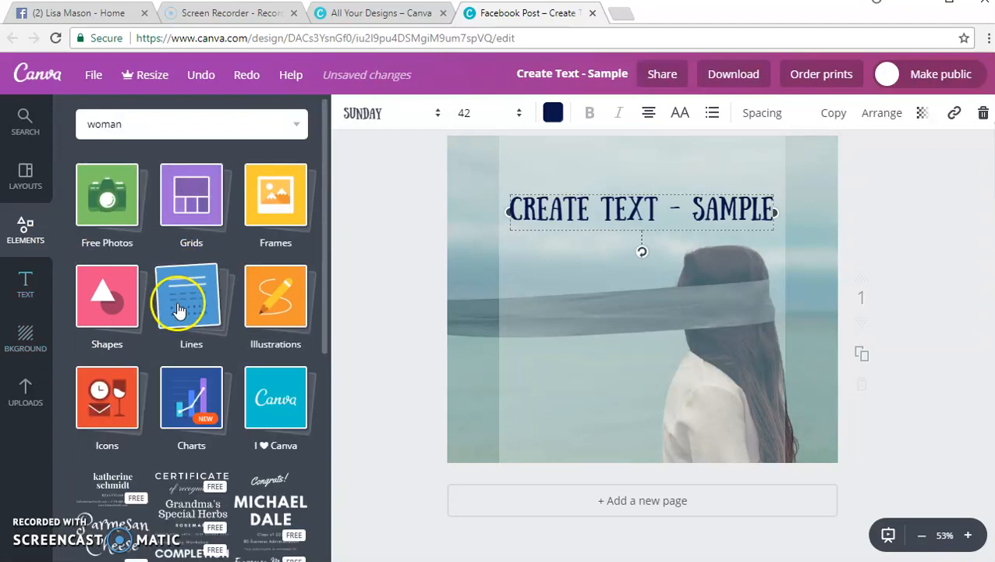
Add an arrow-ended decorative line from Elements > Lines just below the heading.
left_click(190, 300)
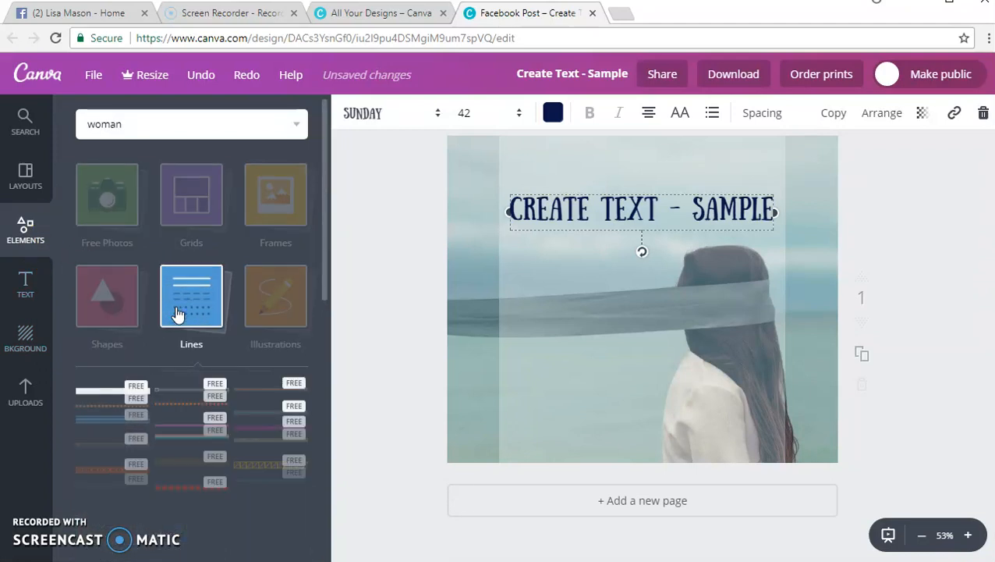
scroll("down", 3)
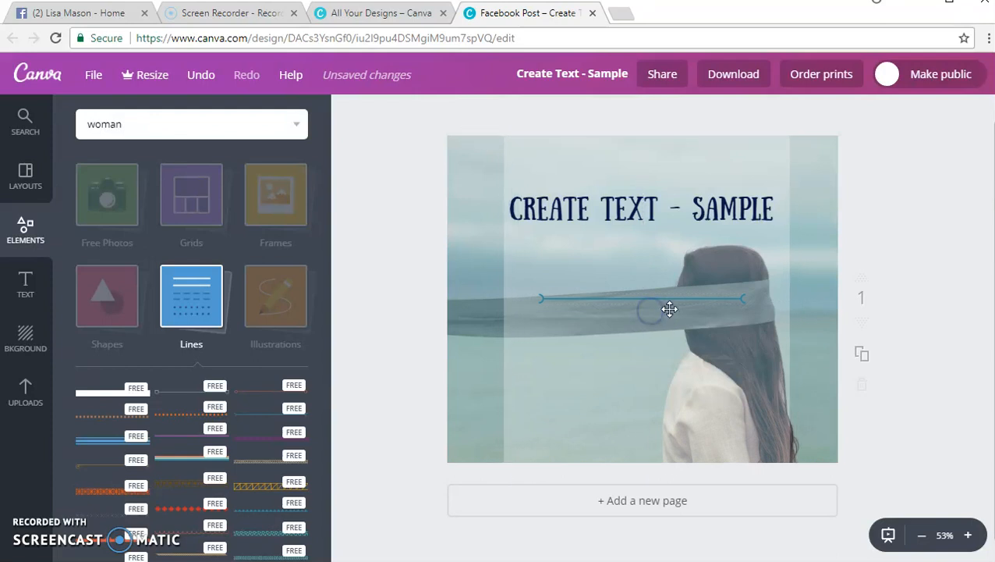
left_click(669, 309)
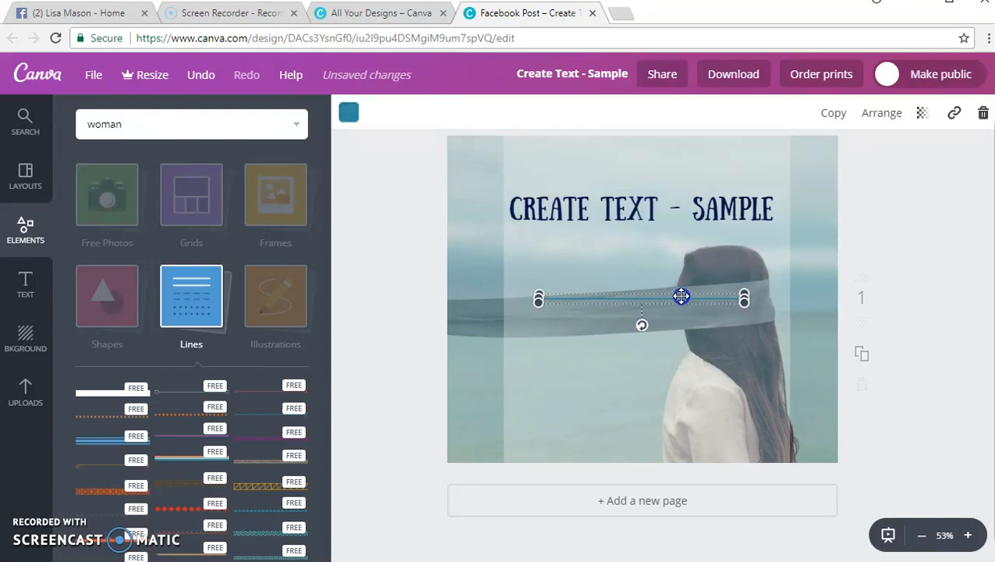
left_click_drag(680, 296, 677, 237)
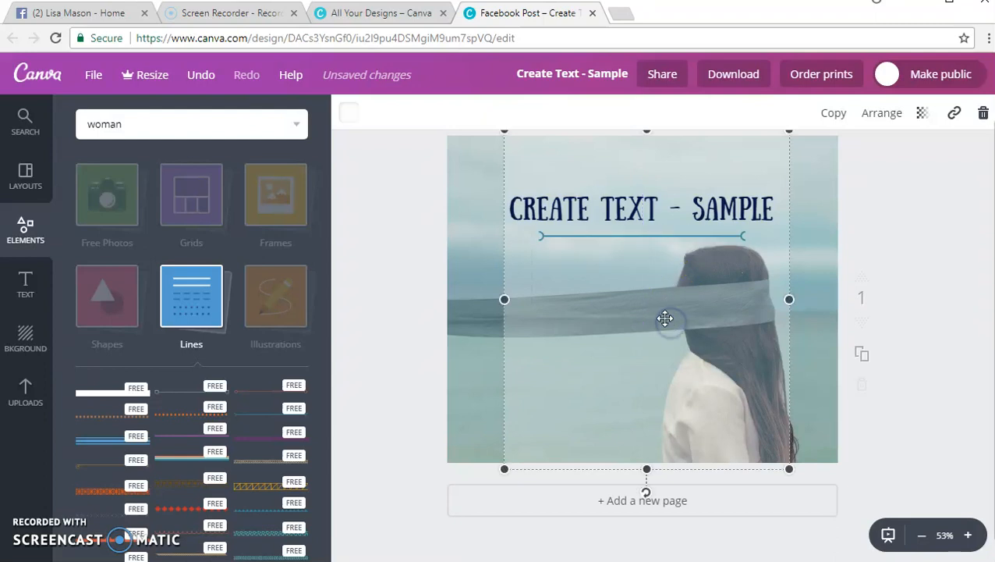
left_click(25, 287)
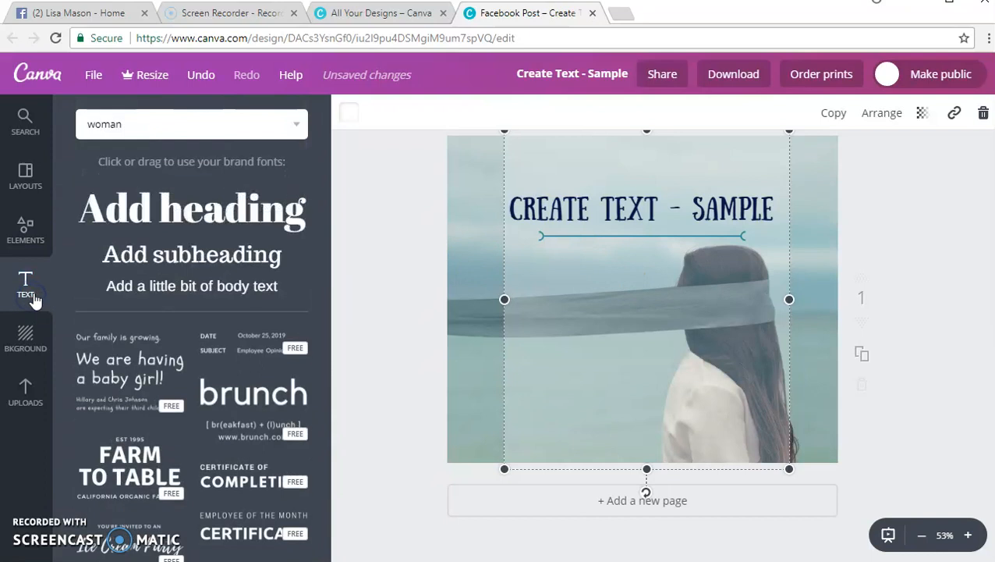
Add a small body text box and move it just beneath the decorative line.
left_click(190, 285)
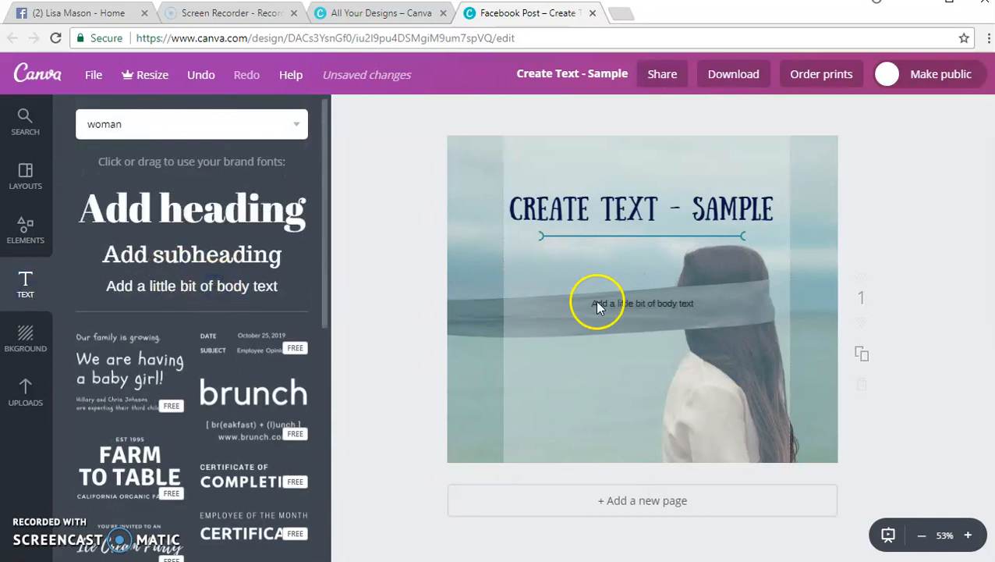
left_click(641, 302)
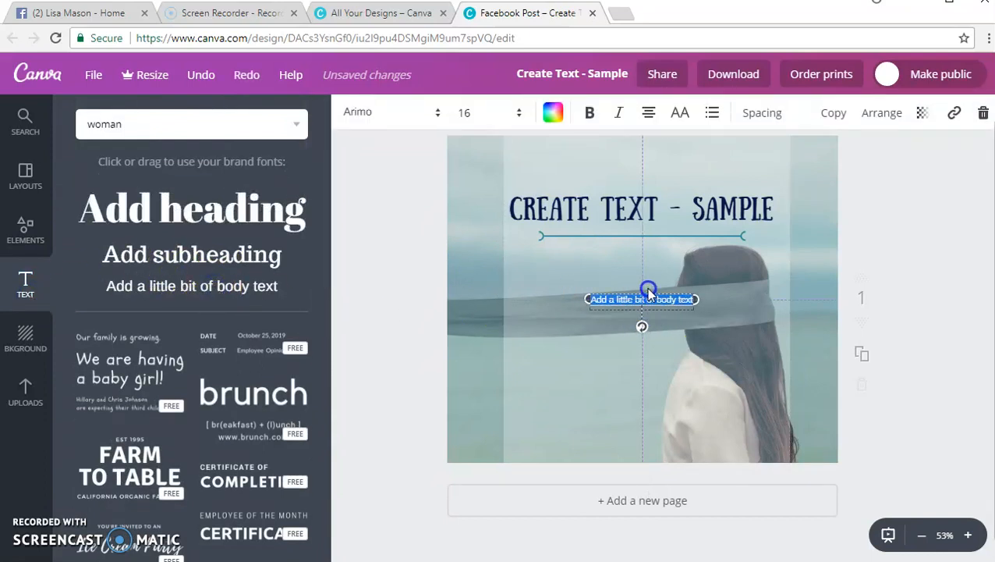
left_click_drag(641, 299, 635, 253)
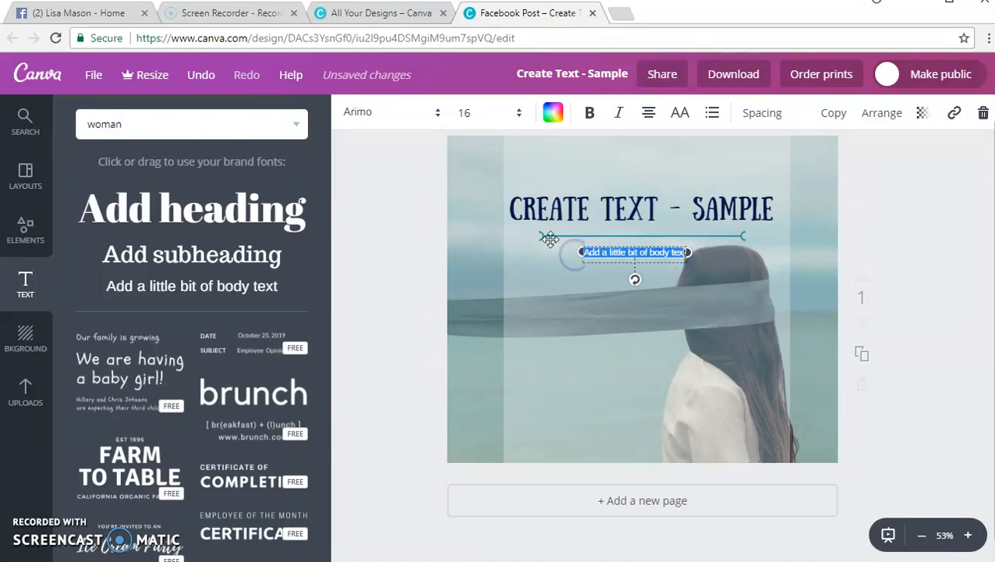
Retype the caption as the website address ending in .com and finish editing.
type("askt")
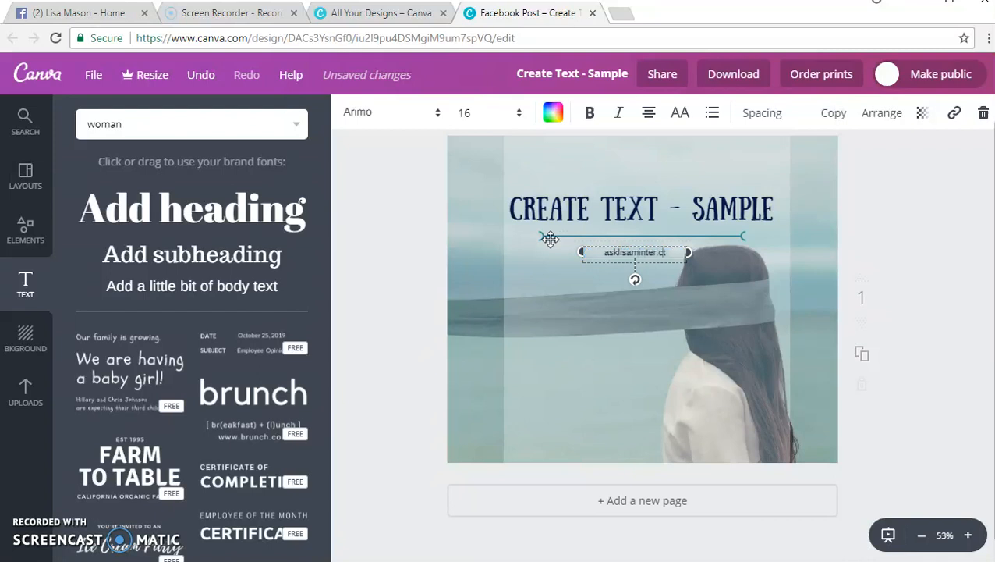
type("on")
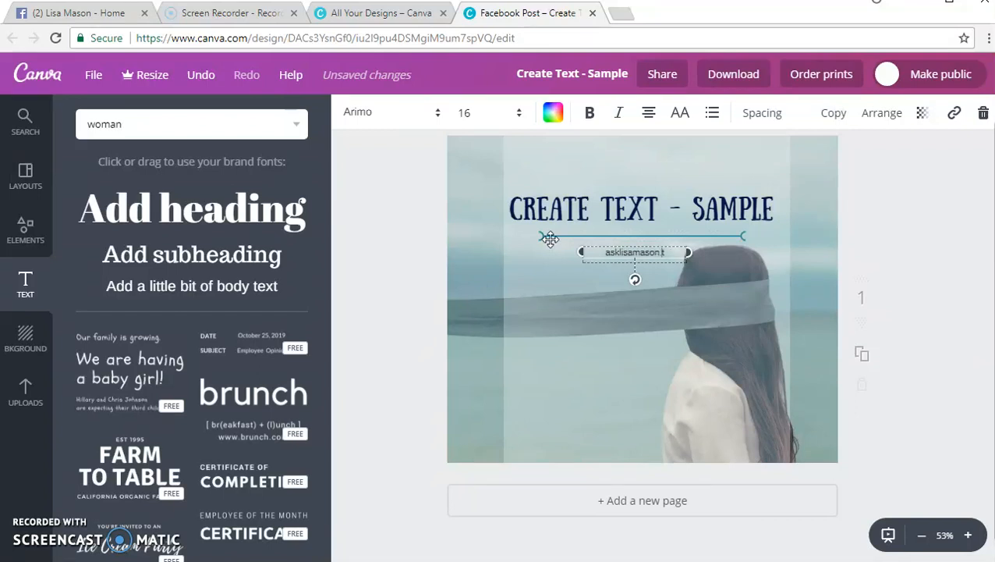
type(".com")
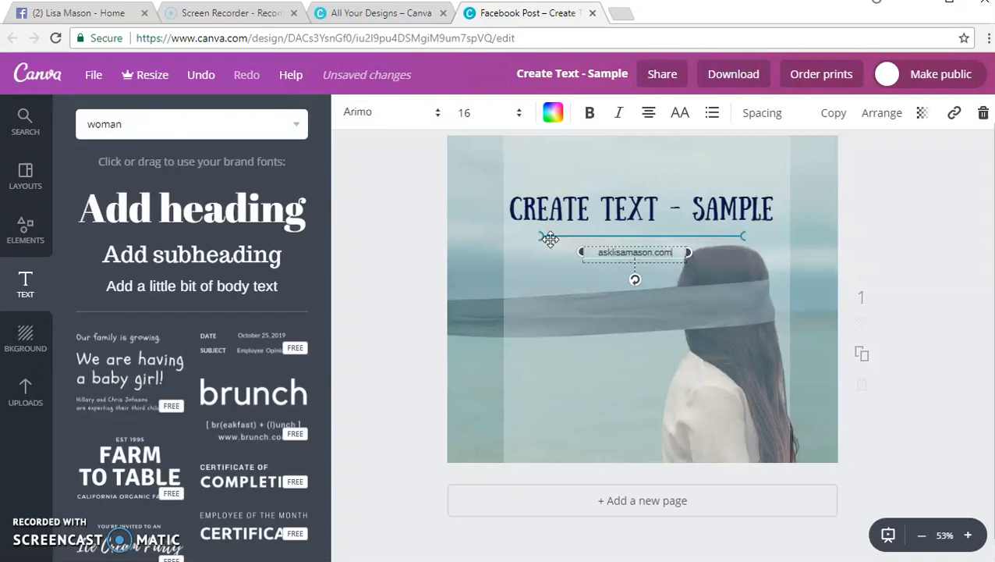
left_click(635, 262)
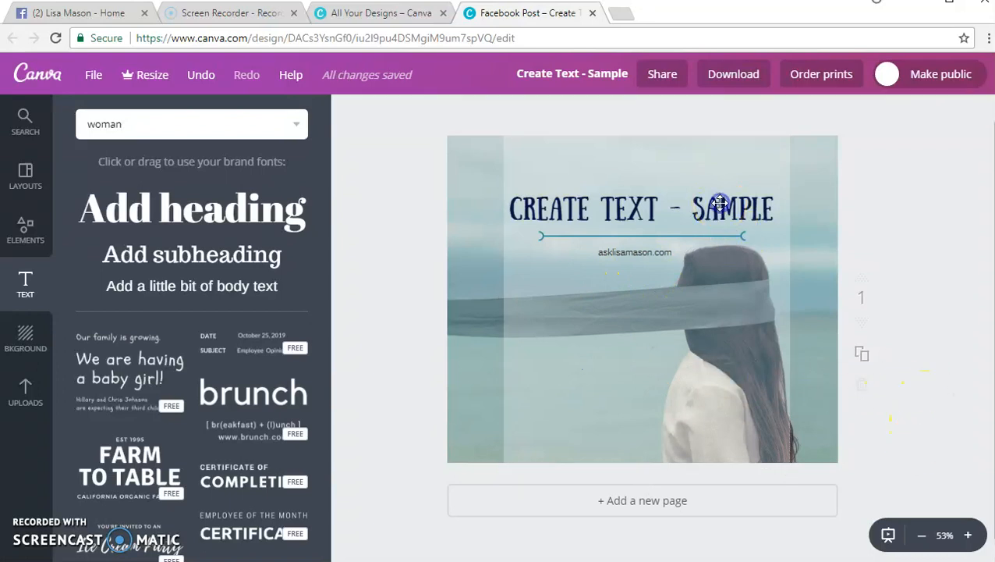
left_click(640, 209)
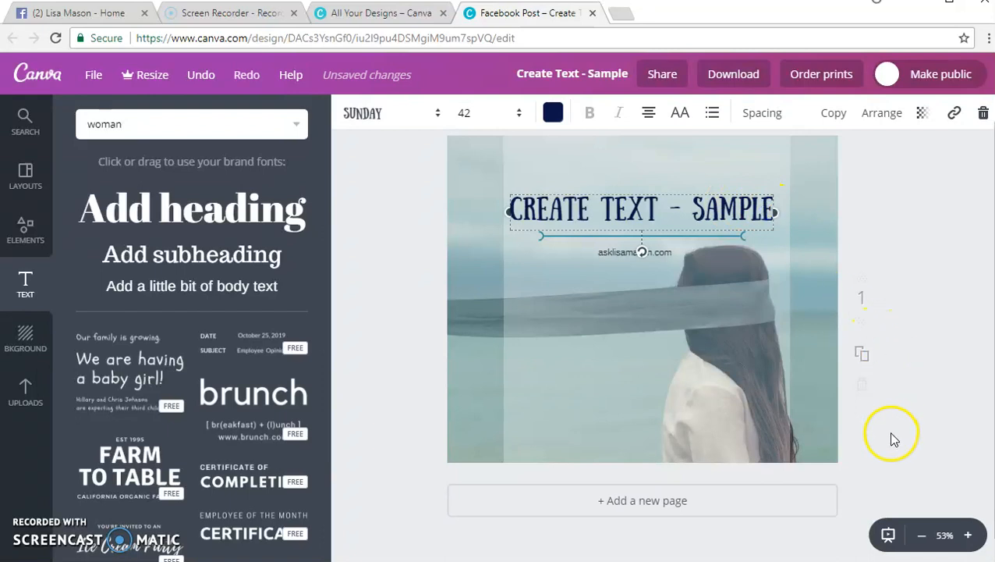
mouse_move(25, 294)
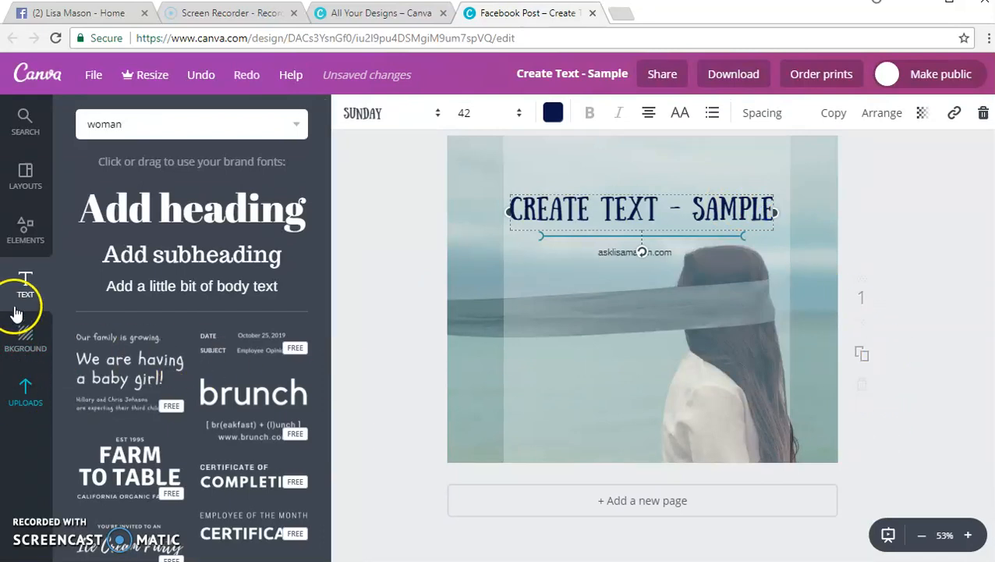
mouse_move(133, 375)
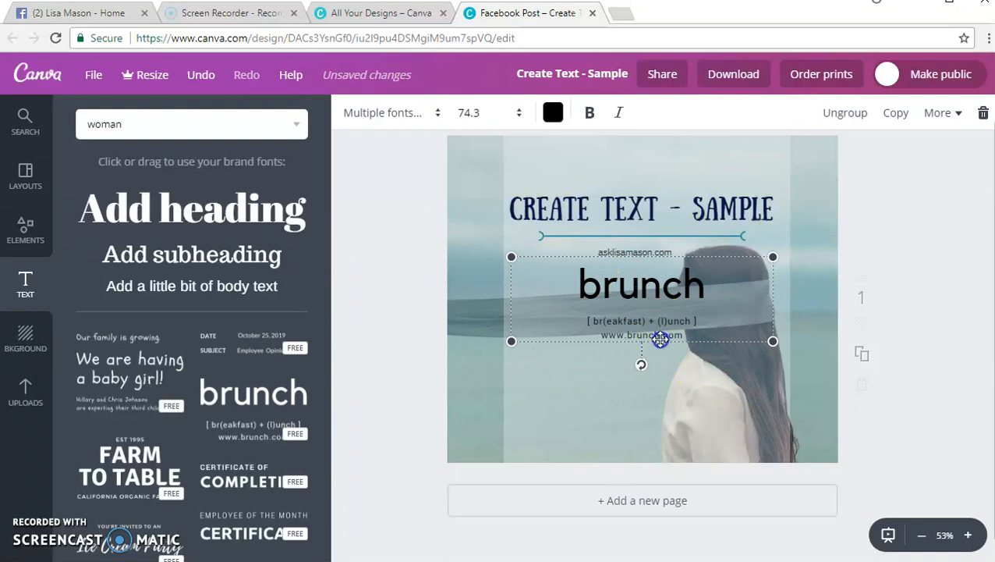
Move the brunch text group lower and delete only its big heading element.
left_click_drag(639, 297, 645, 331)
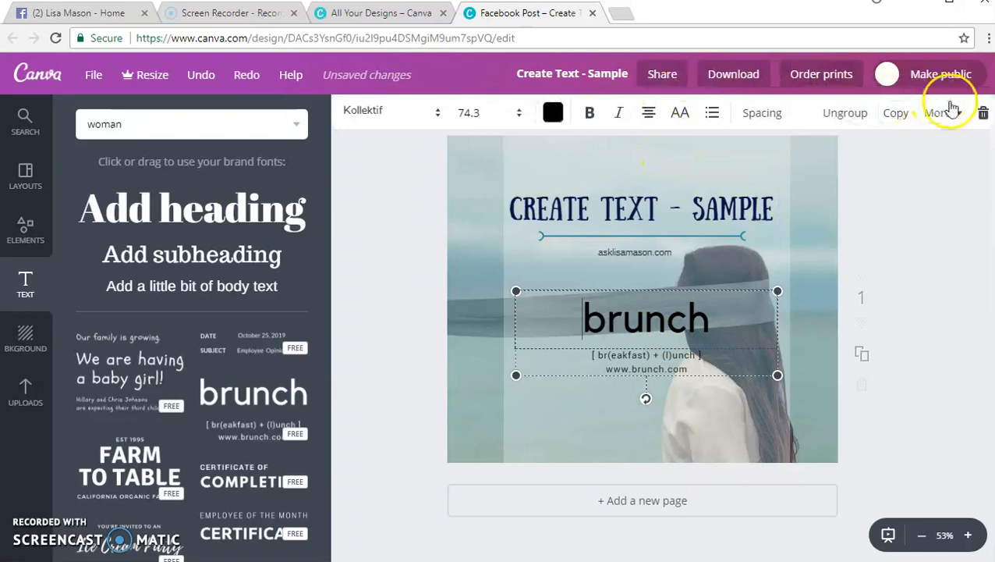
mouse_move(982, 112)
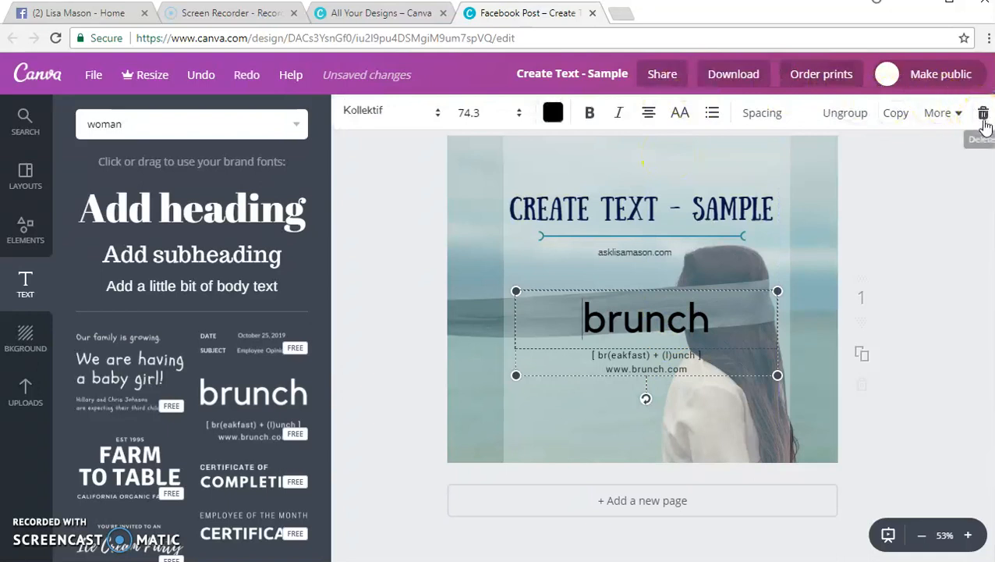
left_click(982, 112)
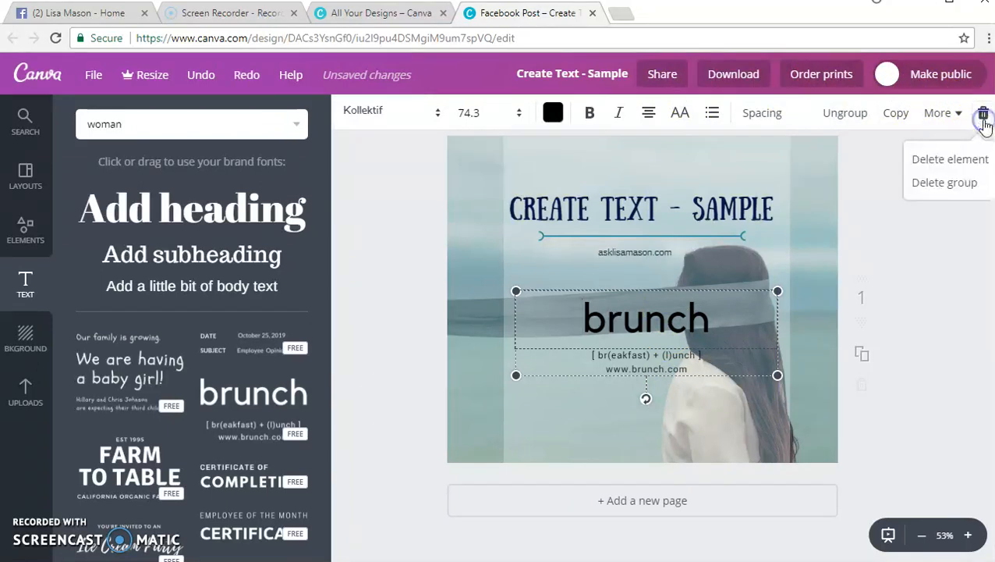
mouse_move(966, 160)
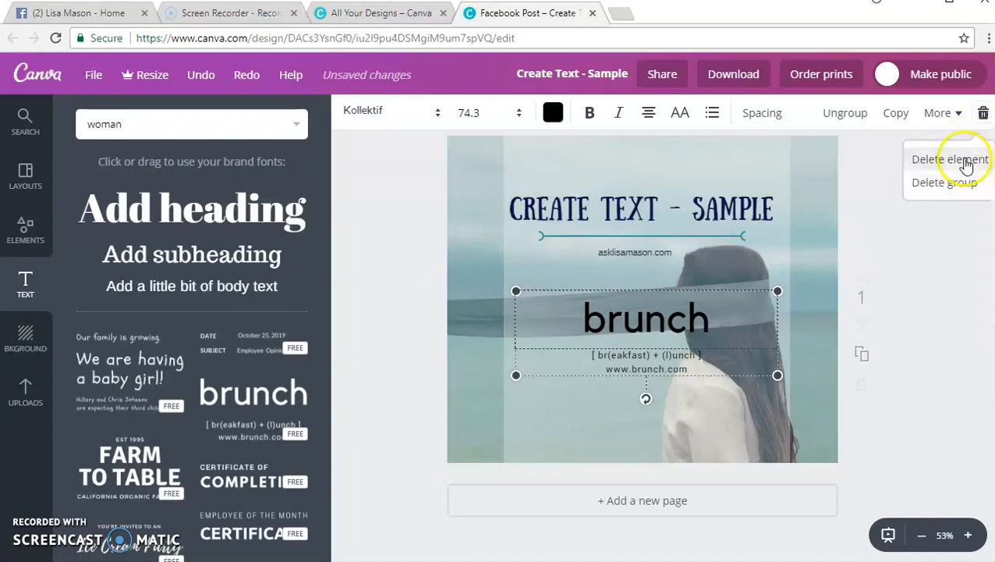
left_click(950, 159)
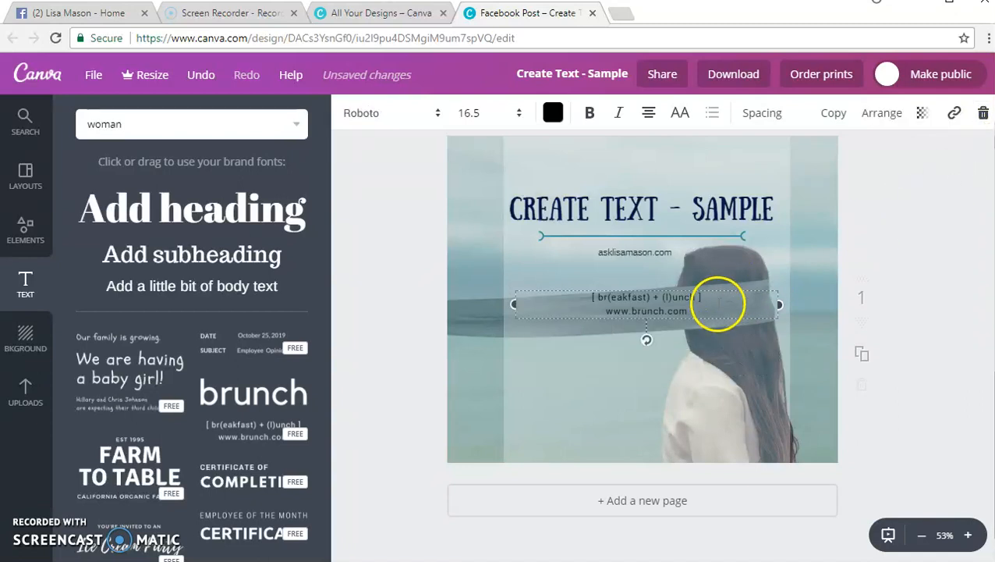
mouse_move(892, 156)
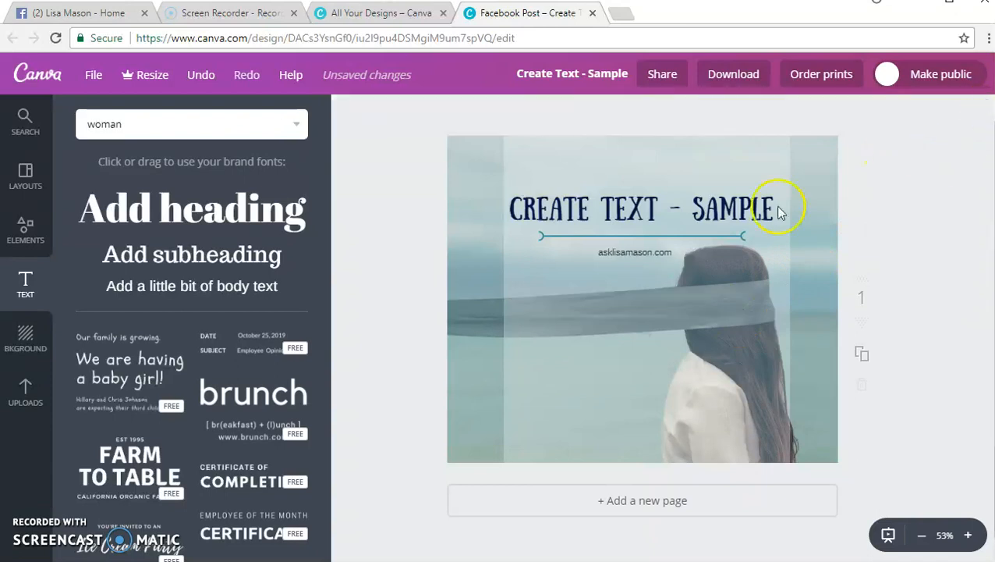
mouse_move(59, 268)
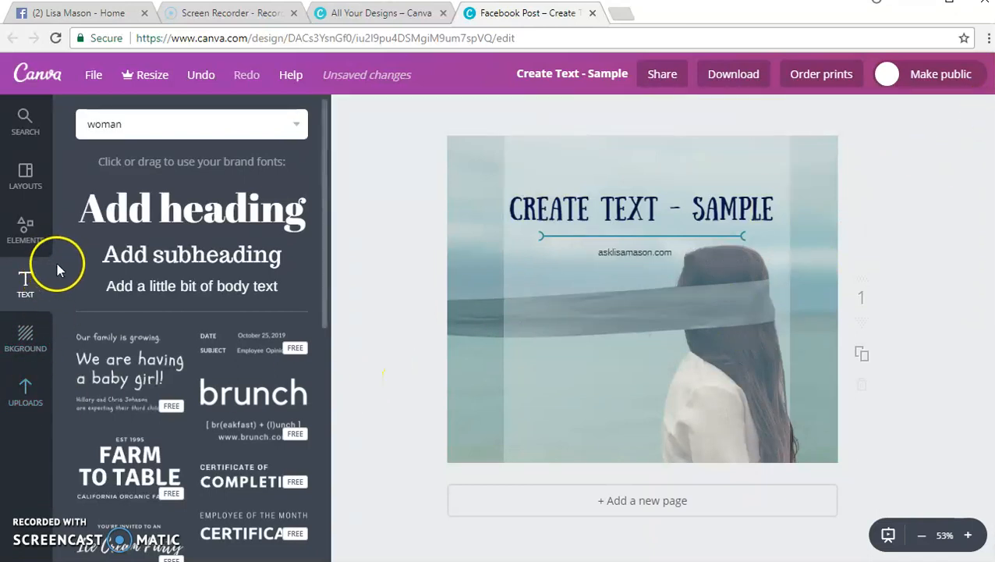
mouse_move(65, 321)
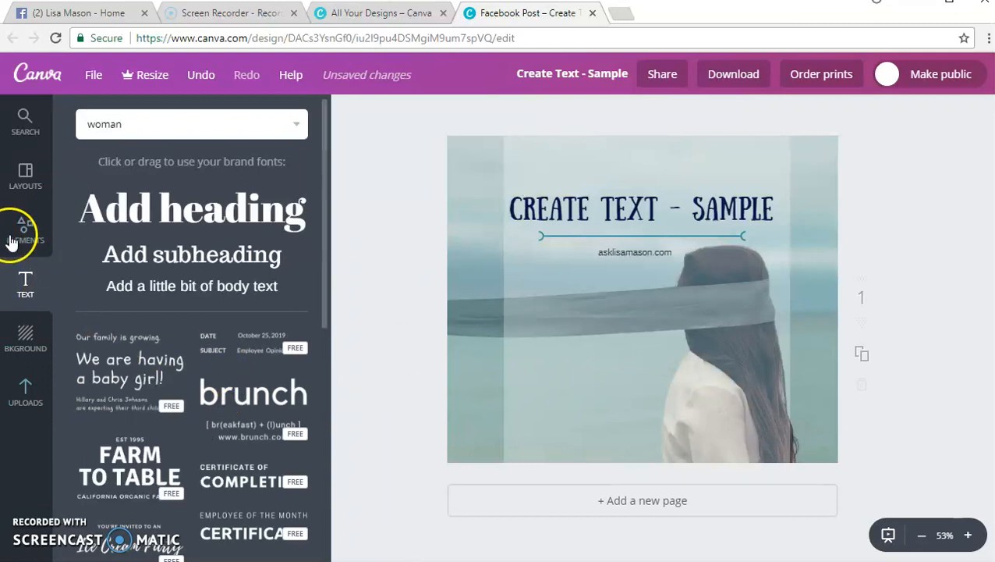
Add the pink curved arrow icon from the Elements icons collection.
left_click(25, 230)
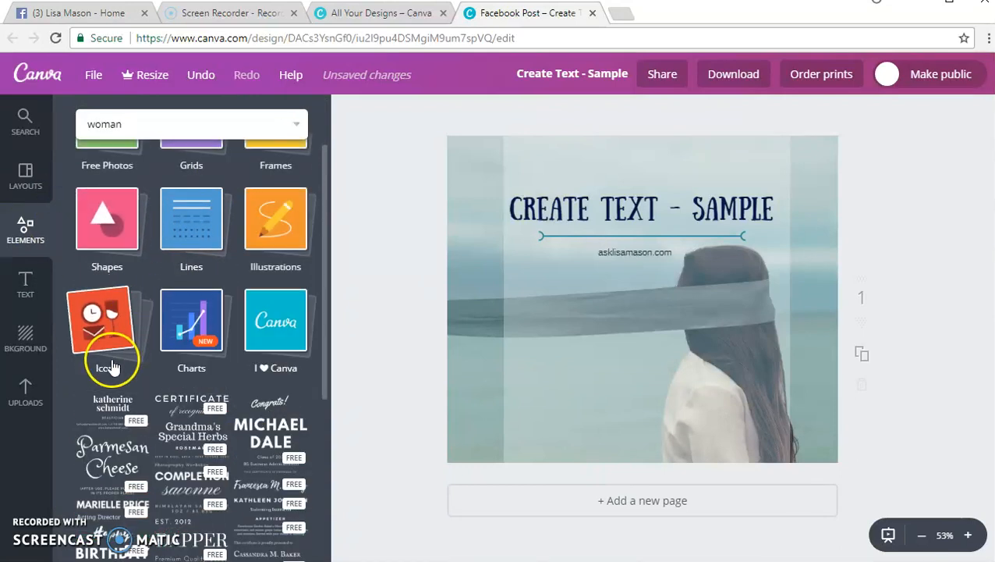
left_click(106, 320)
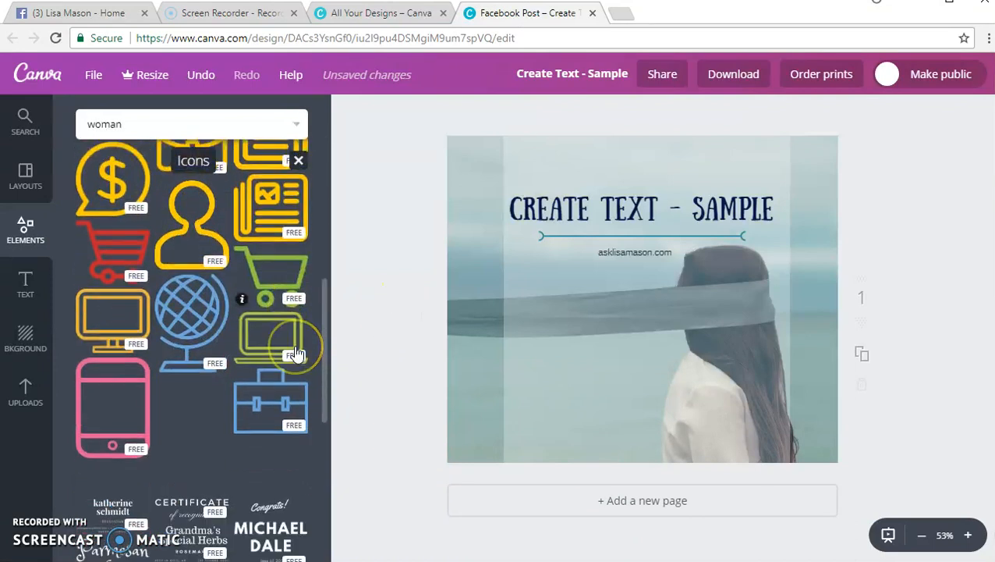
scroll("down", 3)
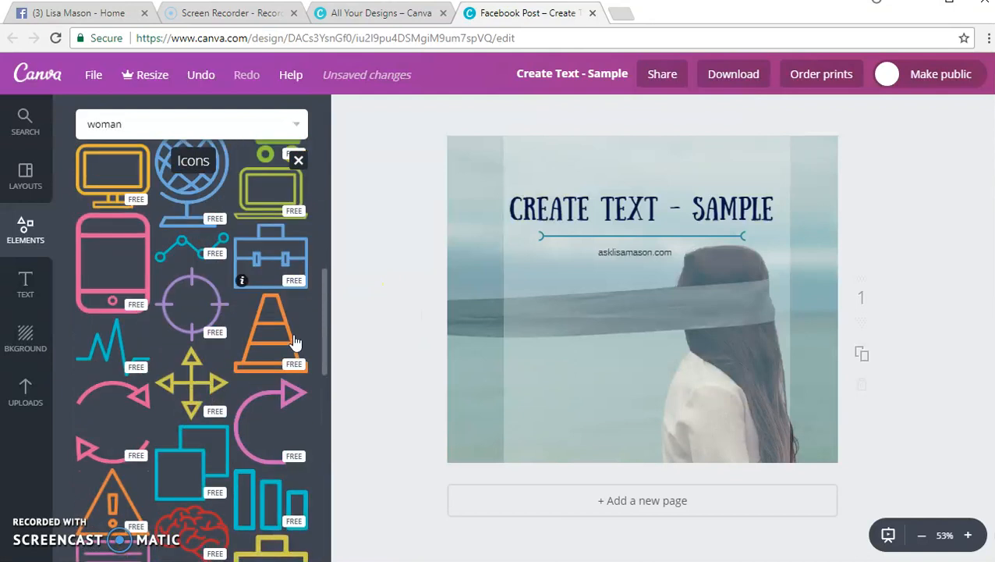
scroll("down", 3)
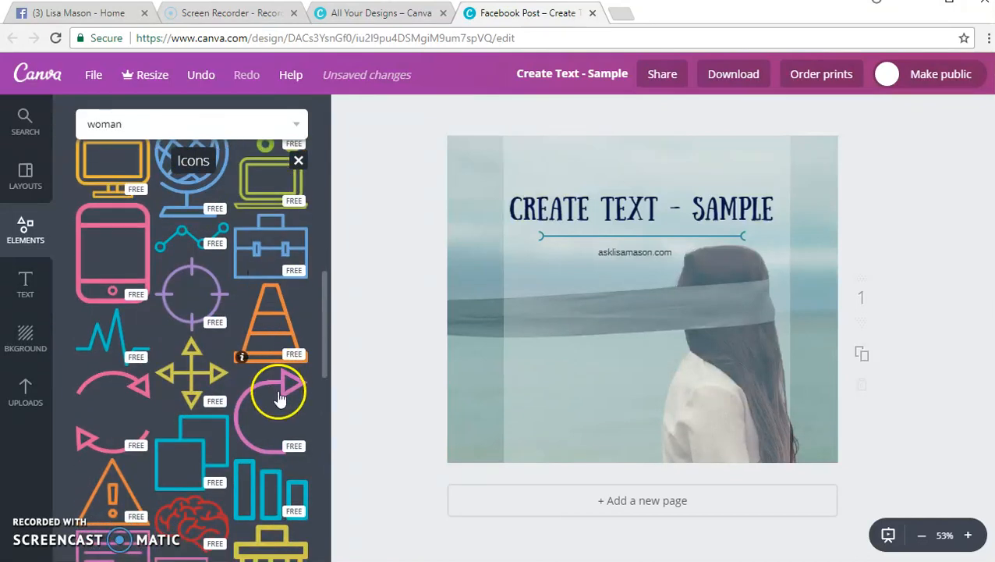
left_click(278, 390)
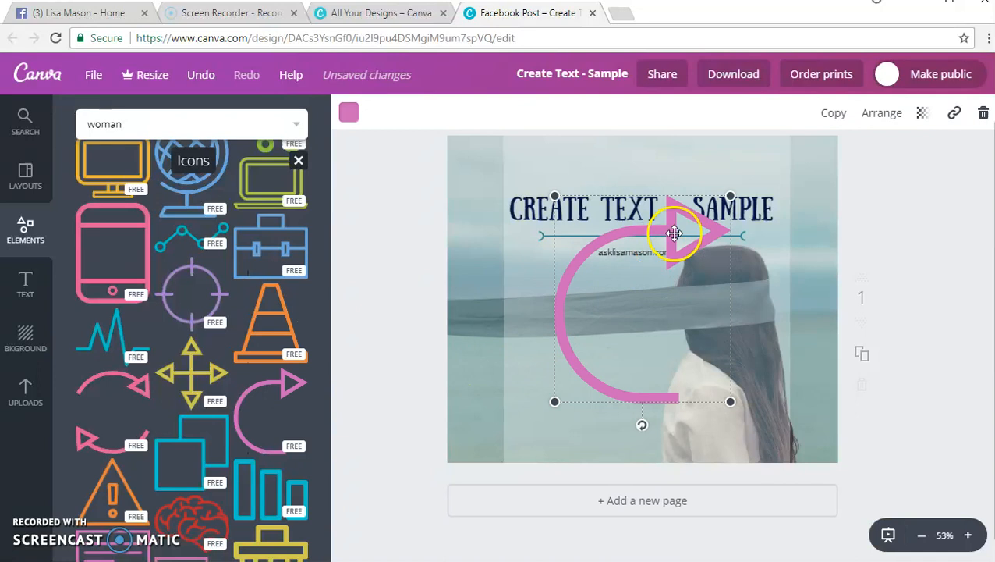
Shrink the arrow beside the asklisamason.com caption, recolour it blue, then select it for removal.
left_click_drag(674, 234, 555, 258)
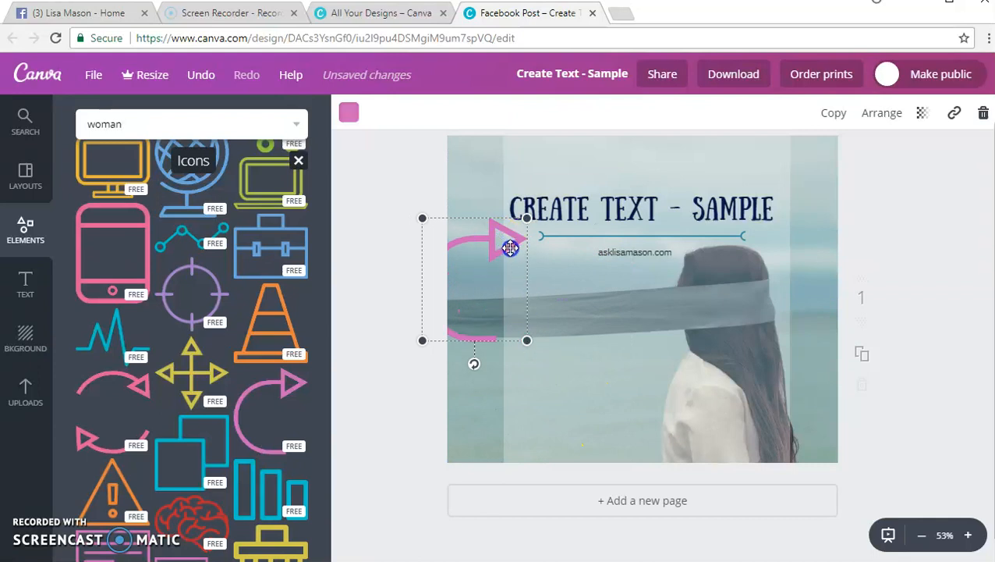
left_click_drag(508, 248, 553, 259)
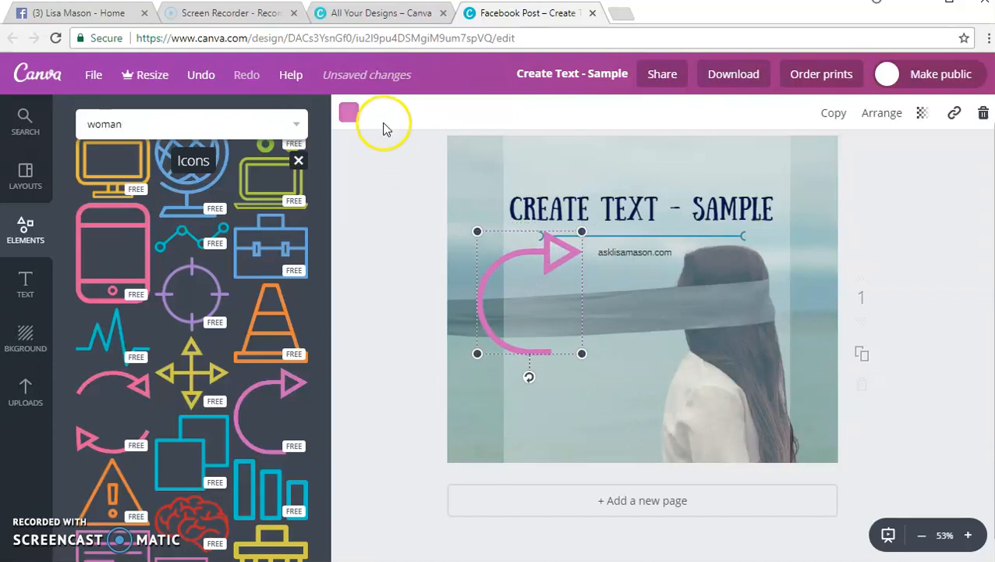
left_click(349, 112)
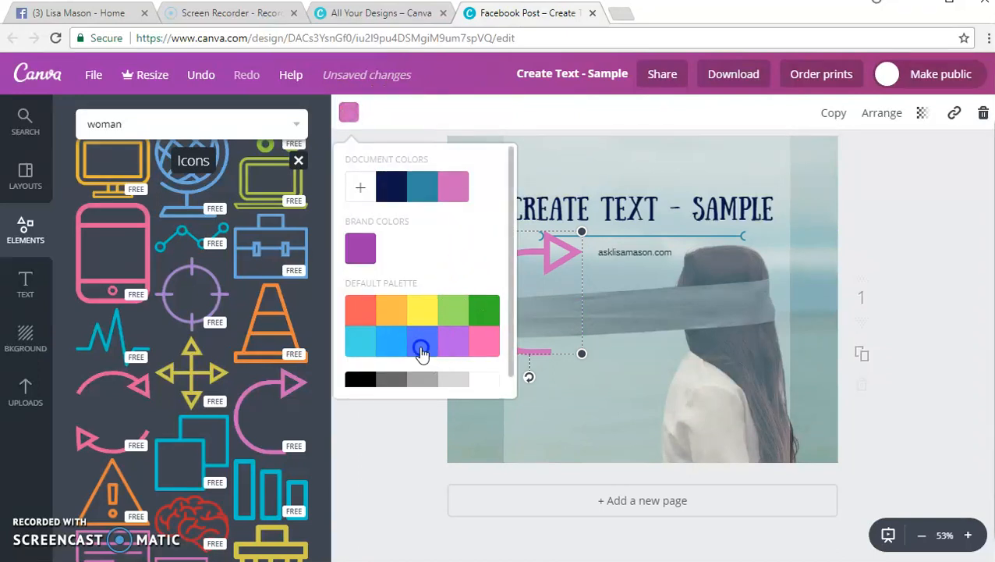
left_click(421, 187)
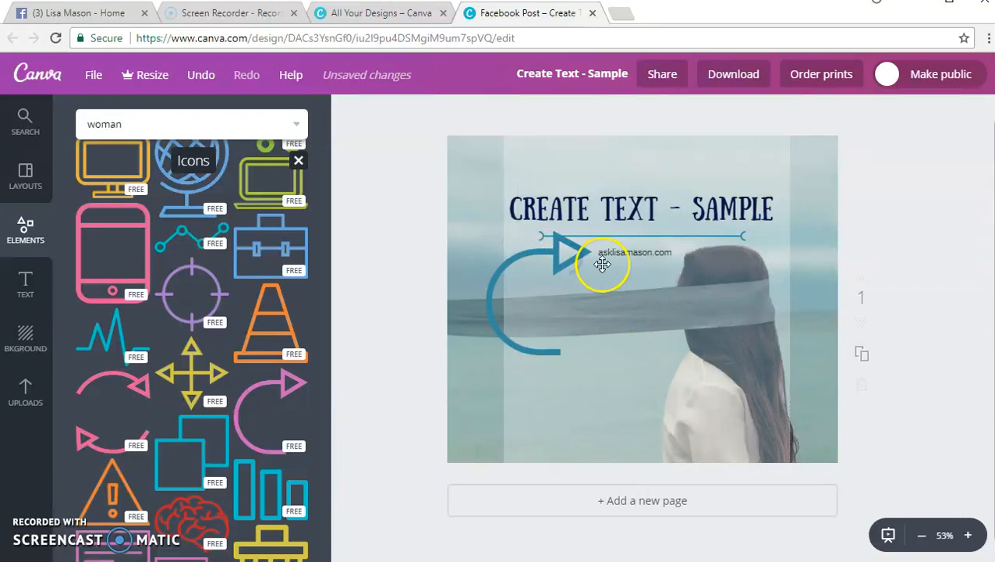
left_click(600, 265)
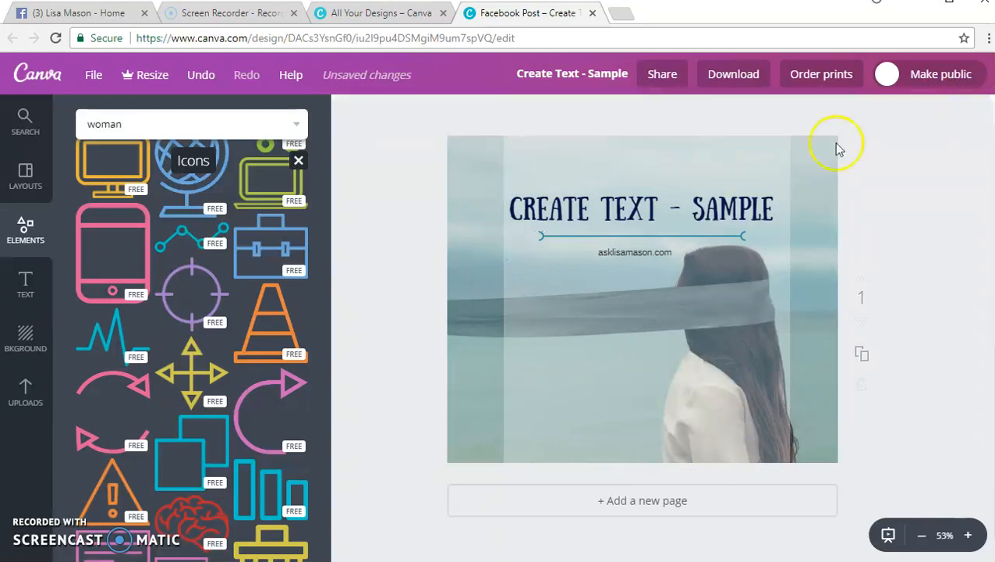
Select the heading and browse the ready-made layout templates.
left_click(641, 209)
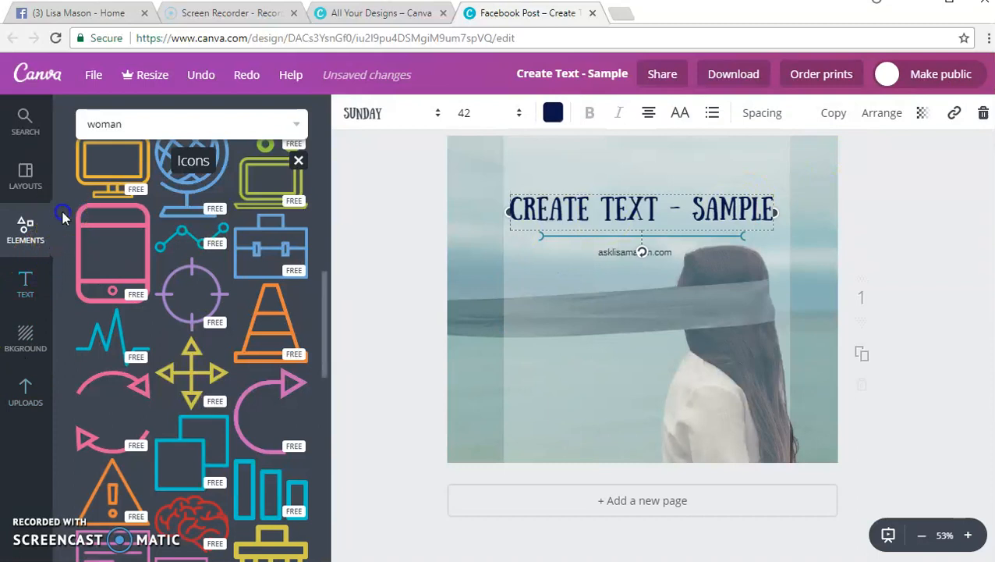
left_click(25, 175)
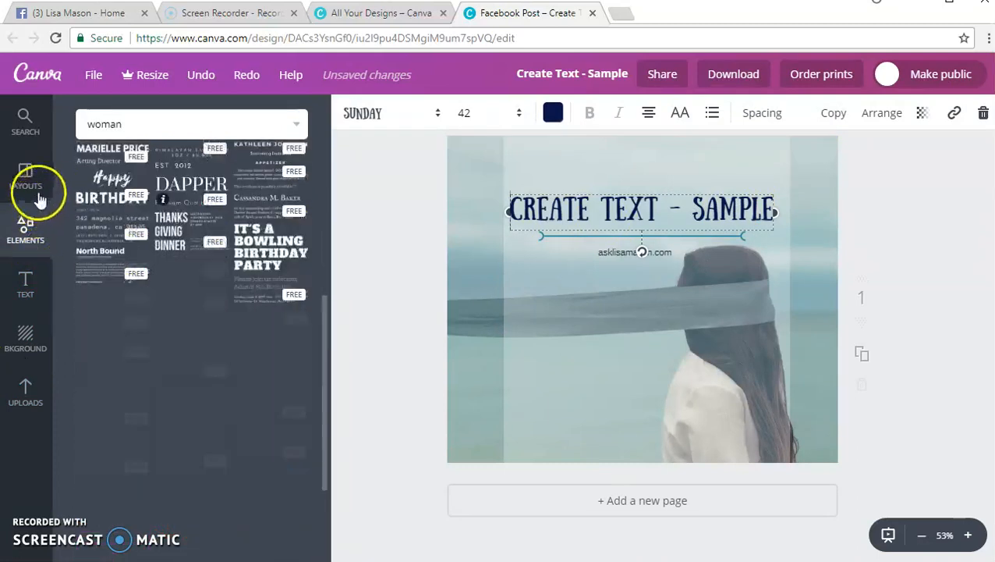
scroll("down", 3)
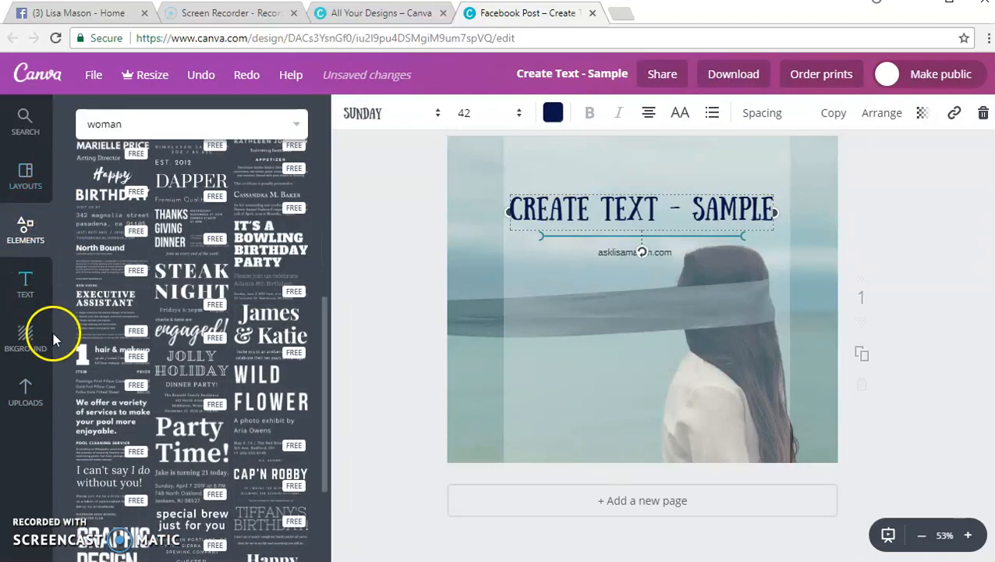
Apply the teal striped background and browse further background designs.
left_click(25, 337)
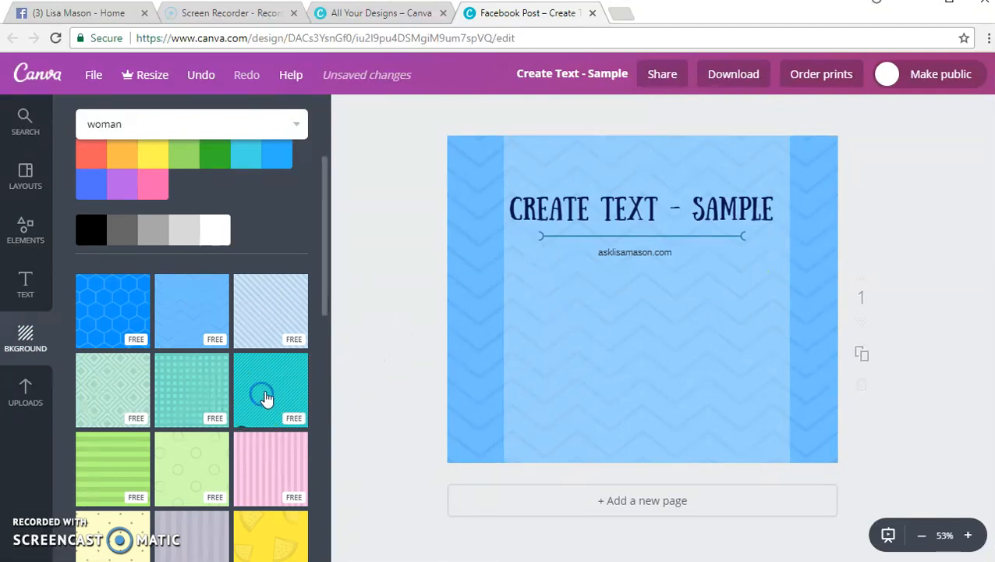
left_click(265, 390)
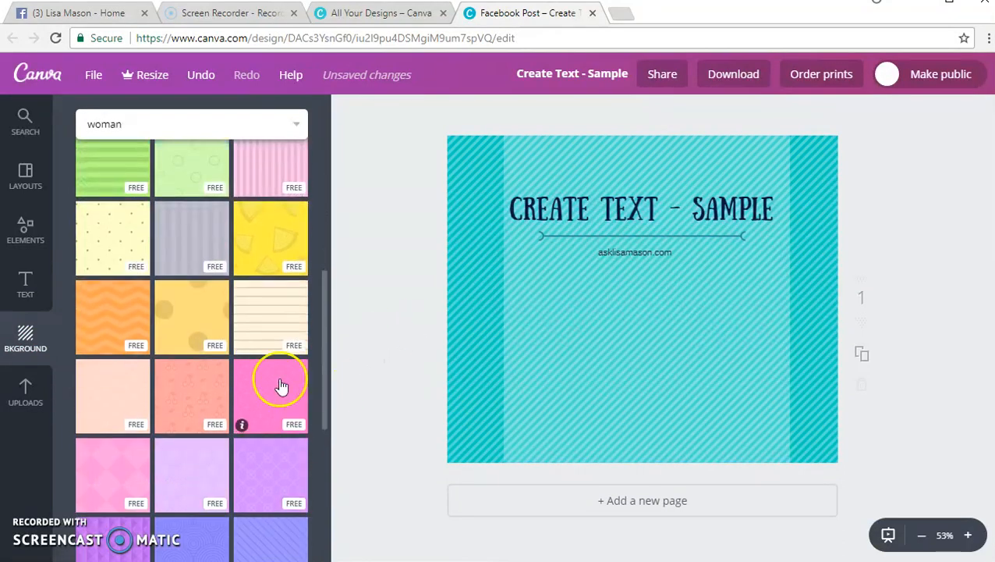
scroll("down", 3)
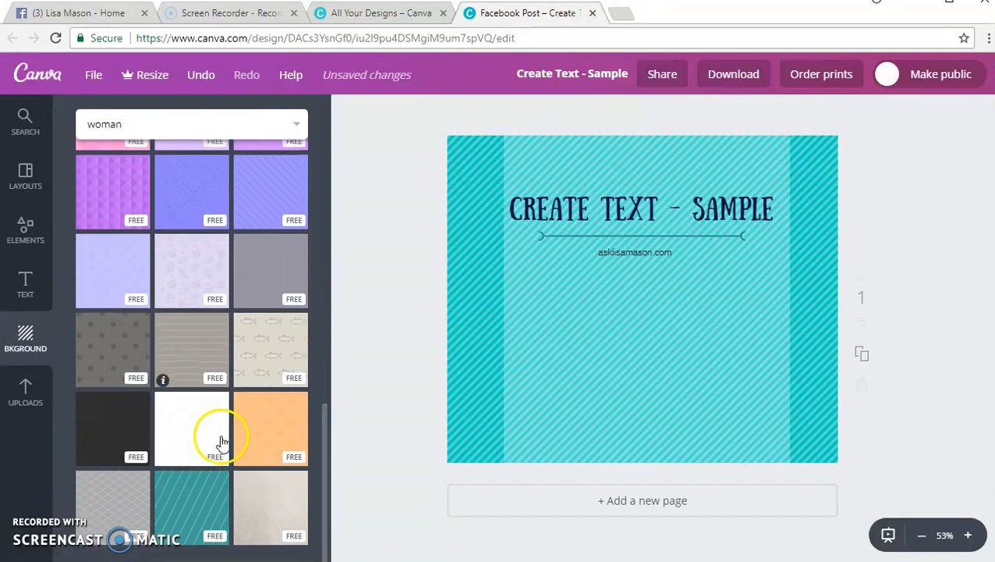
scroll("down", 3)
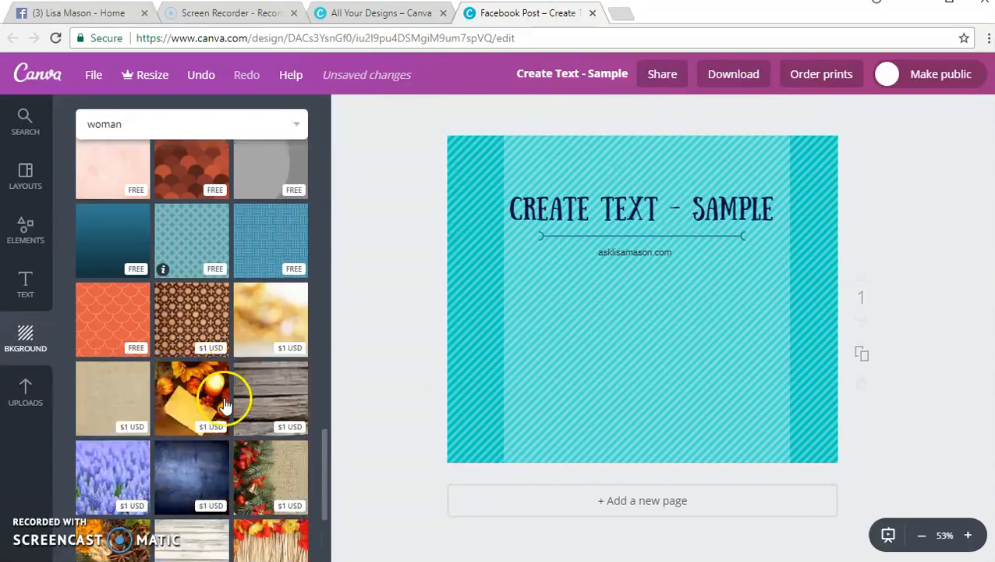
scroll("down", 3)
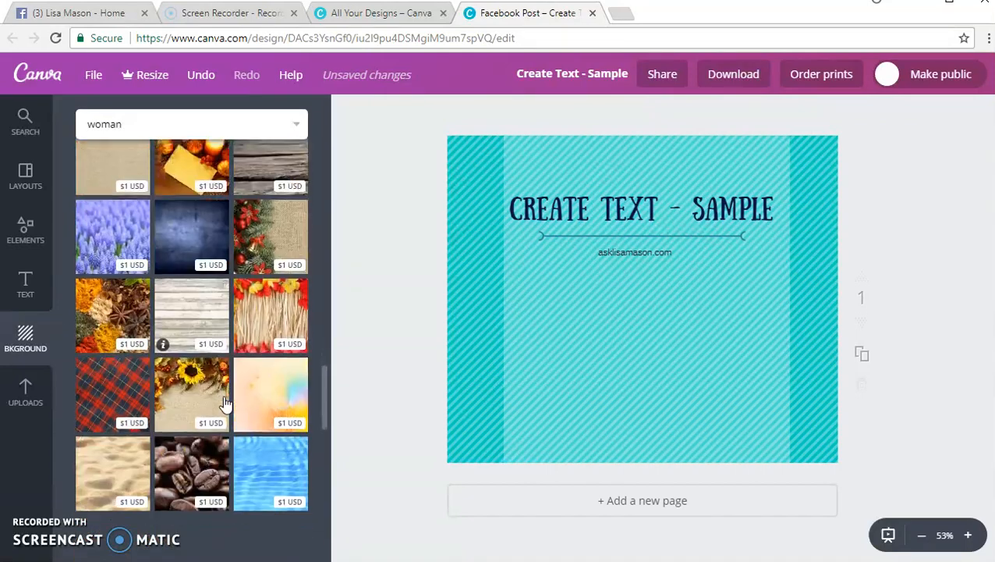
scroll("down", 3)
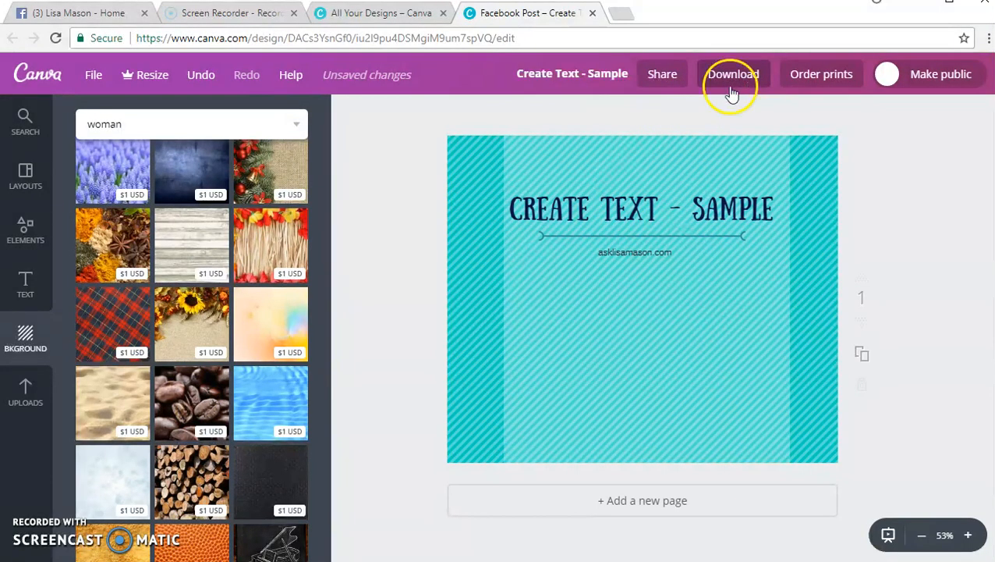
scroll("down", 3)
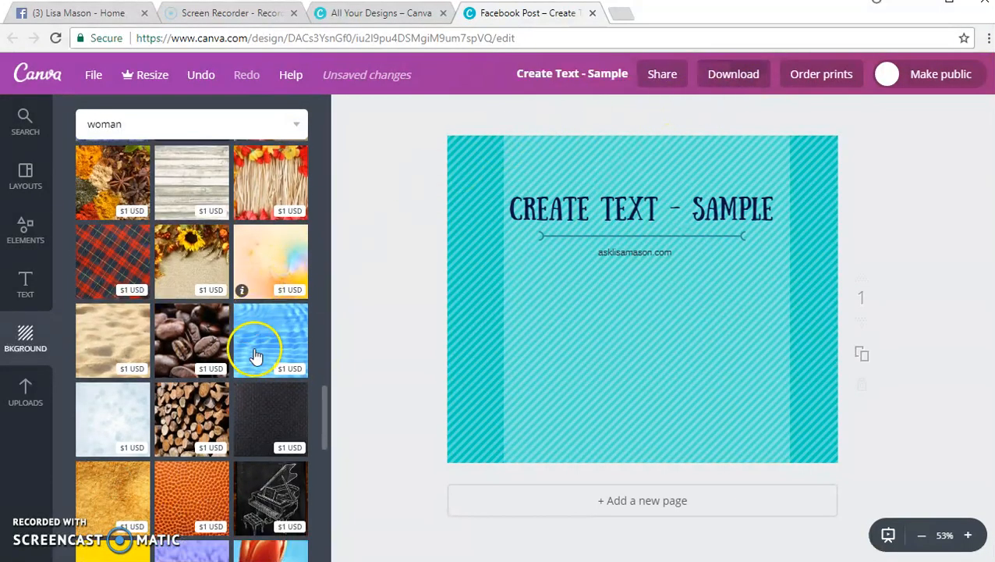
scroll("down", 3)
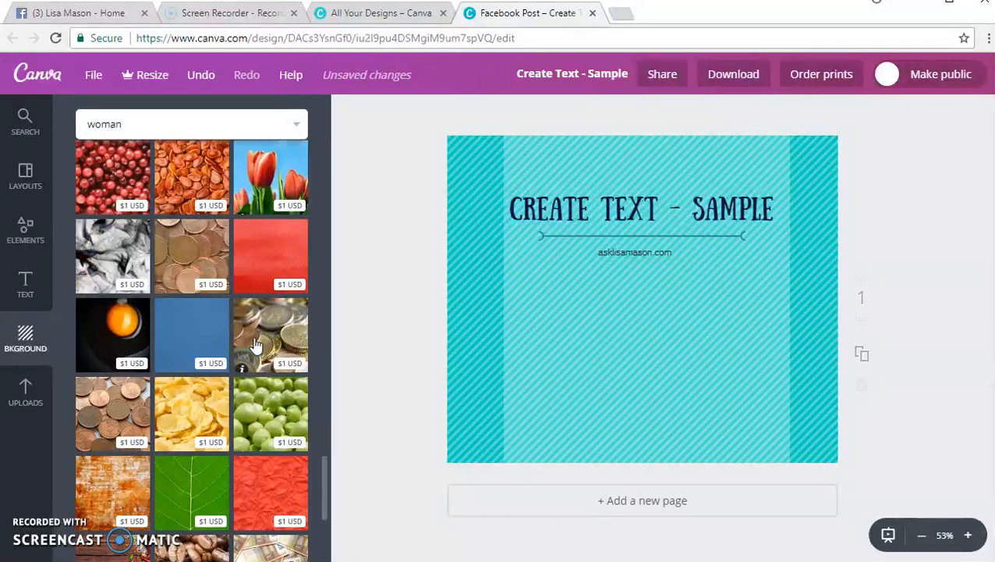
scroll("down", 3)
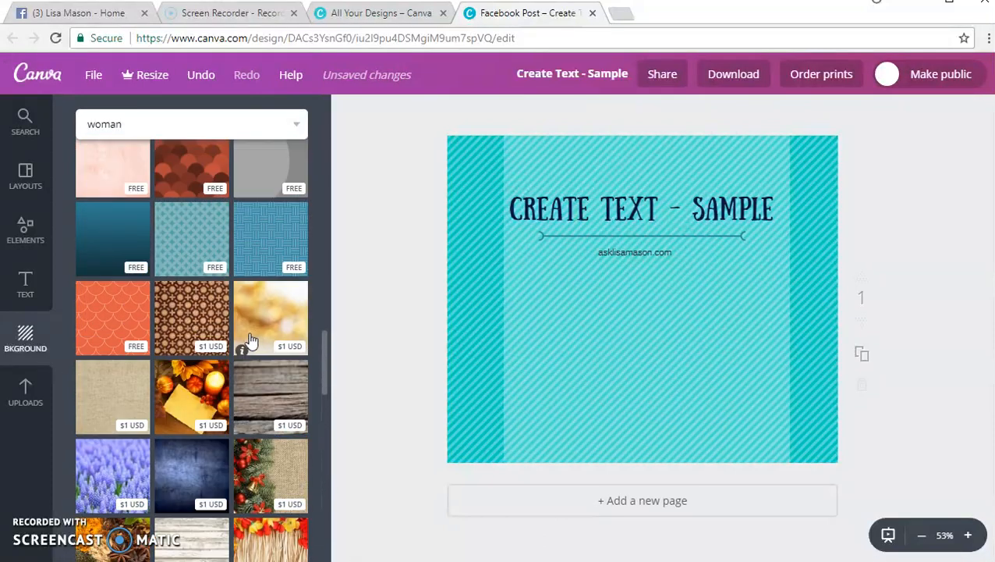
mouse_move(40, 215)
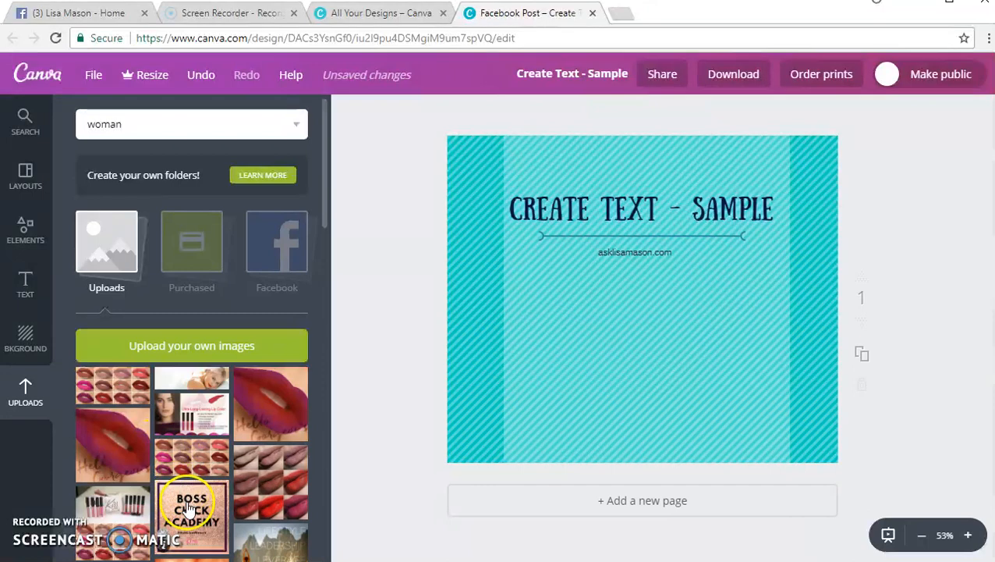
Add the Boss Chick Academy logo, shrink it and place it below the caption.
left_click(190, 512)
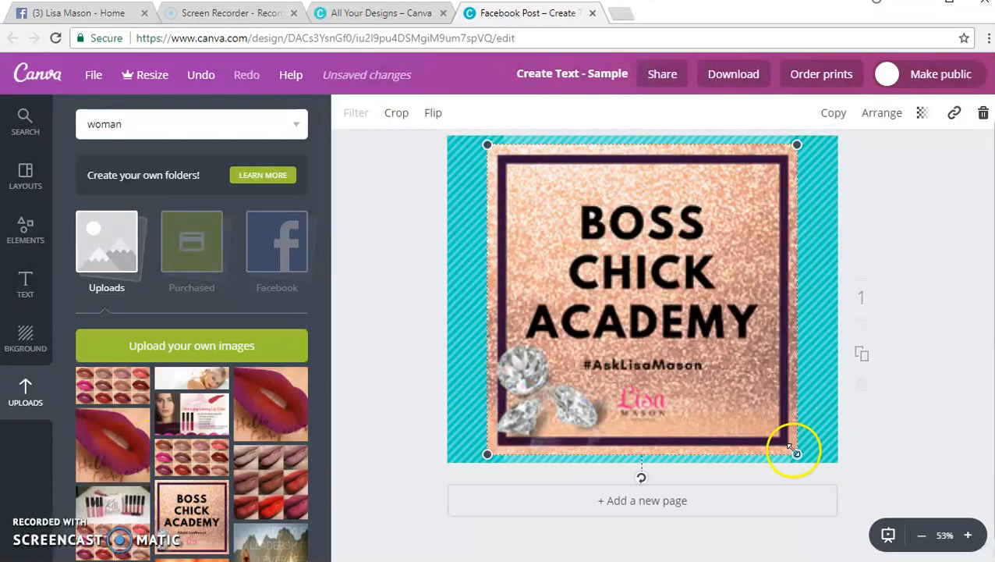
left_click_drag(796, 453, 602, 259)
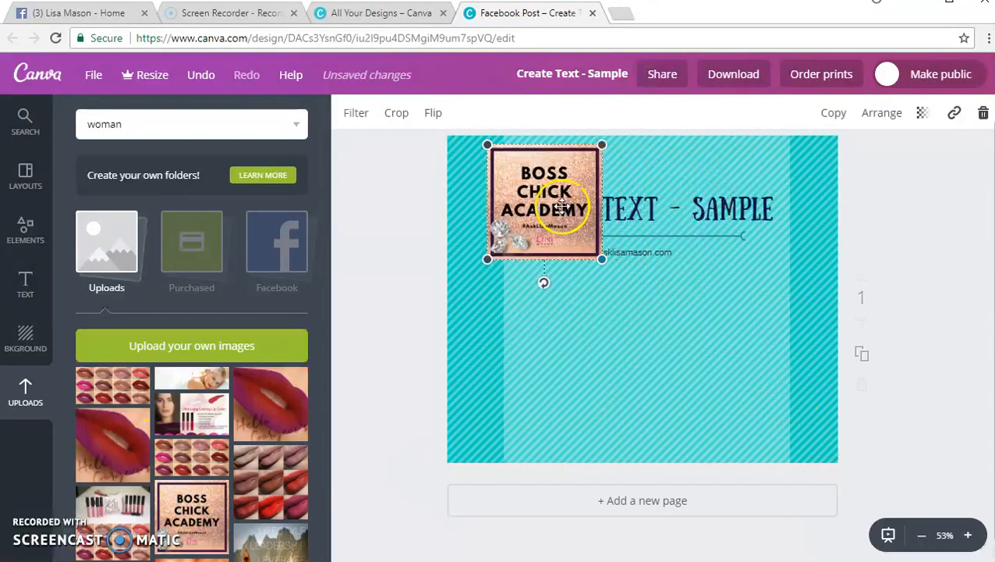
left_click_drag(544, 202, 645, 346)
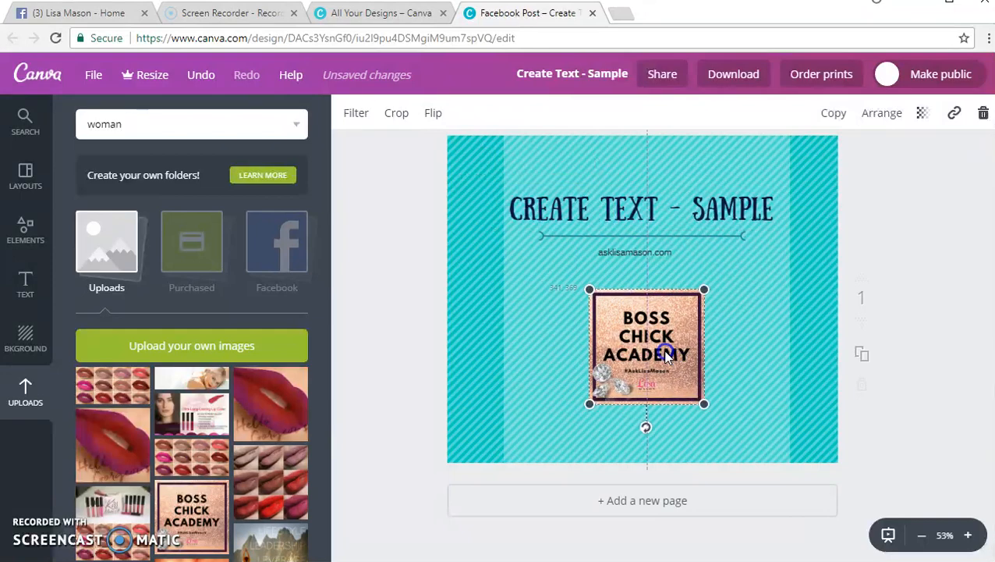
left_click(24, 340)
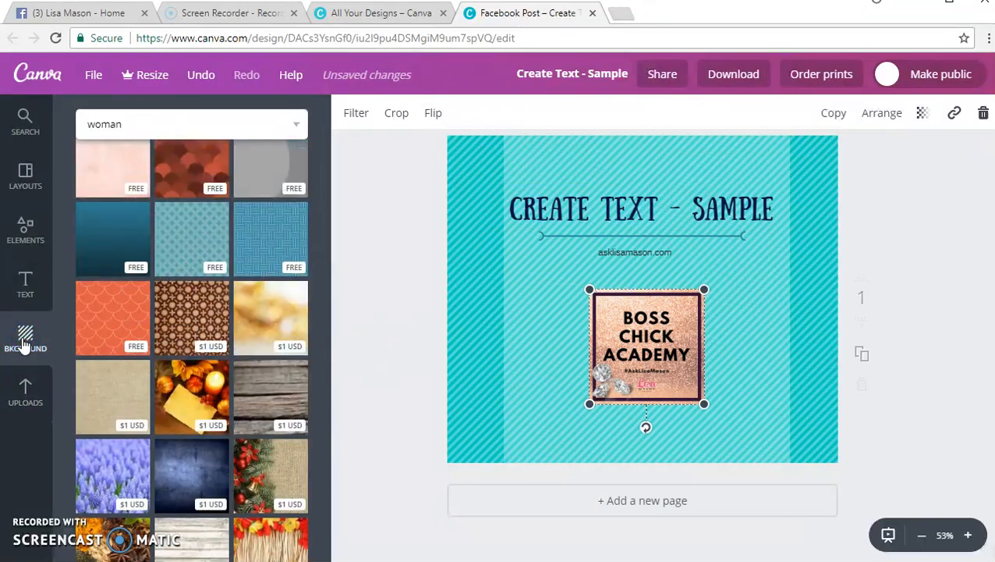
Pick the peach background and select the heading text to retype it as COMING SOON!
scroll("down", 3)
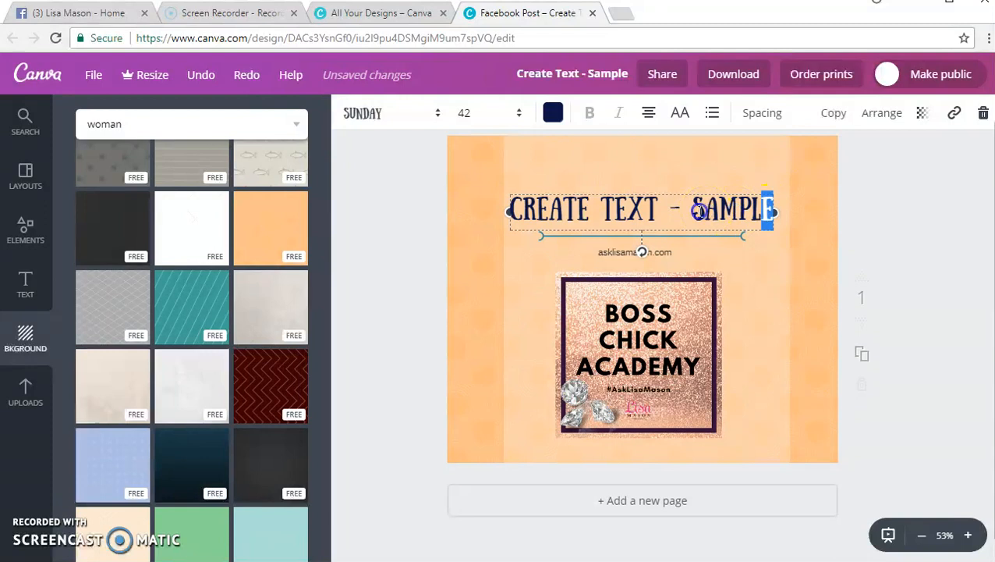
left_click_drag(773, 210, 599, 210)
type("COMING SOON!")
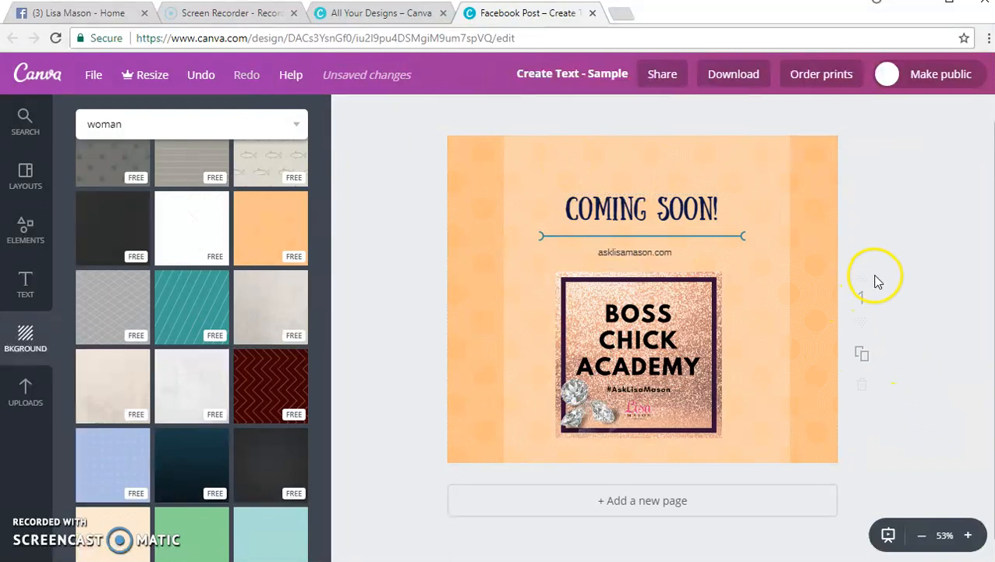
mouse_move(808, 237)
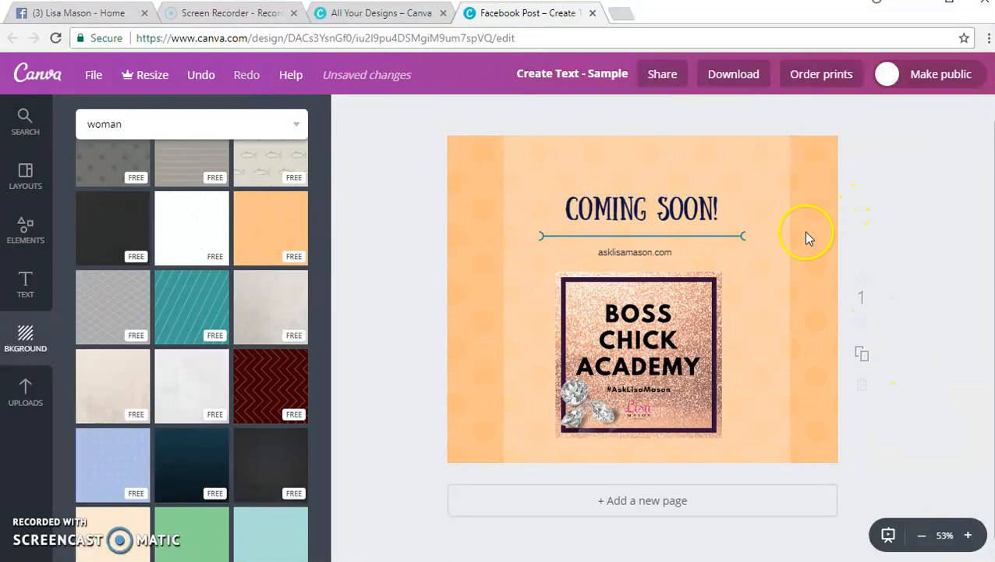
mouse_move(902, 195)
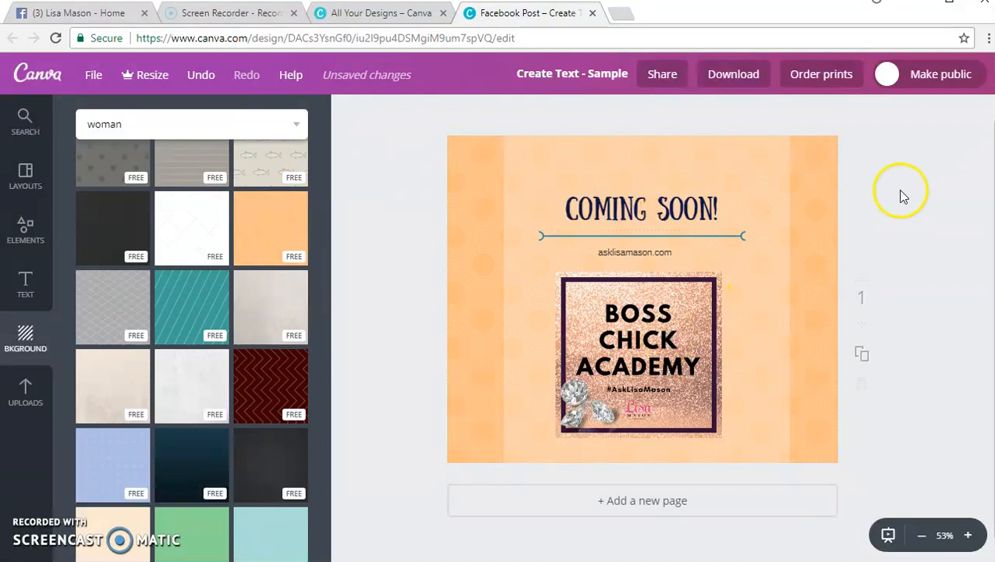
mouse_move(928, 210)
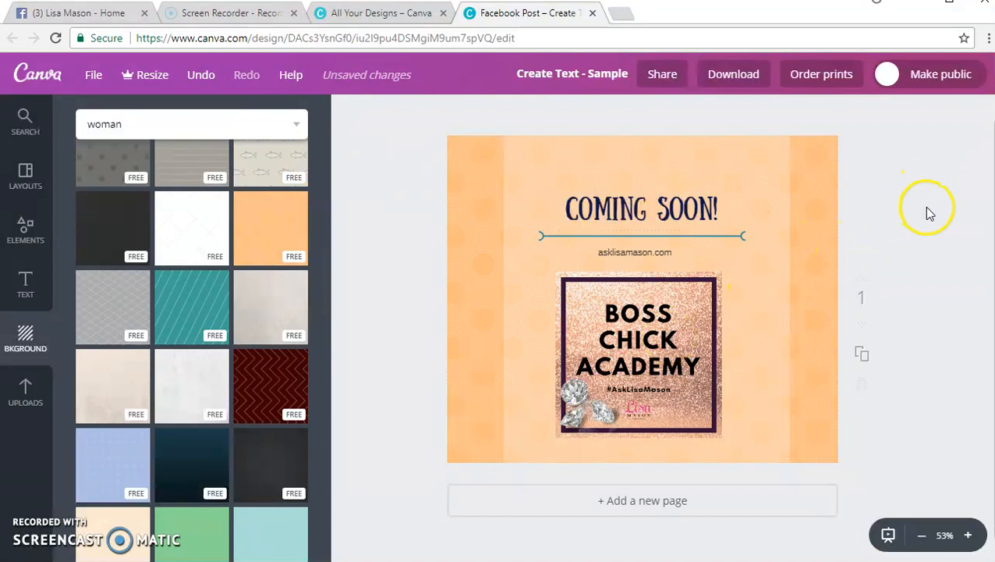
mouse_move(889, 155)
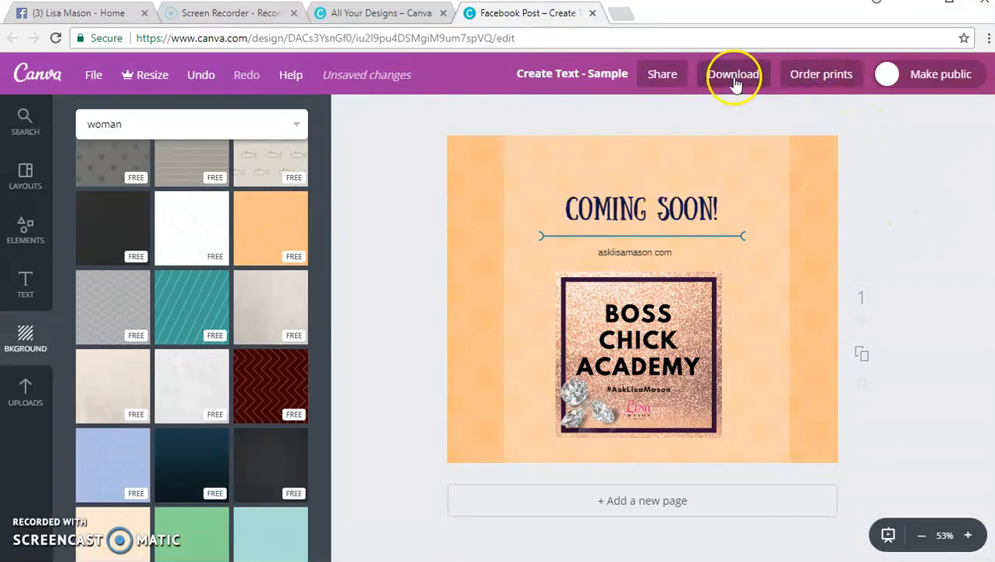
Bring up the download options with PNG kept as the file type.
left_click(733, 73)
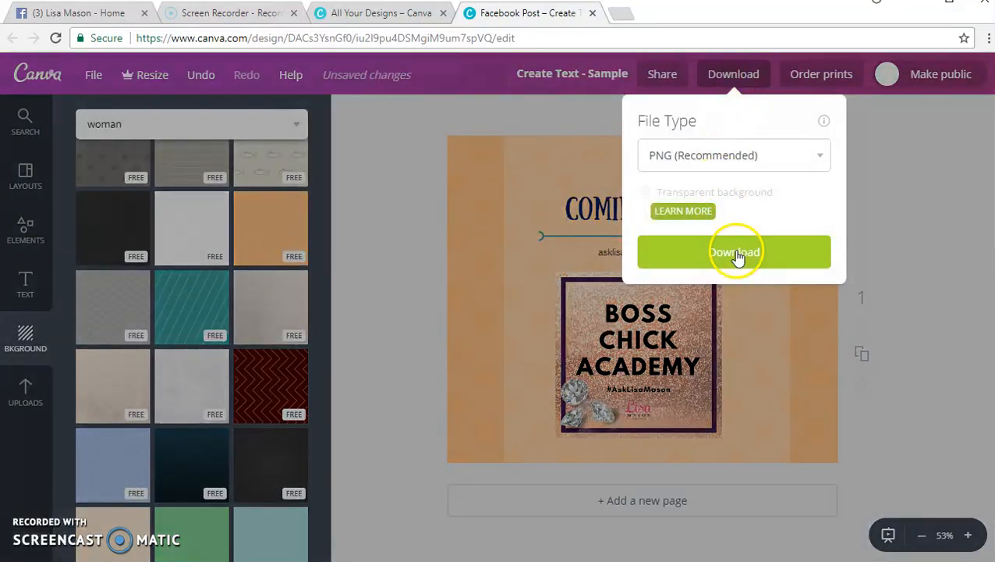
mouse_move(756, 269)
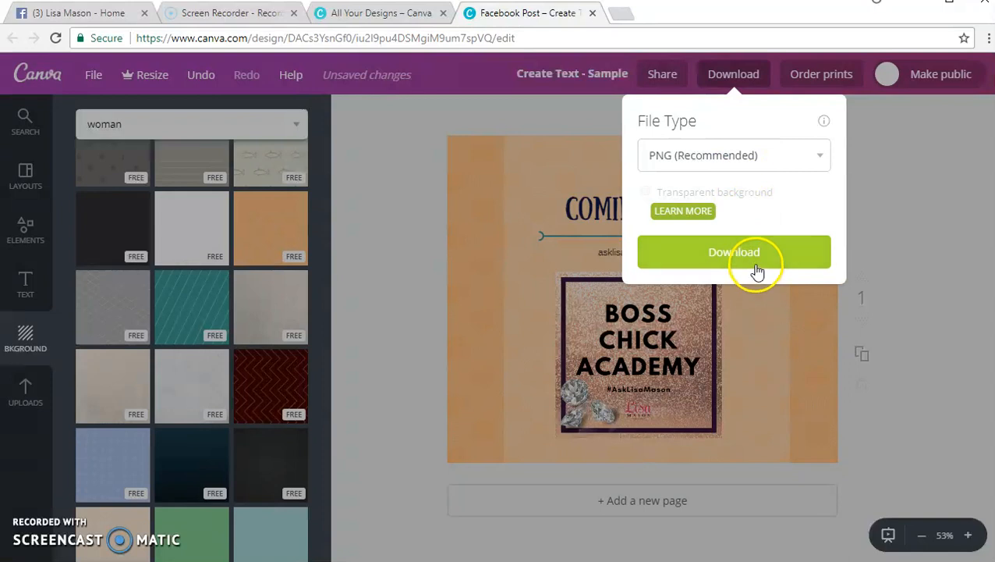
mouse_move(747, 195)
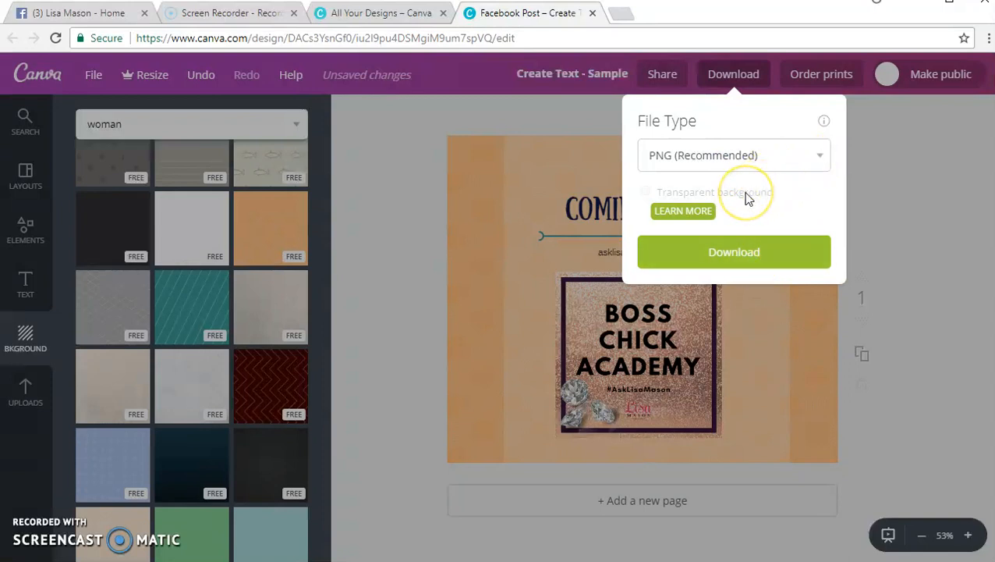
mouse_move(735, 251)
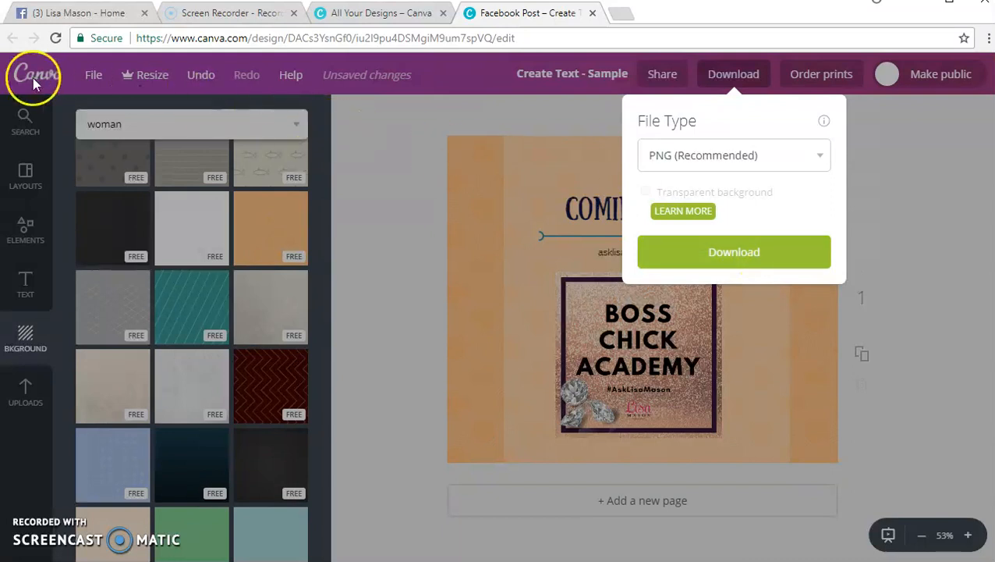
mouse_move(905, 234)
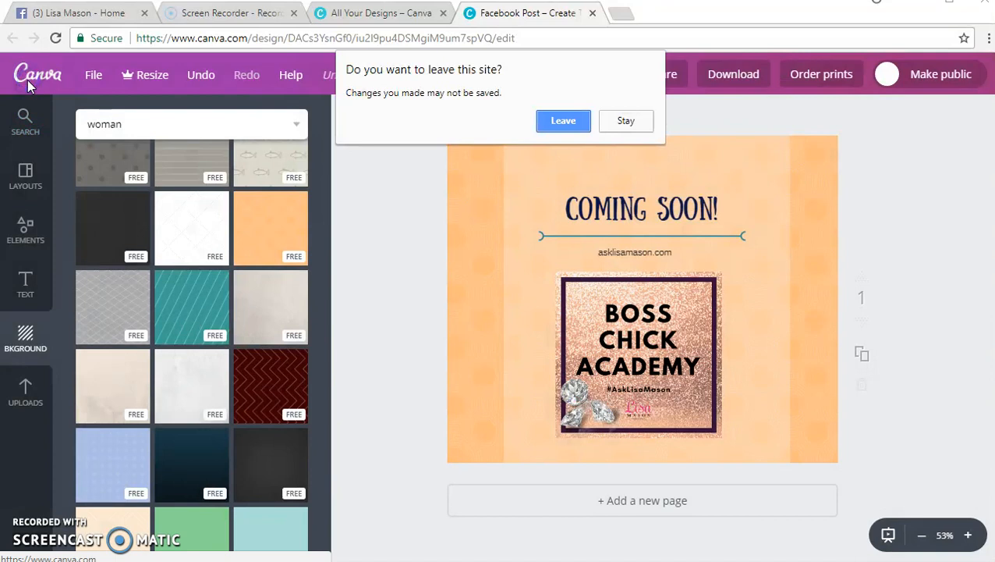
Leave the design editor and sign out of Canva from the account menu.
left_click(563, 121)
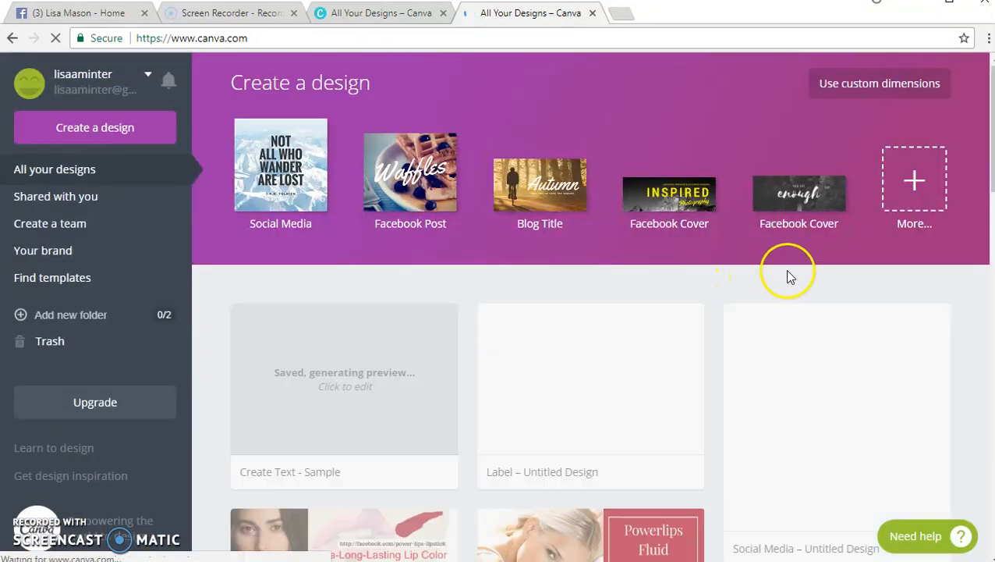
scroll("down", 3)
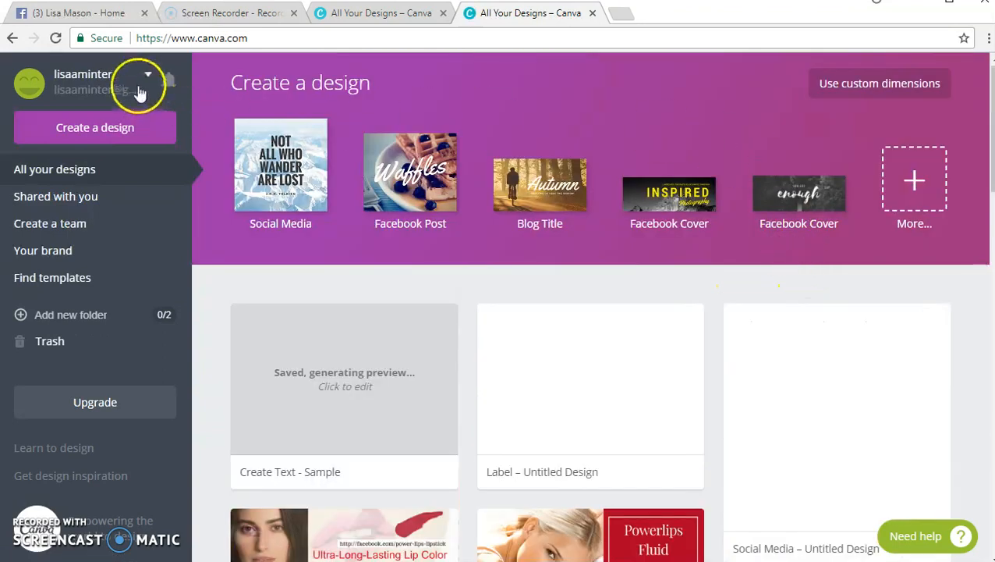
left_click(146, 75)
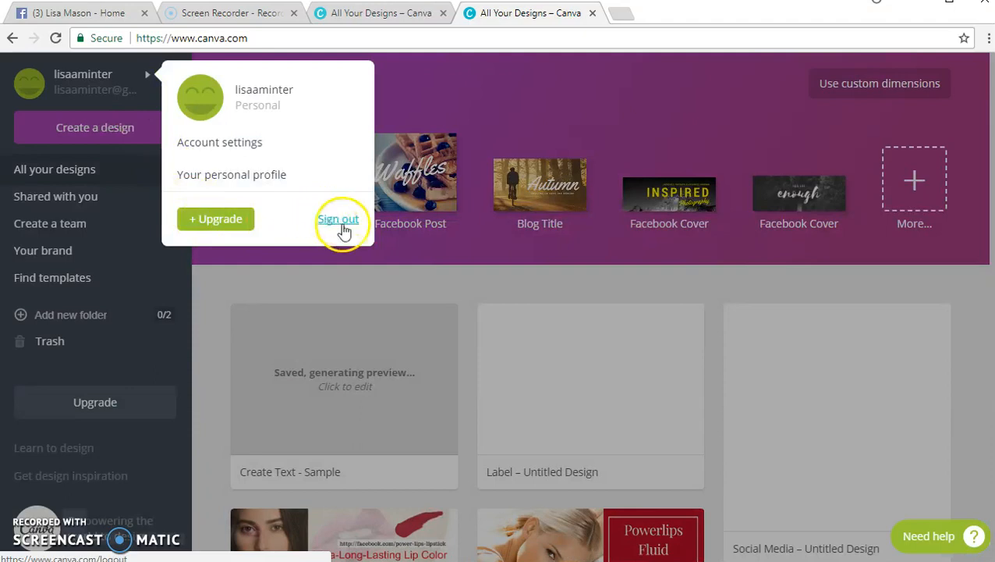
left_click(339, 218)
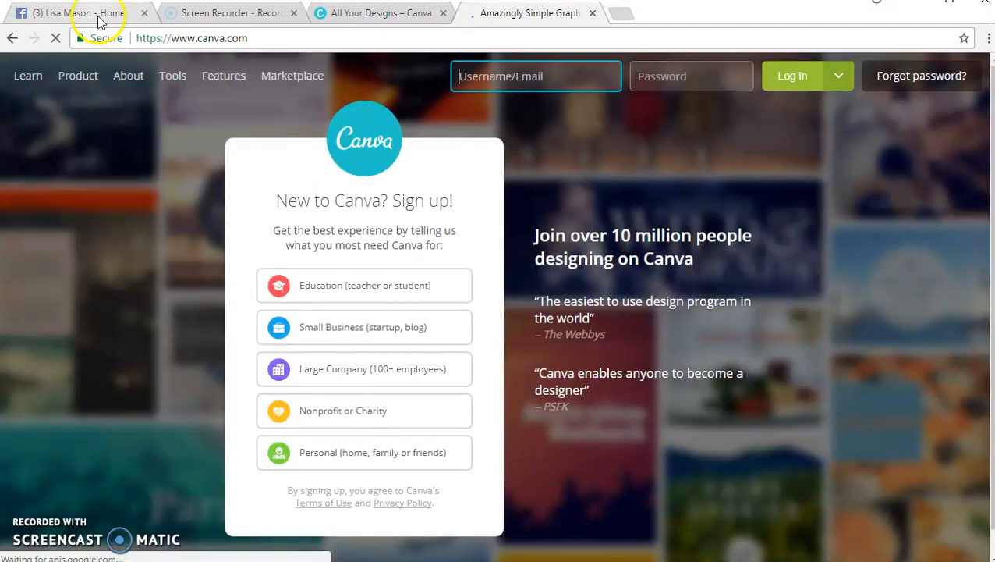
Switch to the Facebook business page tab with the Boss Chick Academy cover.
left_click(78, 13)
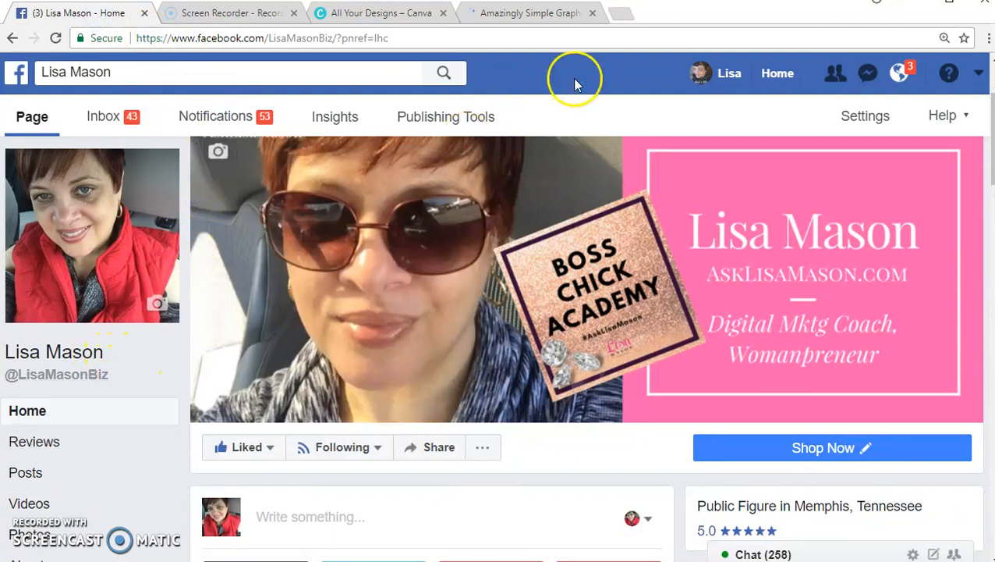
mouse_move(576, 78)
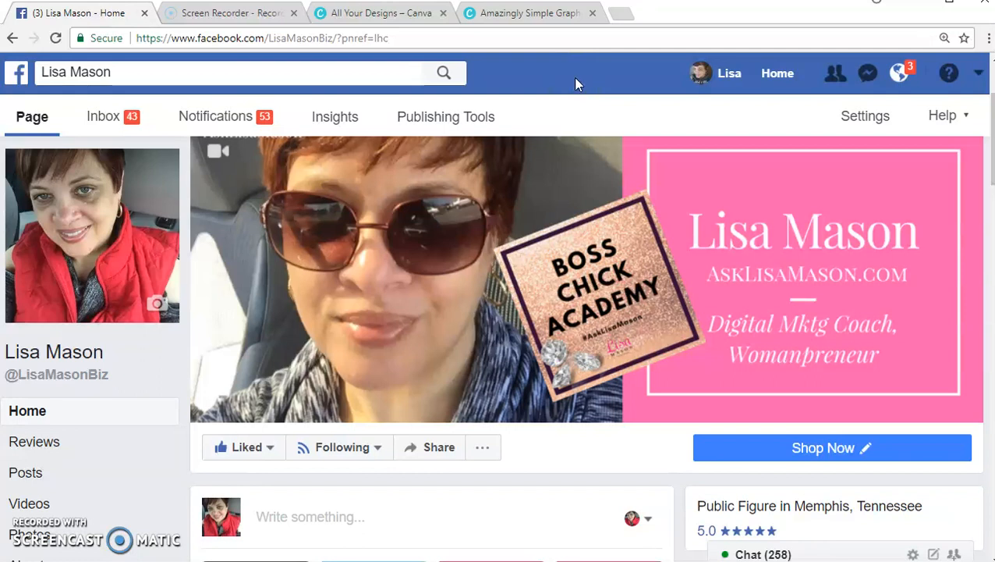
mouse_move(577, 113)
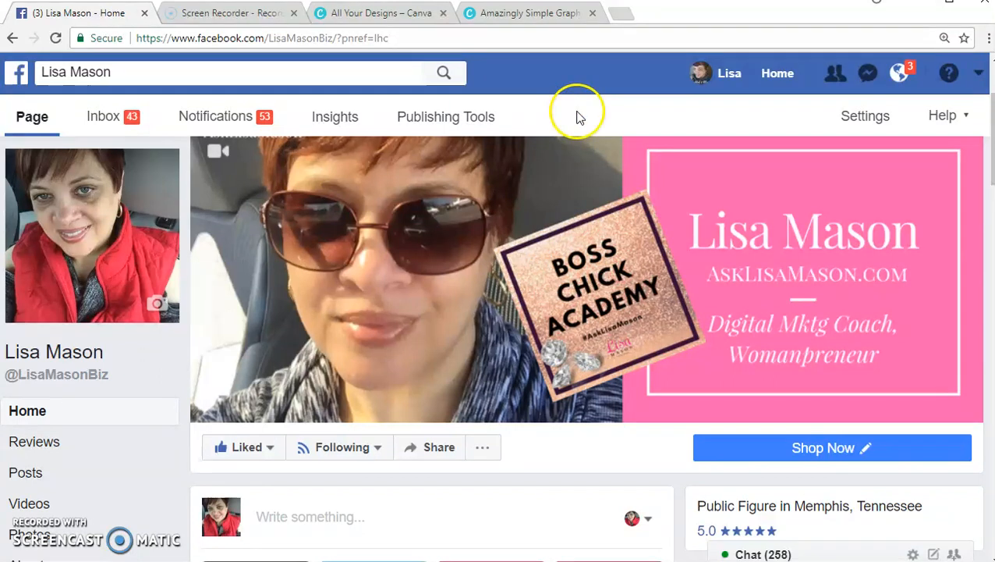
mouse_move(540, 85)
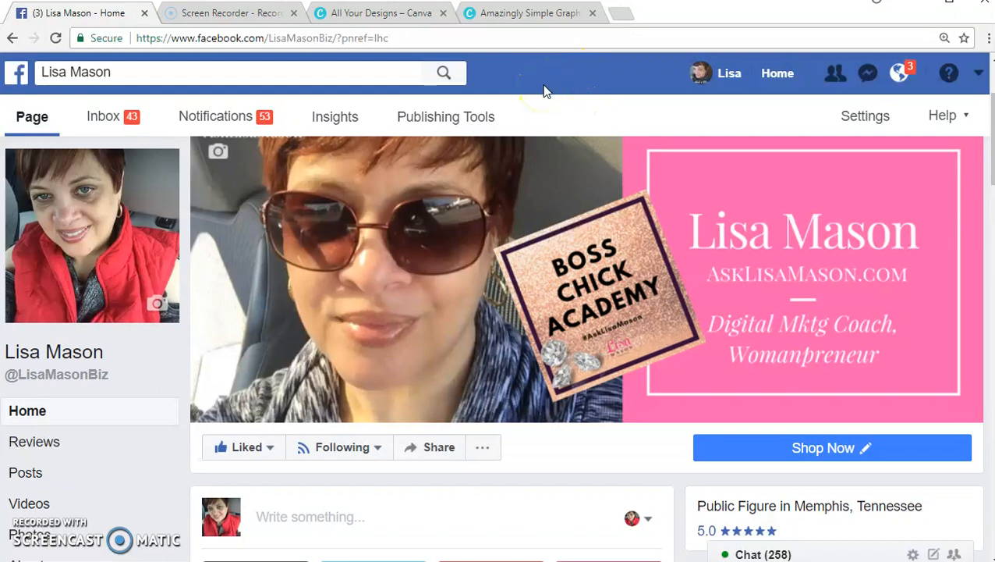
mouse_move(552, 77)
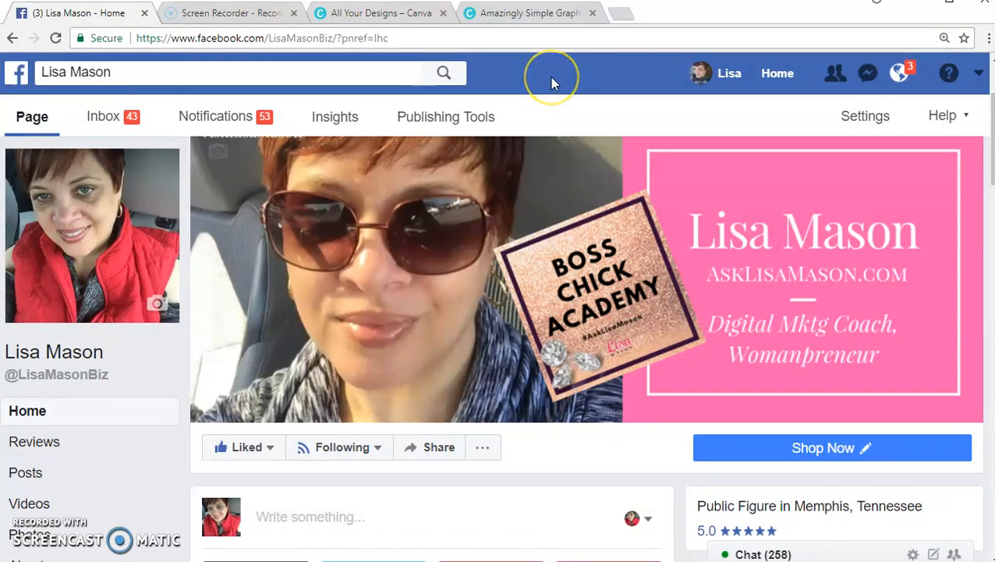
mouse_move(566, 78)
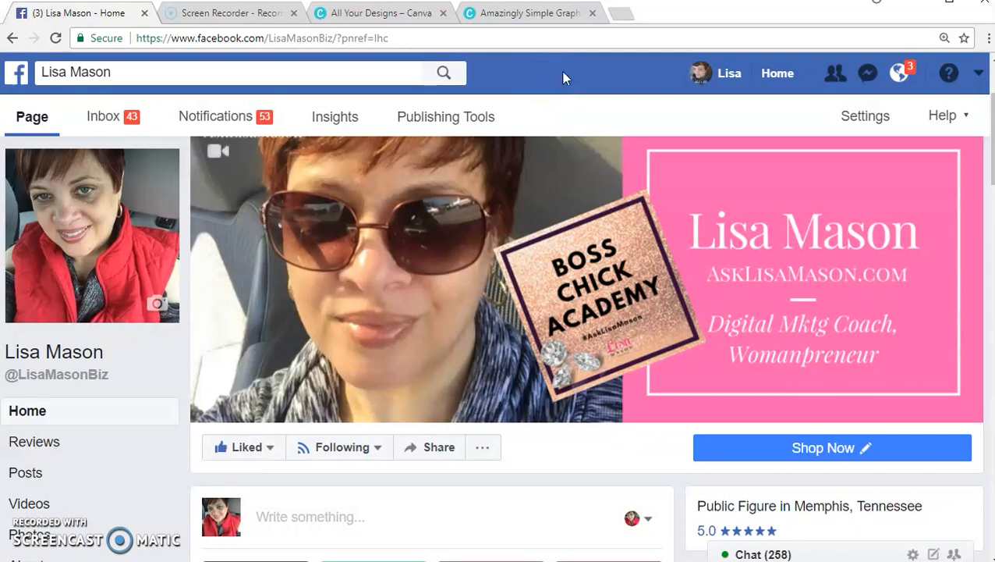
mouse_move(560, 78)
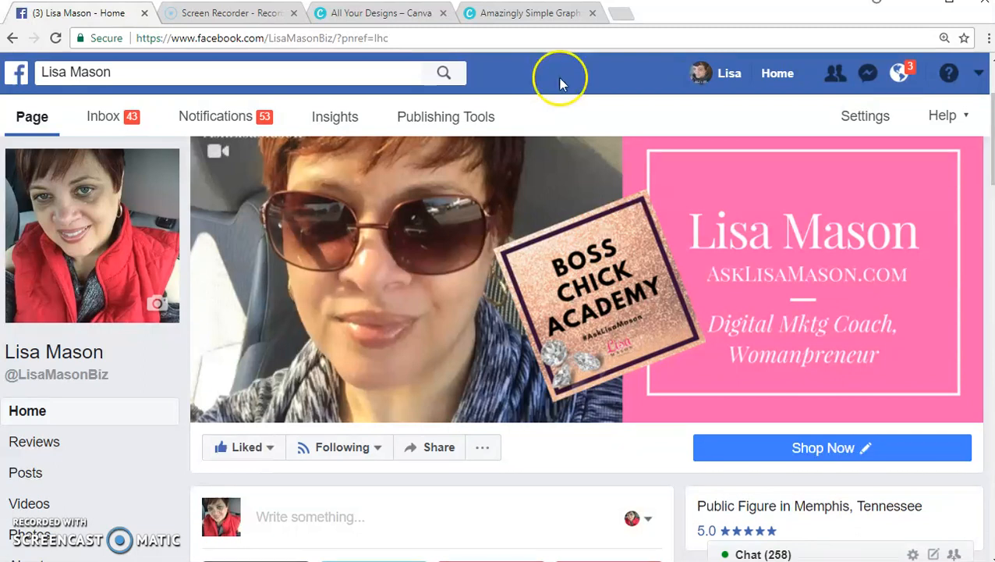